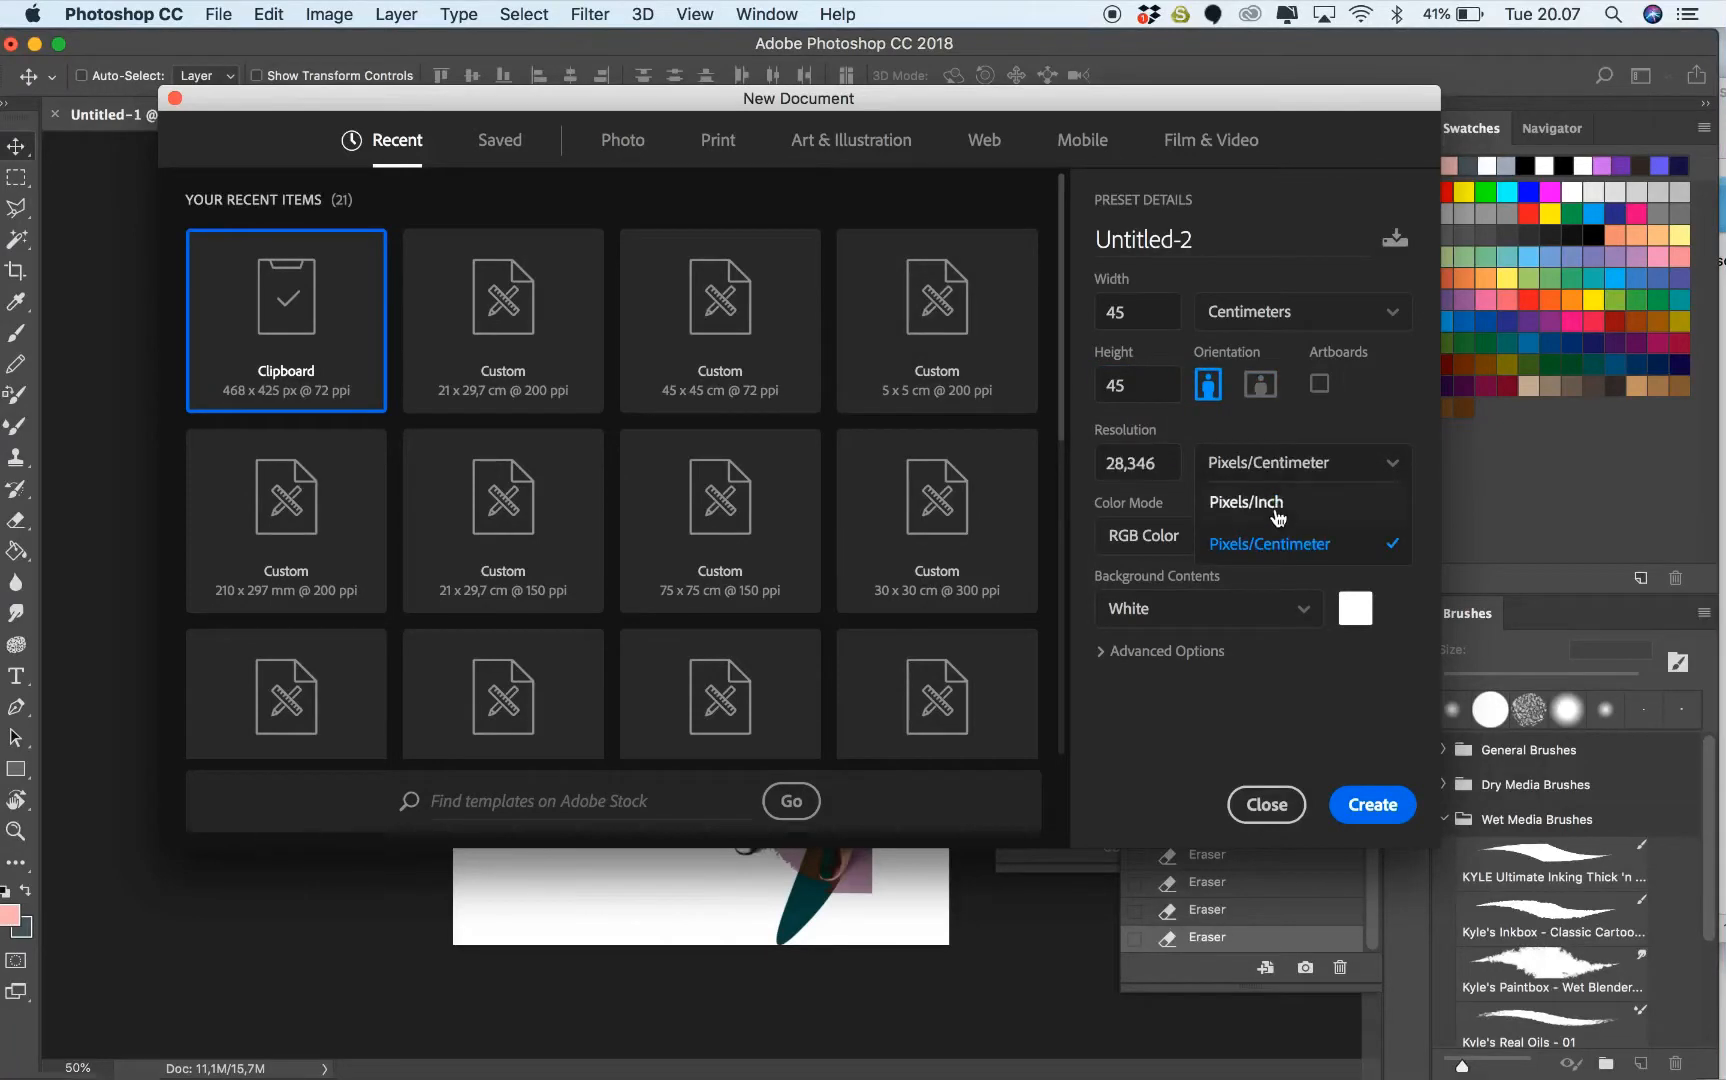
# Set the resolution to 200 pixels per inch and create the 45 × 45 cm document
pyautogui.click(1244, 502)
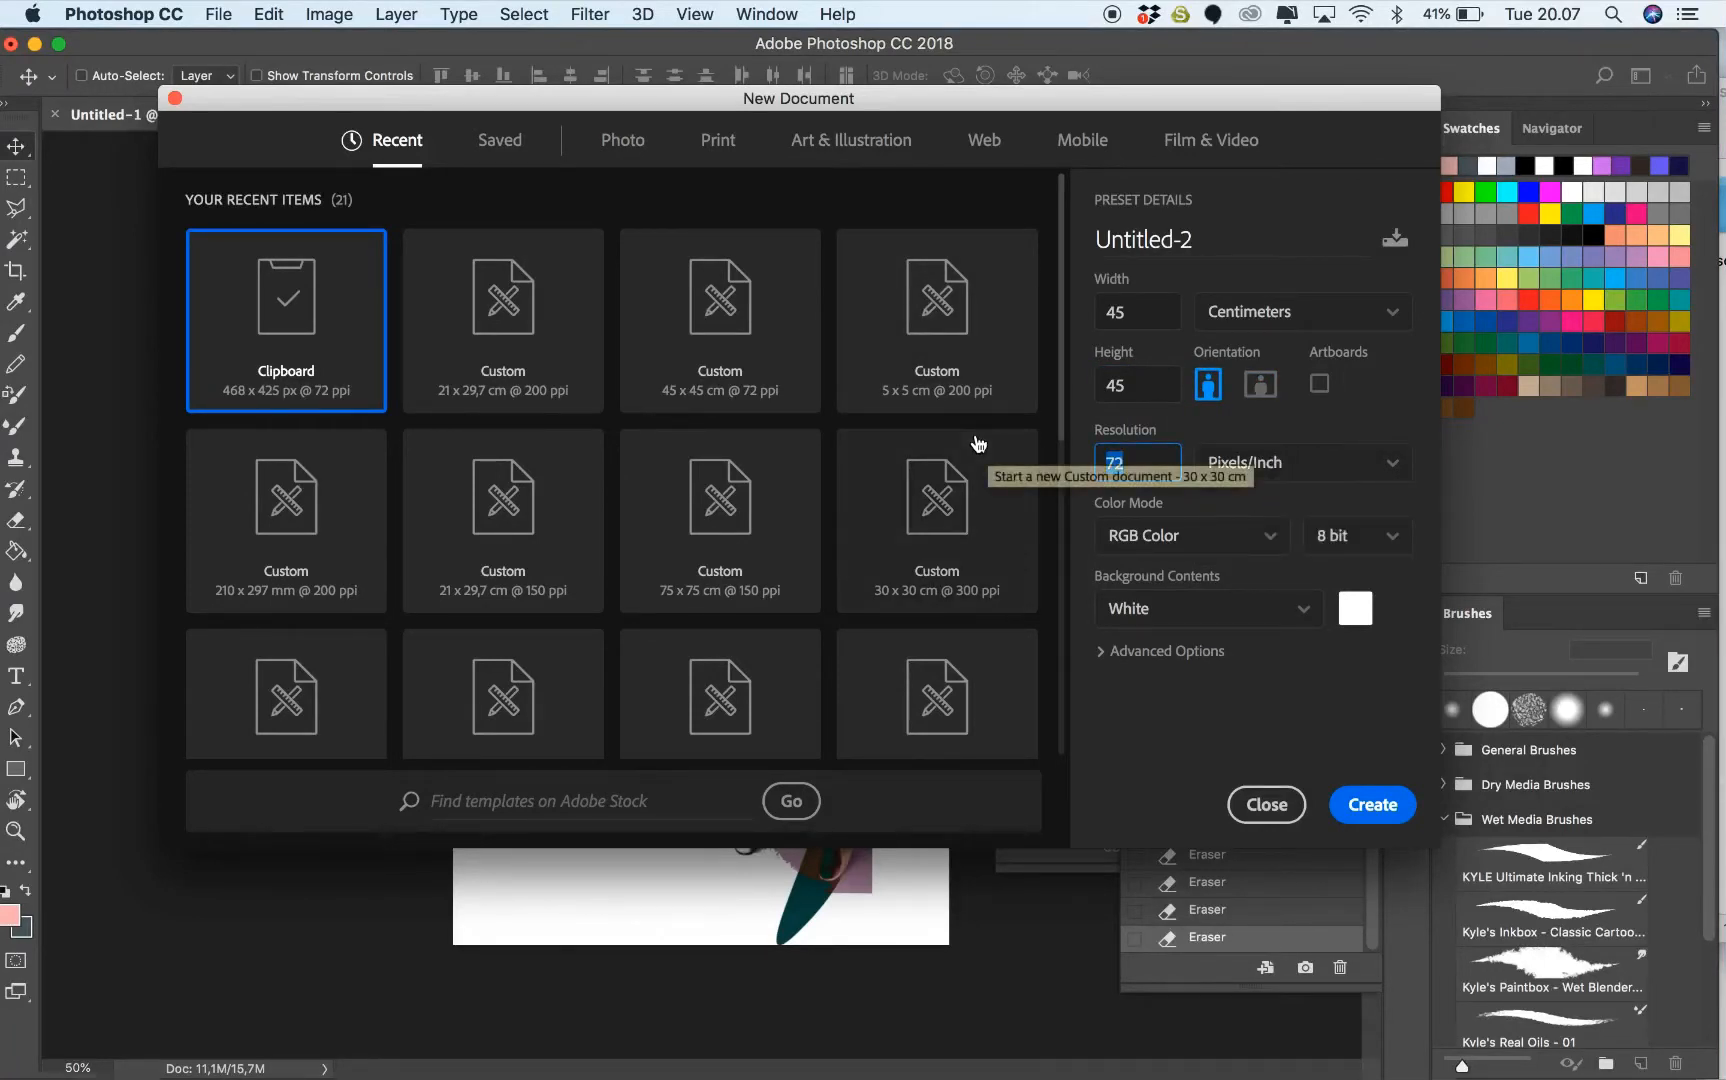
pyautogui.write('200')
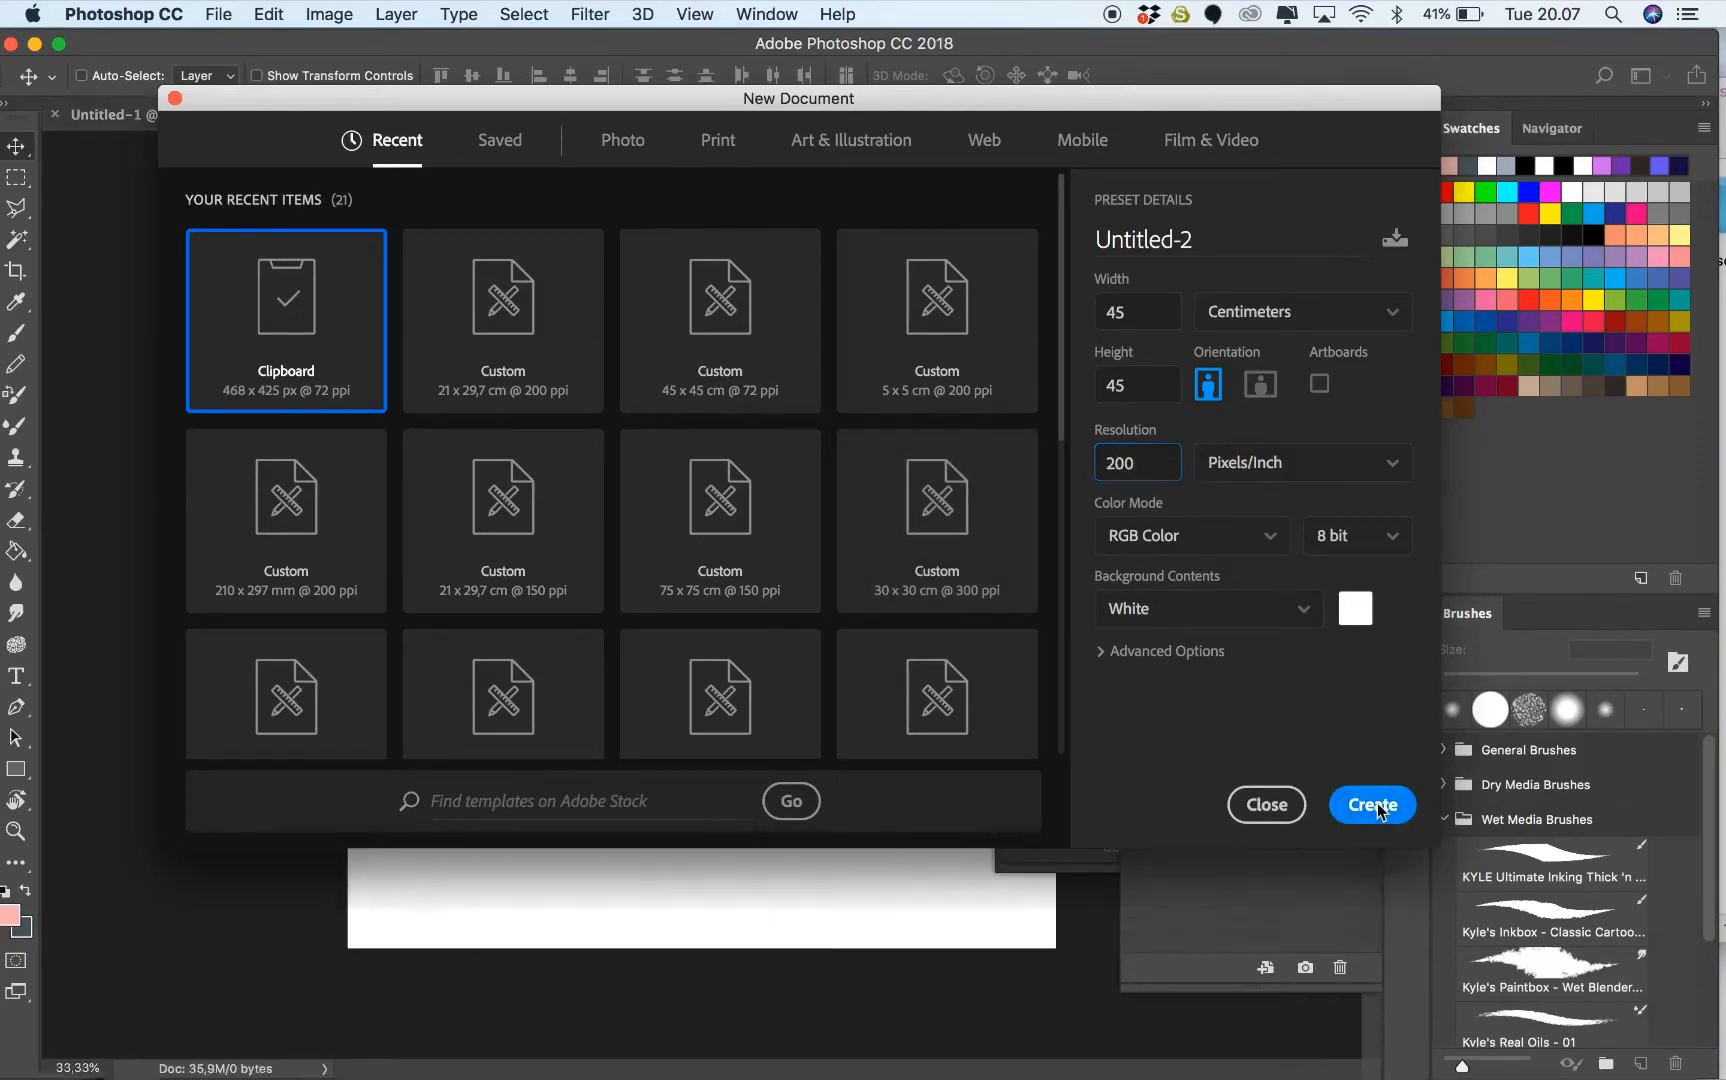
pyautogui.click(1372, 804)
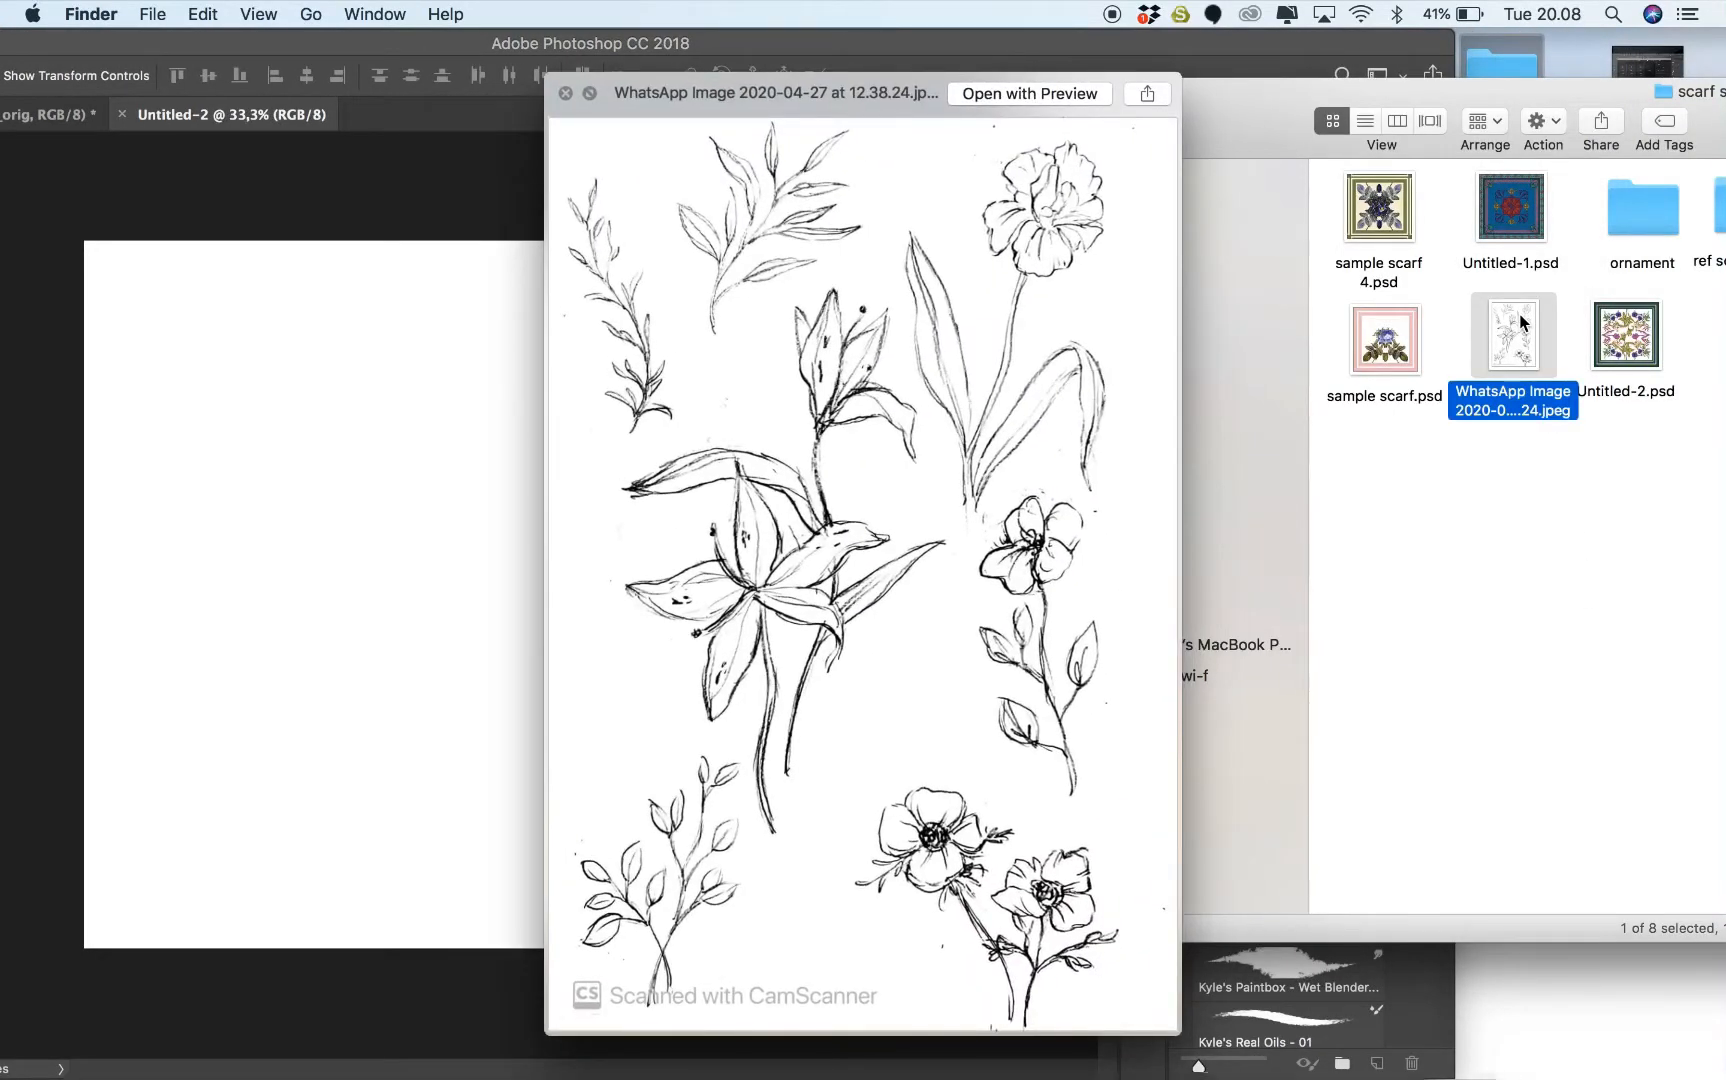
# Drag the WhatsApp JPEG flower sketch from Finder onto the new Photoshop canvas
pyautogui.click(566, 92)
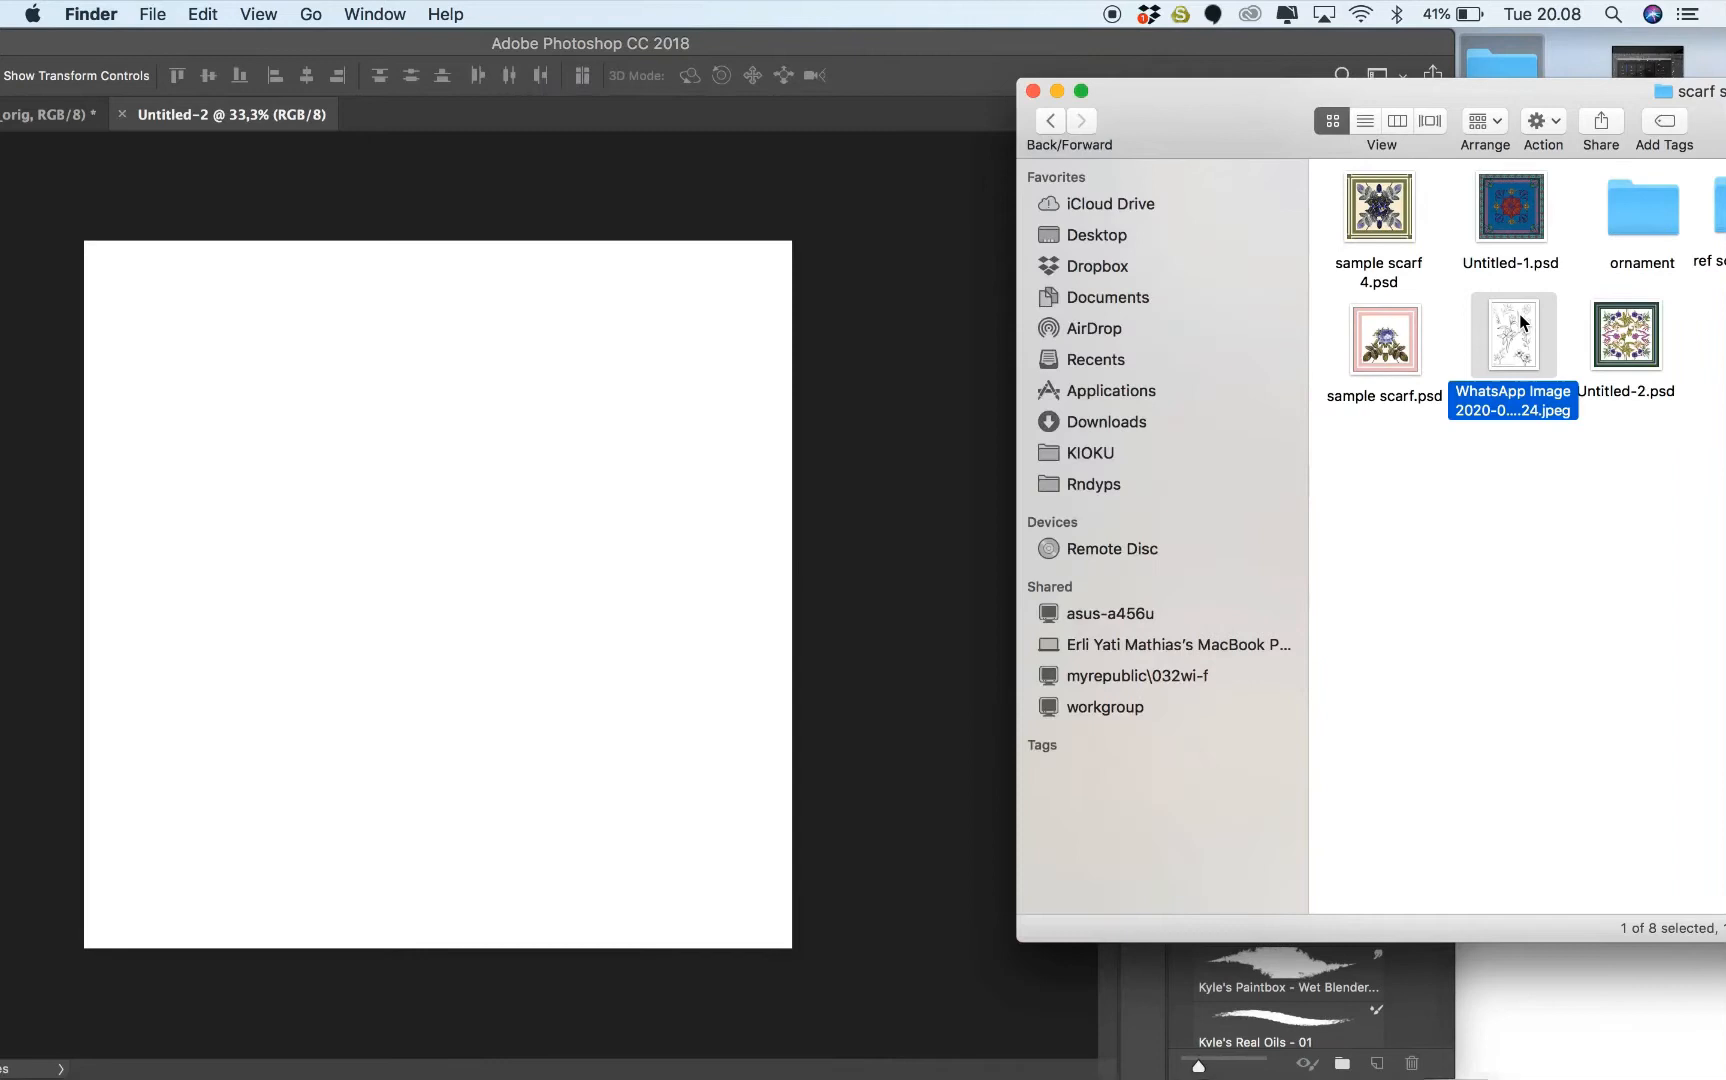
pyautogui.moveTo(1514, 342); pyautogui.dragTo(1098, 390)
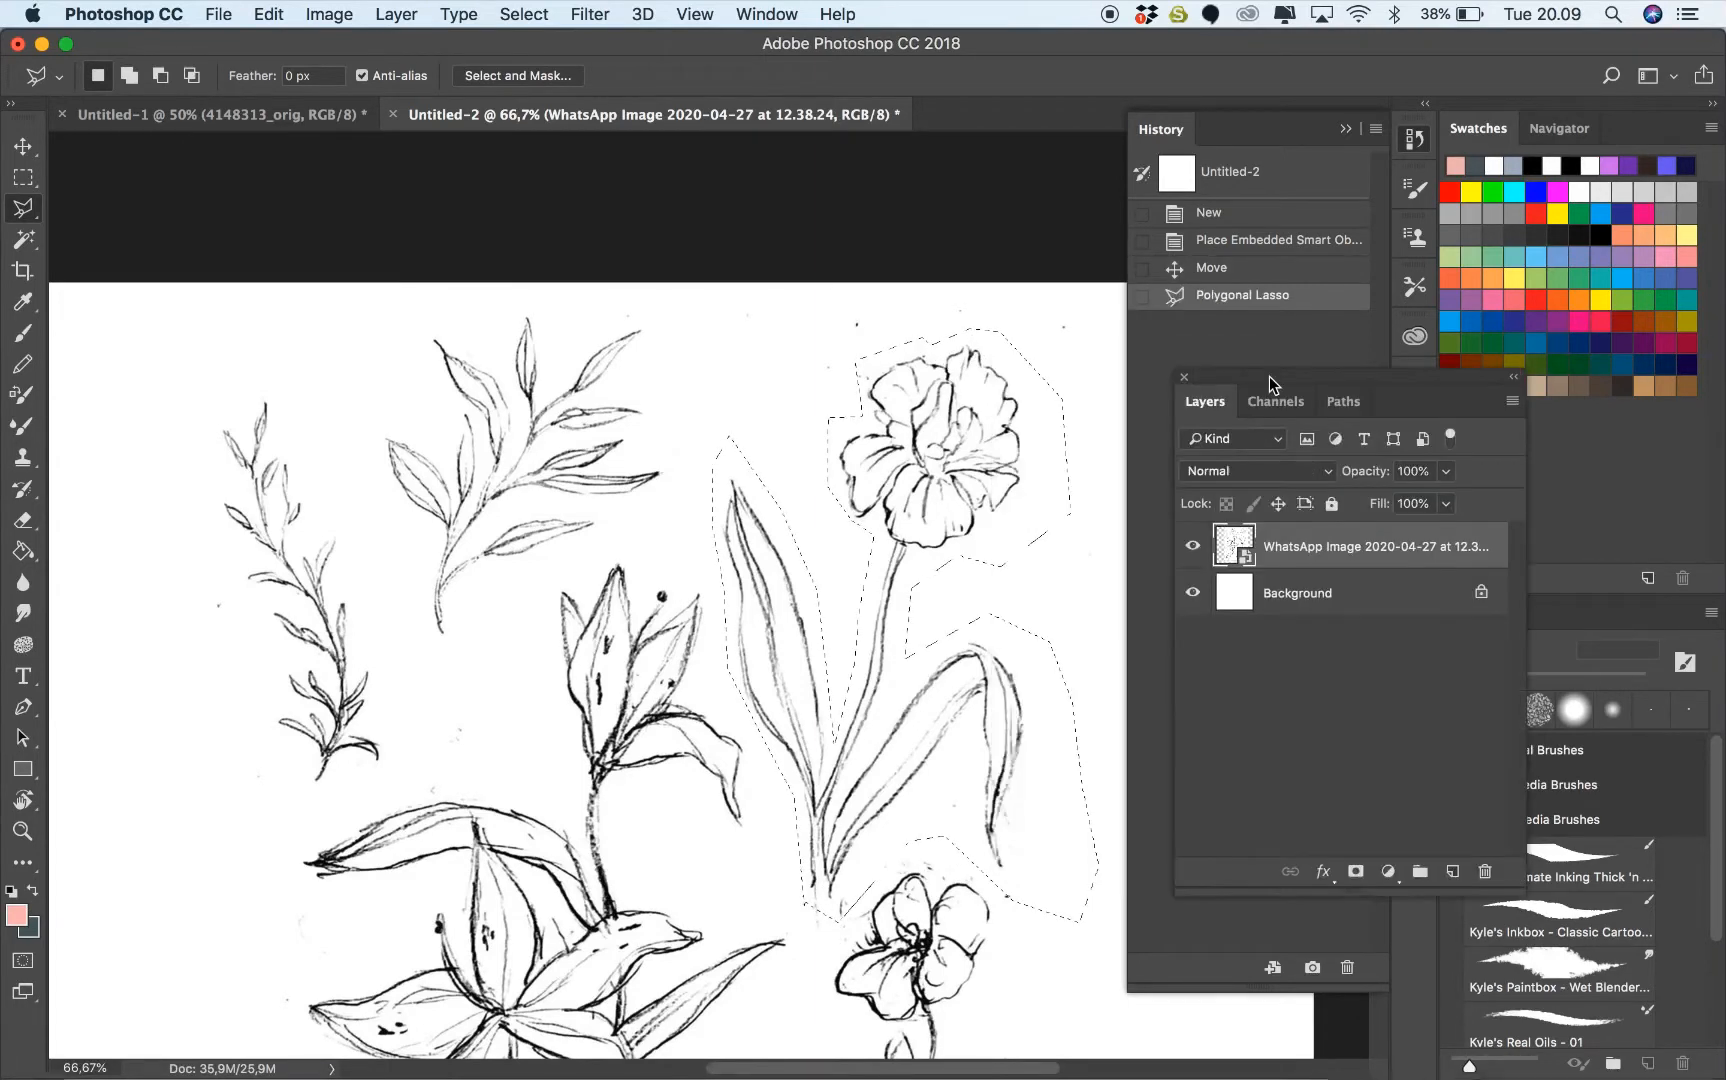
# Select the placed sketch layer and rasterize it into an ordinary pixel layer
pyautogui.click(22, 176)
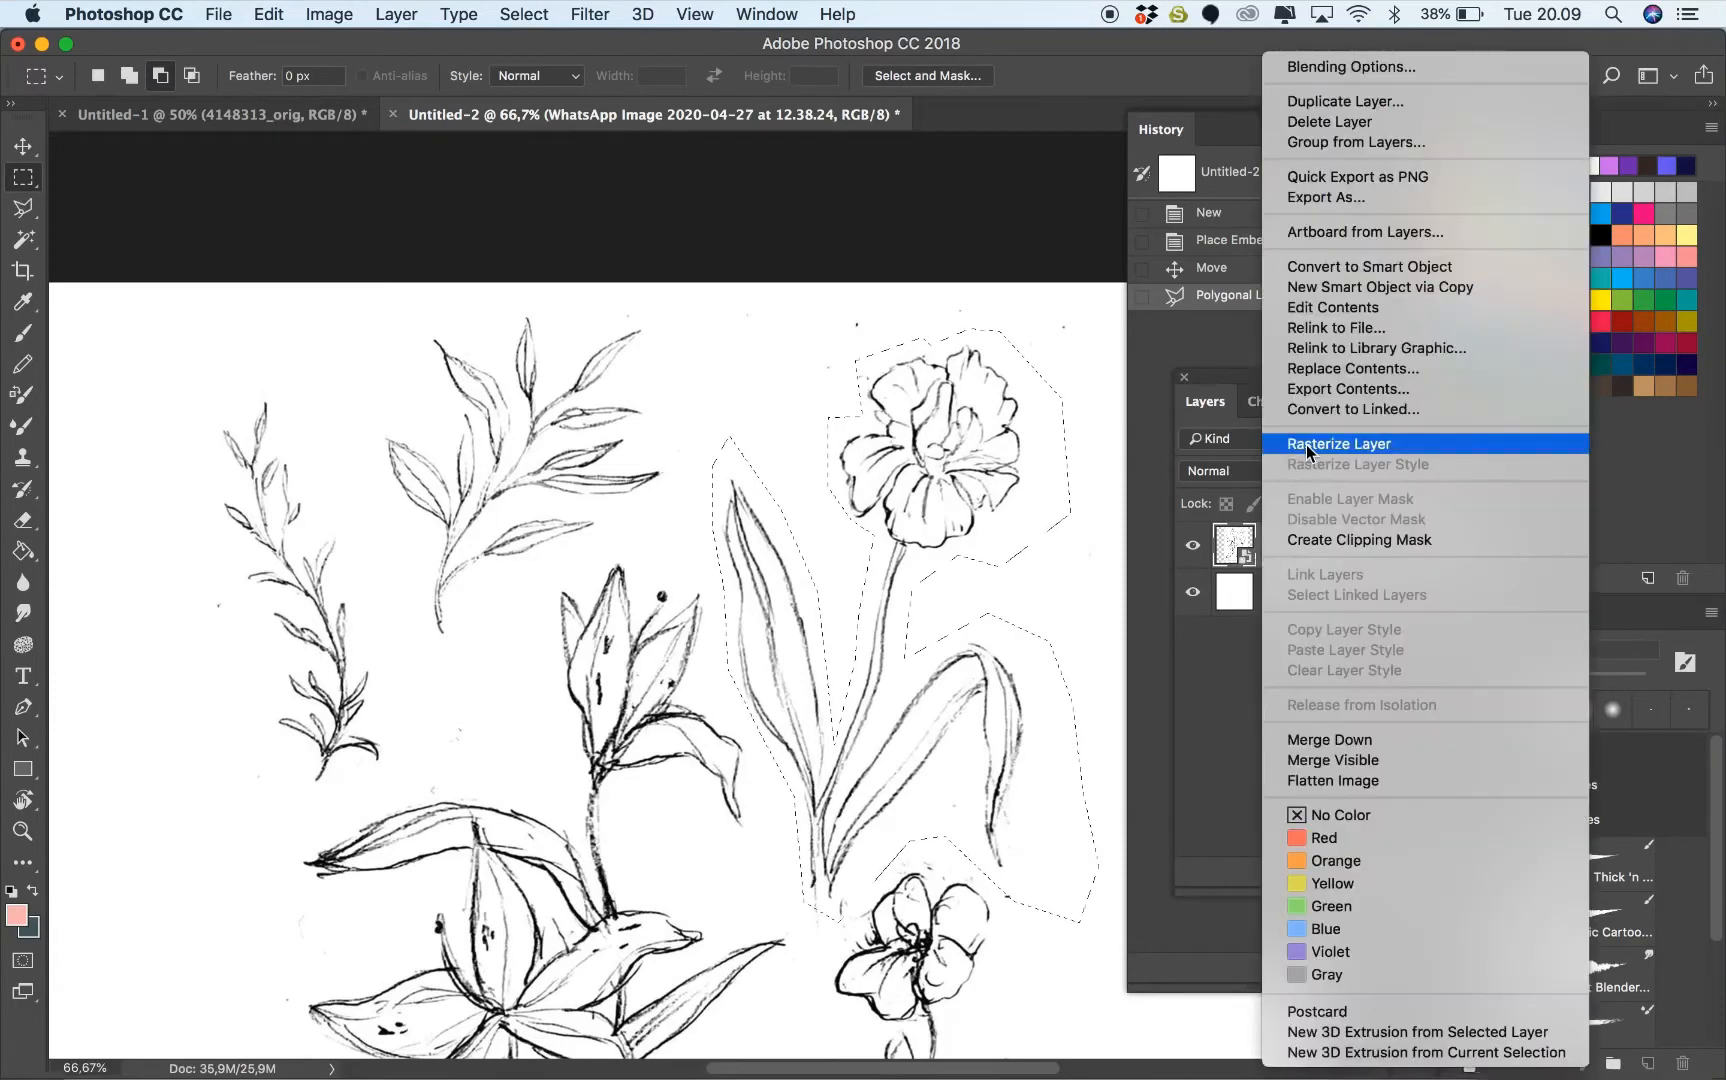
pyautogui.click(1338, 444)
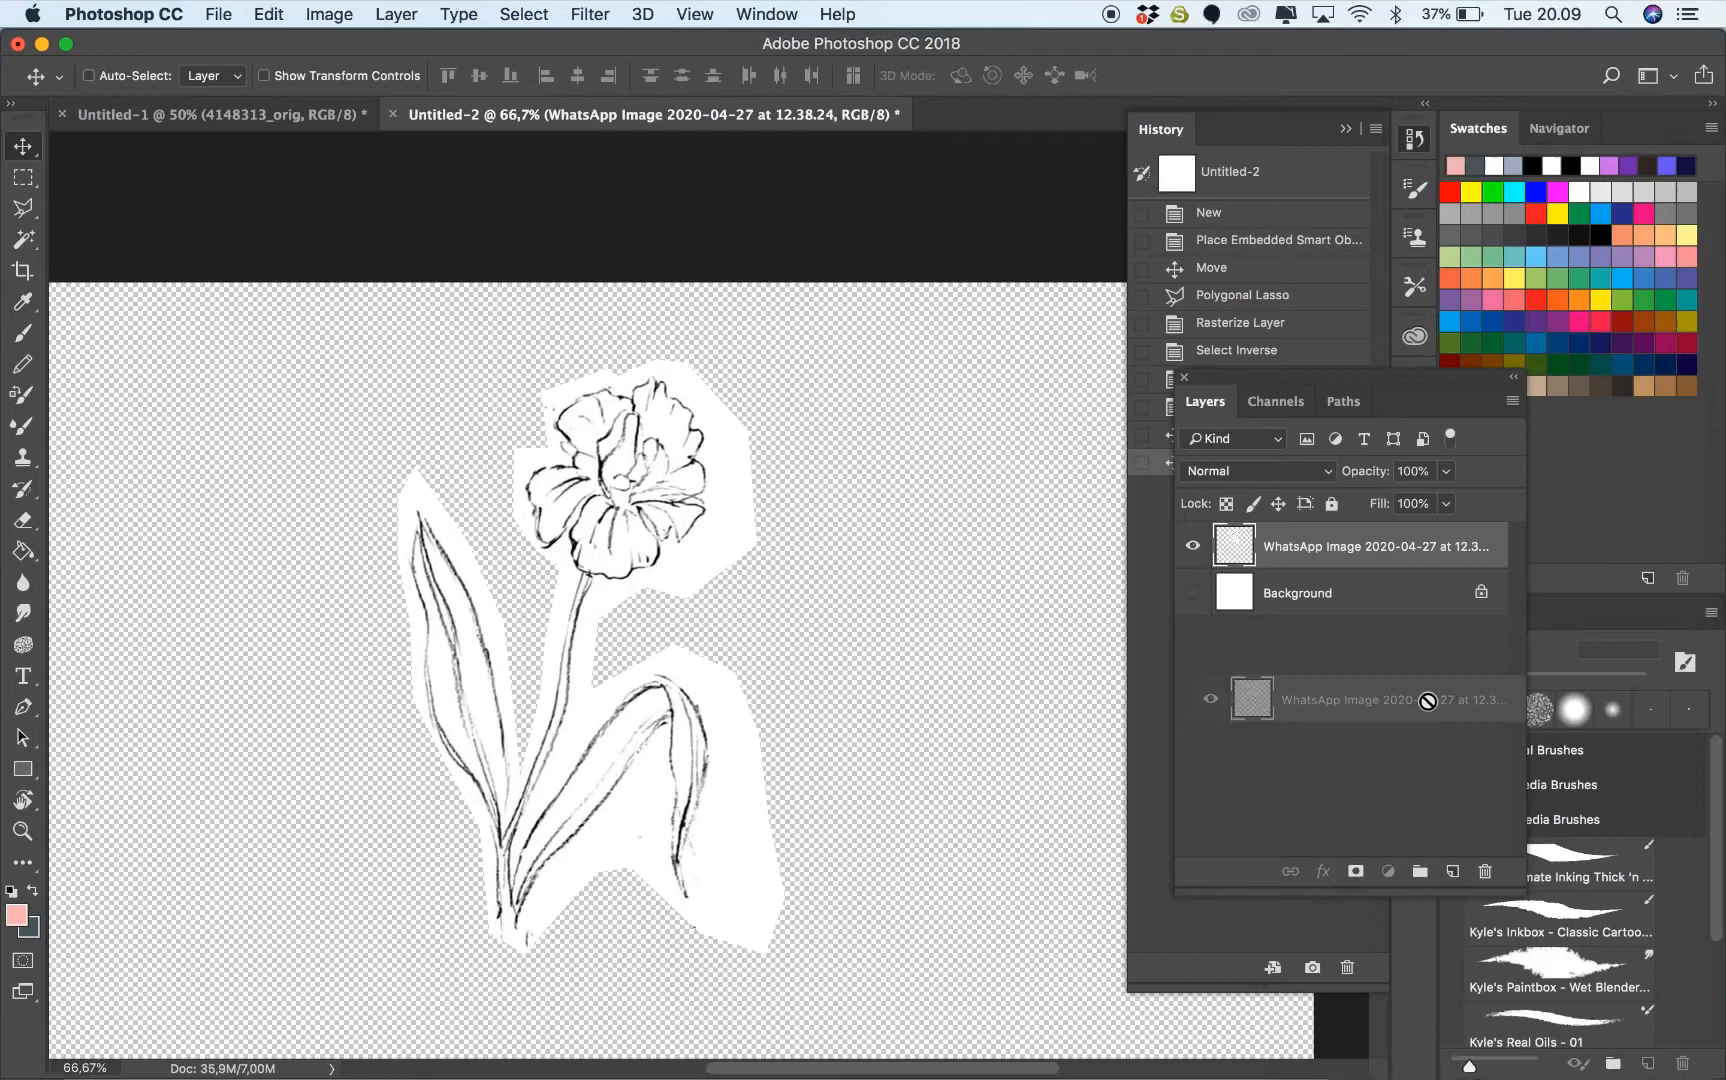
# Duplicate the tulip layer on Multiply blend mode and merge the copies into one darker layer
pyautogui.click(1258, 470)
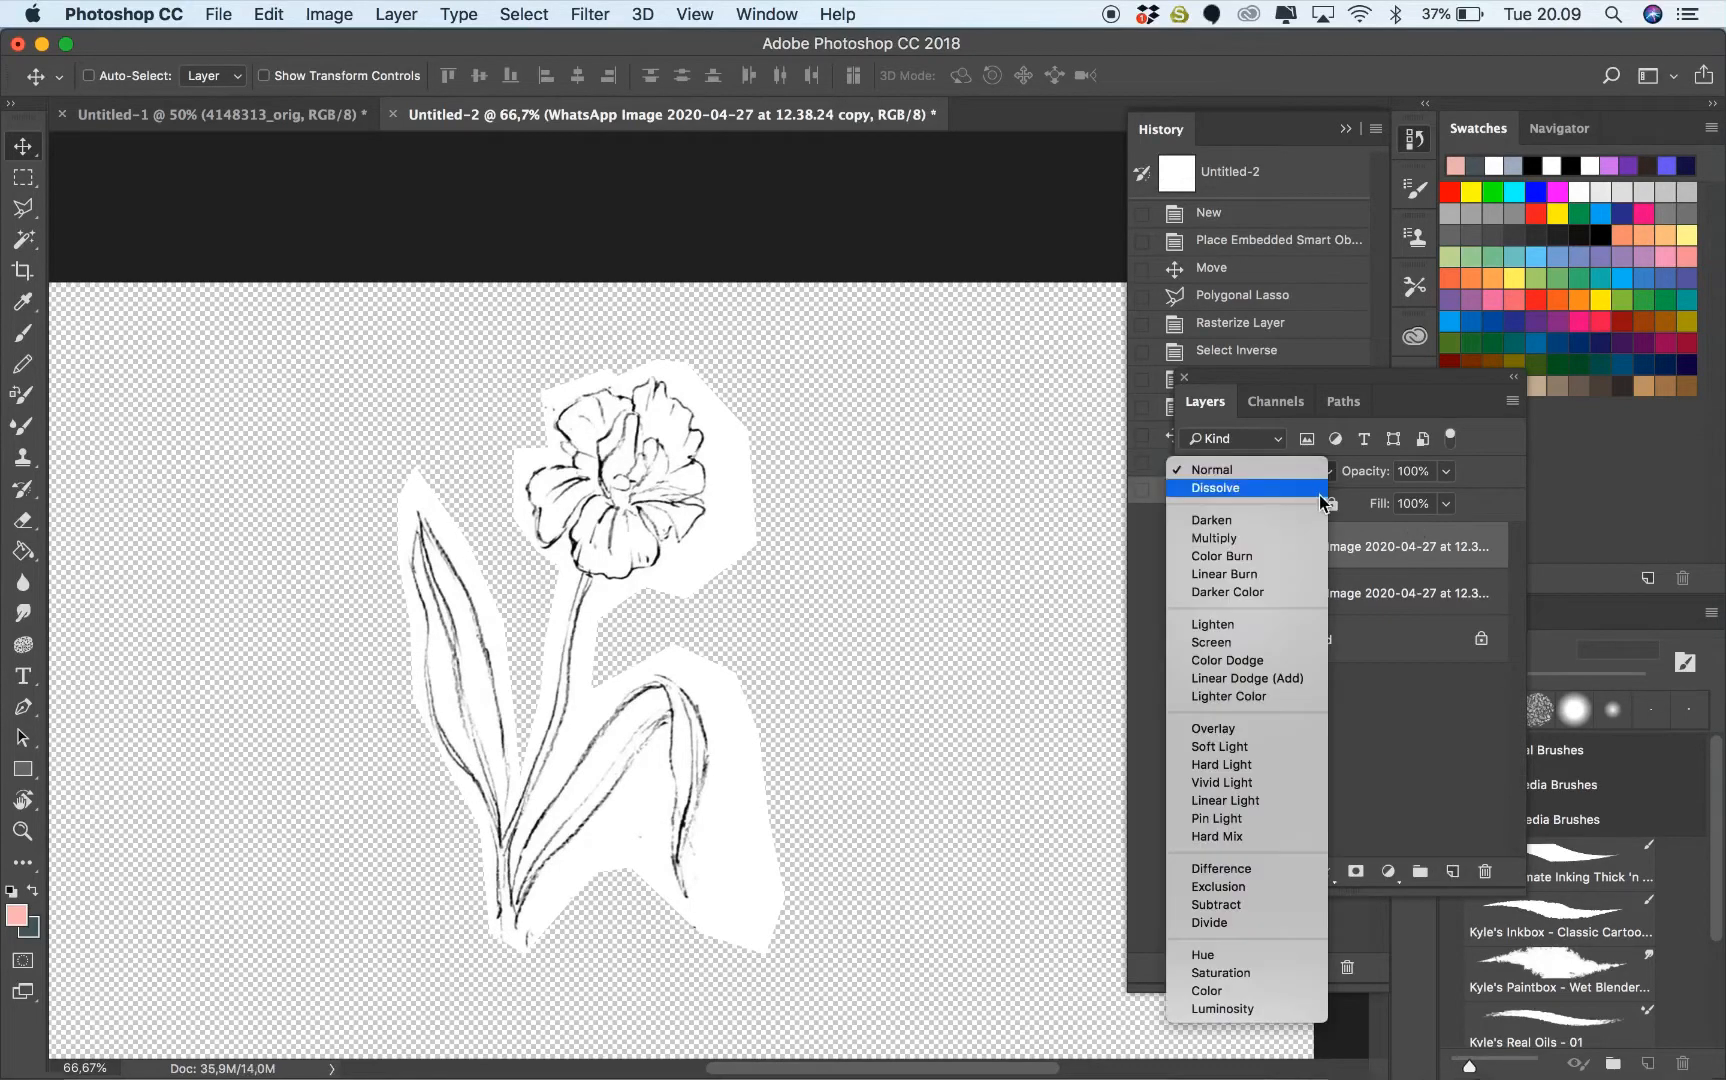
pyautogui.click(1214, 538)
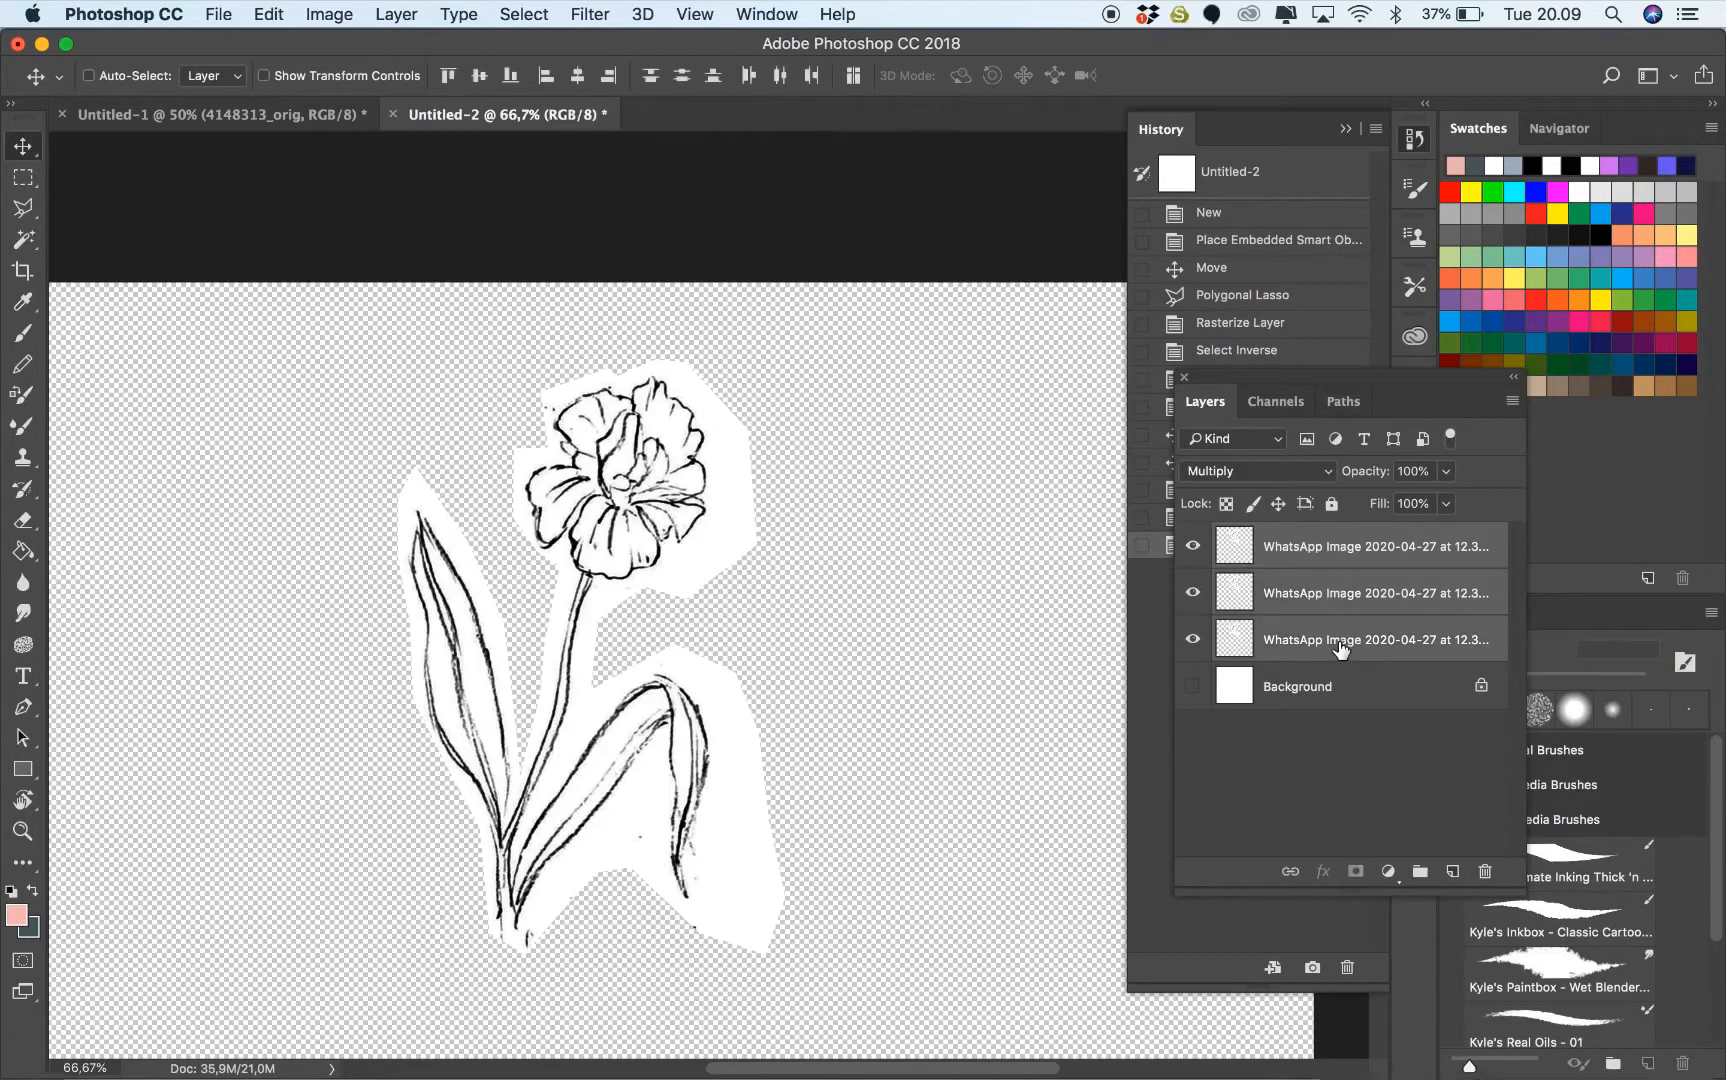
pyautogui.rightClick(1340, 640)
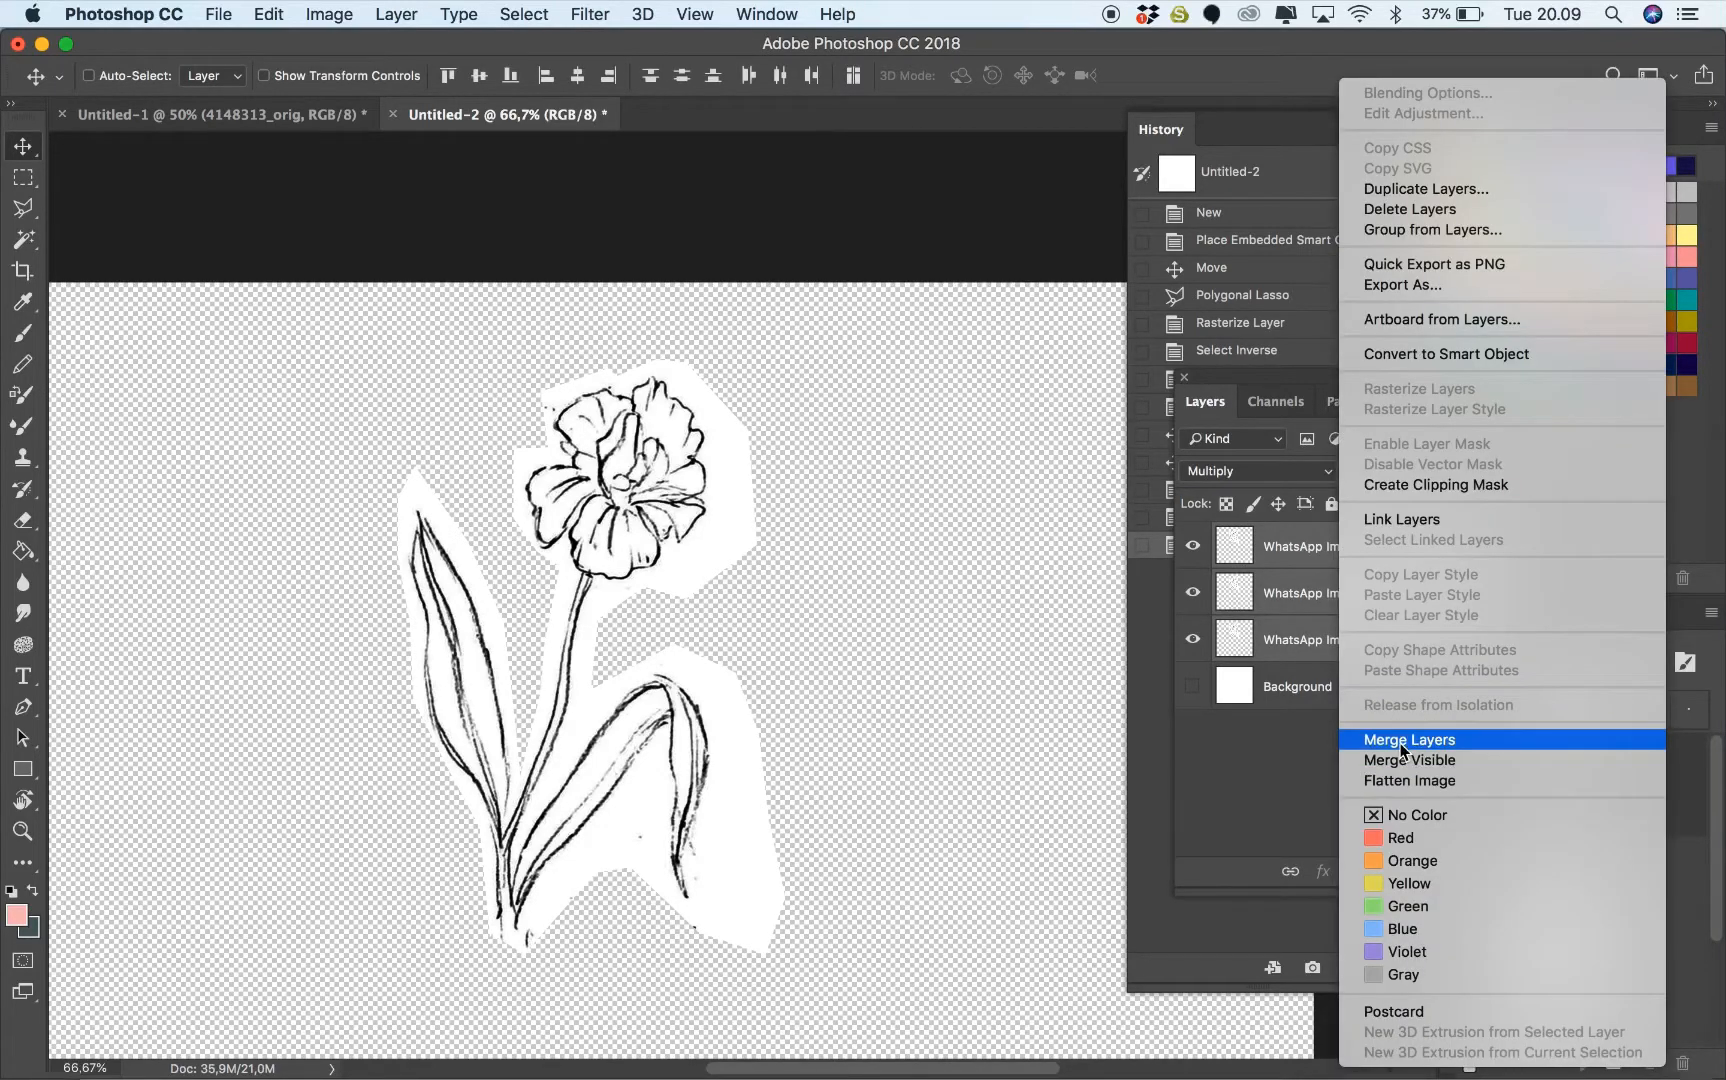
pyautogui.click(1410, 740)
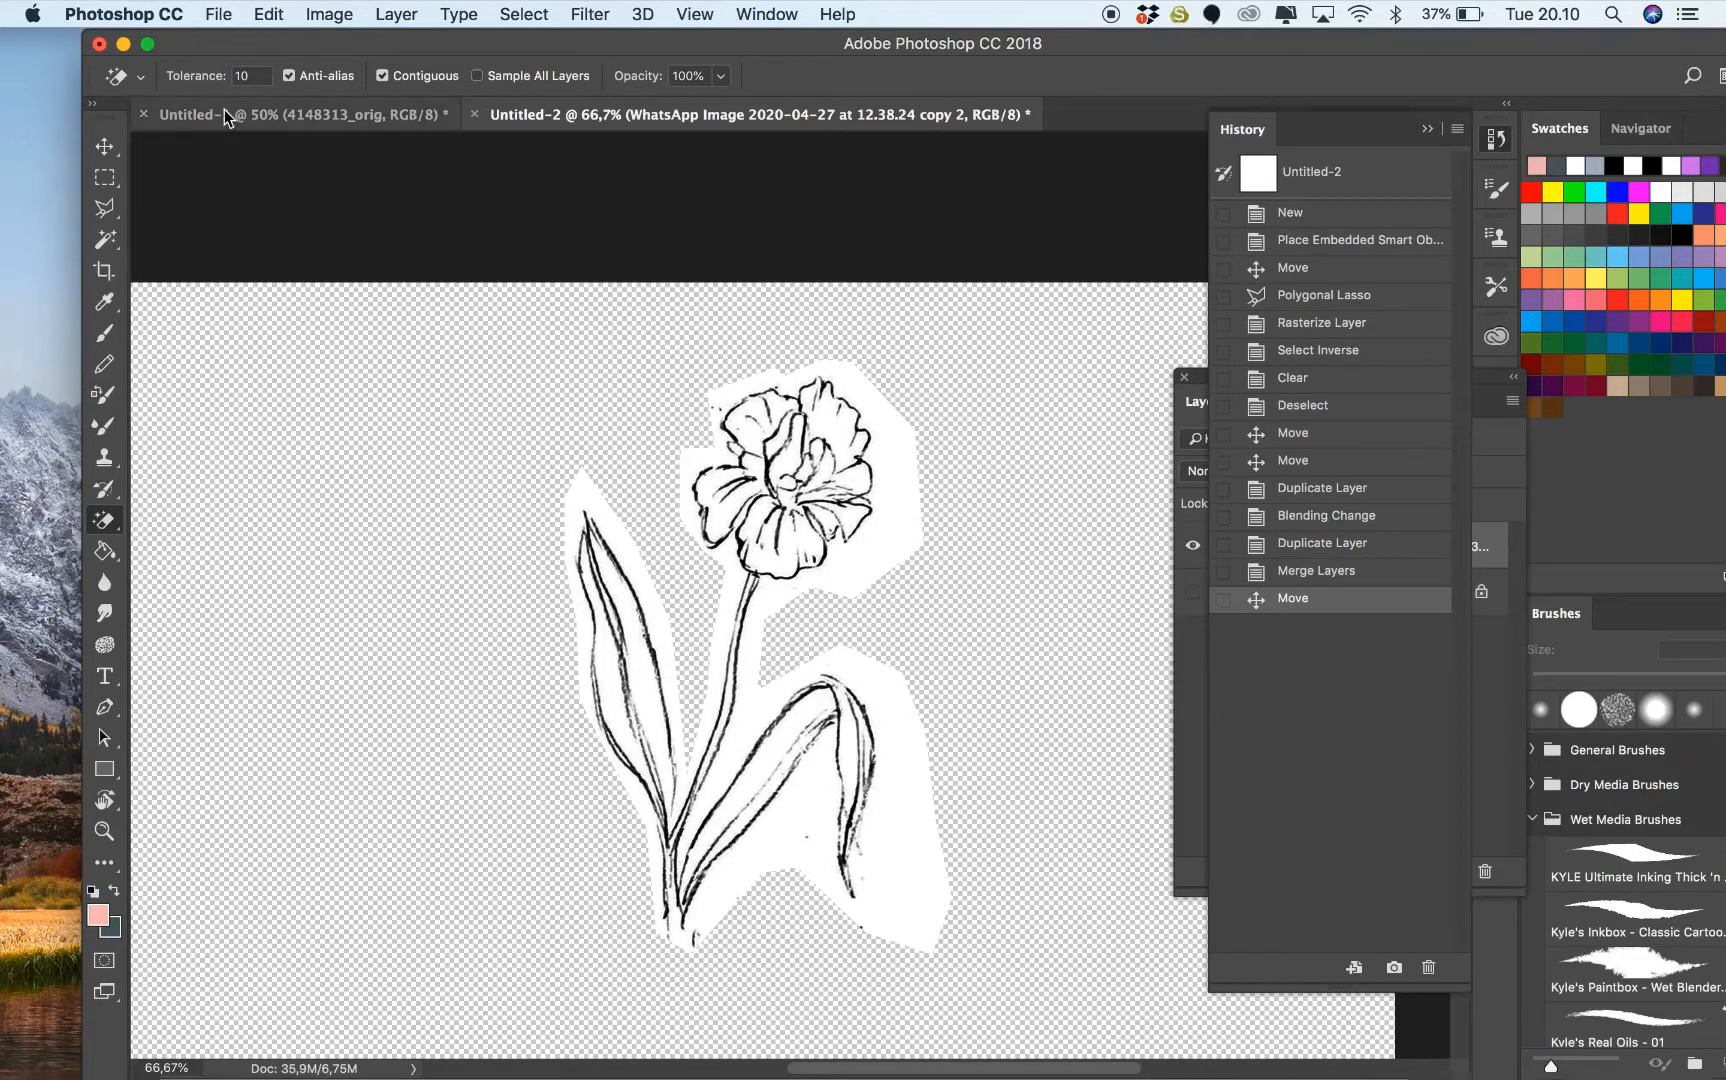
# Magic-erase the white patches beside the tulip and leaves, then clean leftovers with the Eraser
pyautogui.click(616, 572)
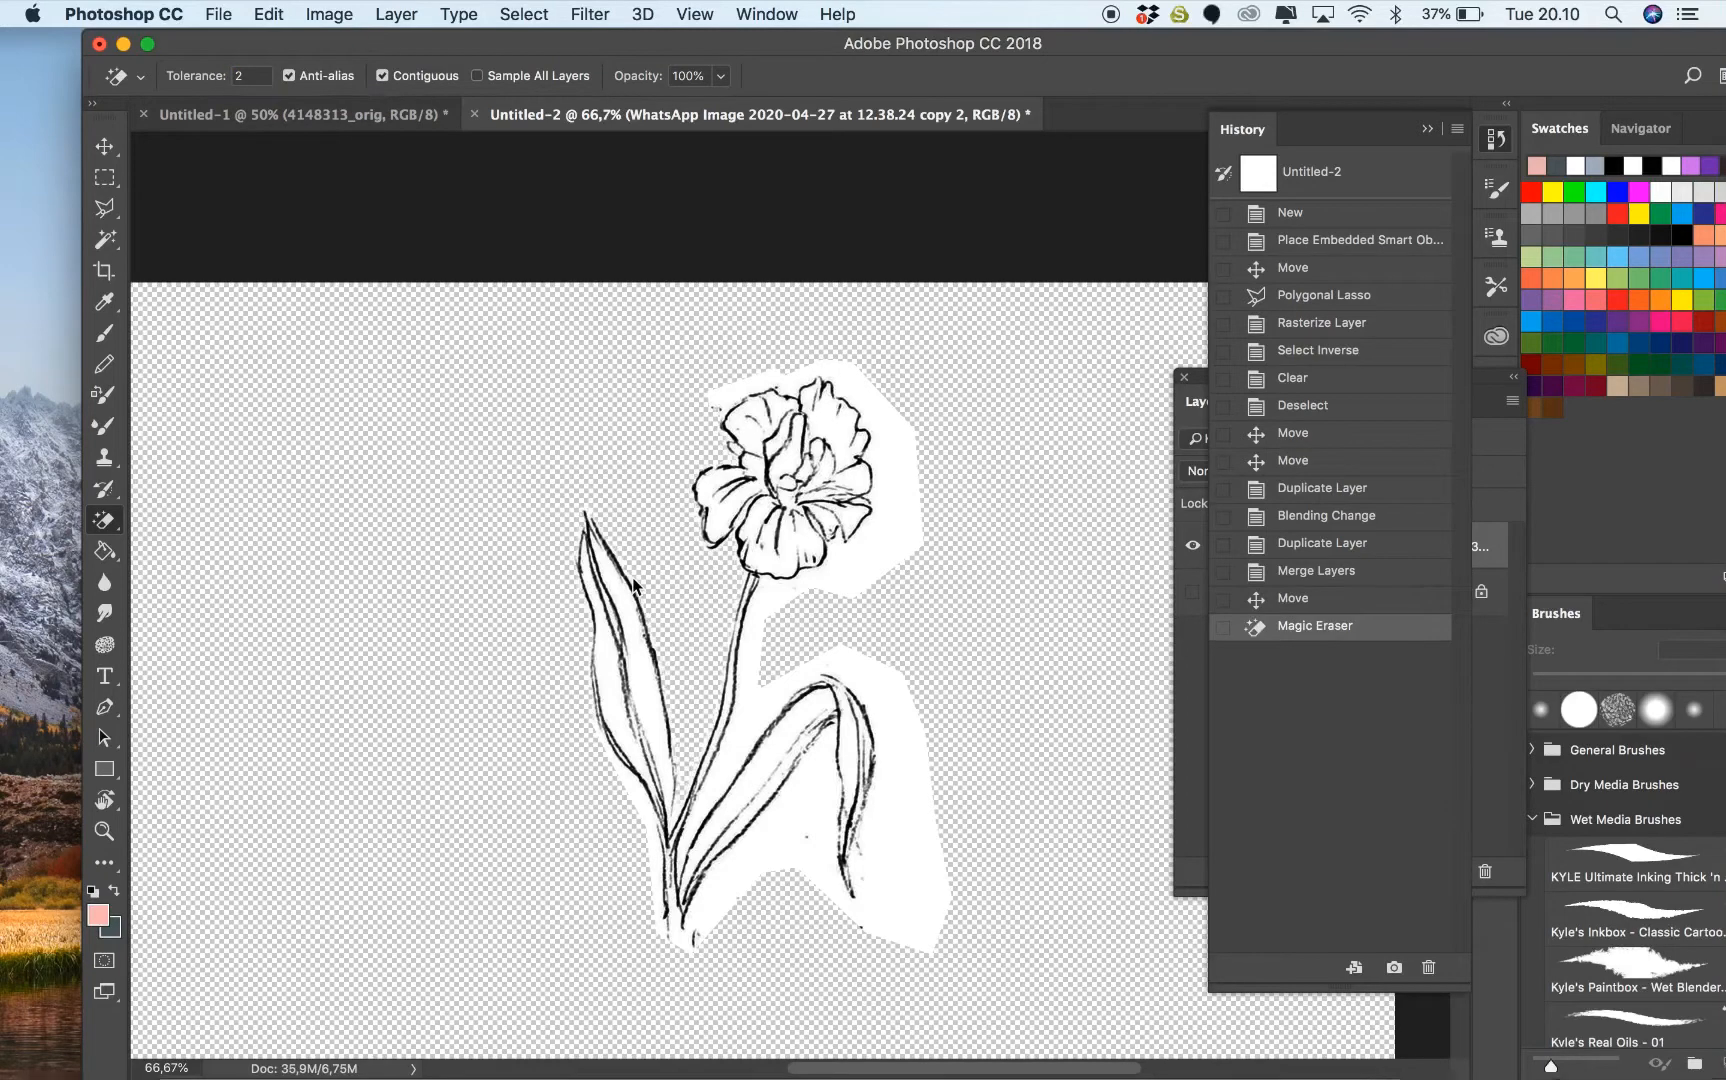
pyautogui.click(802, 820)
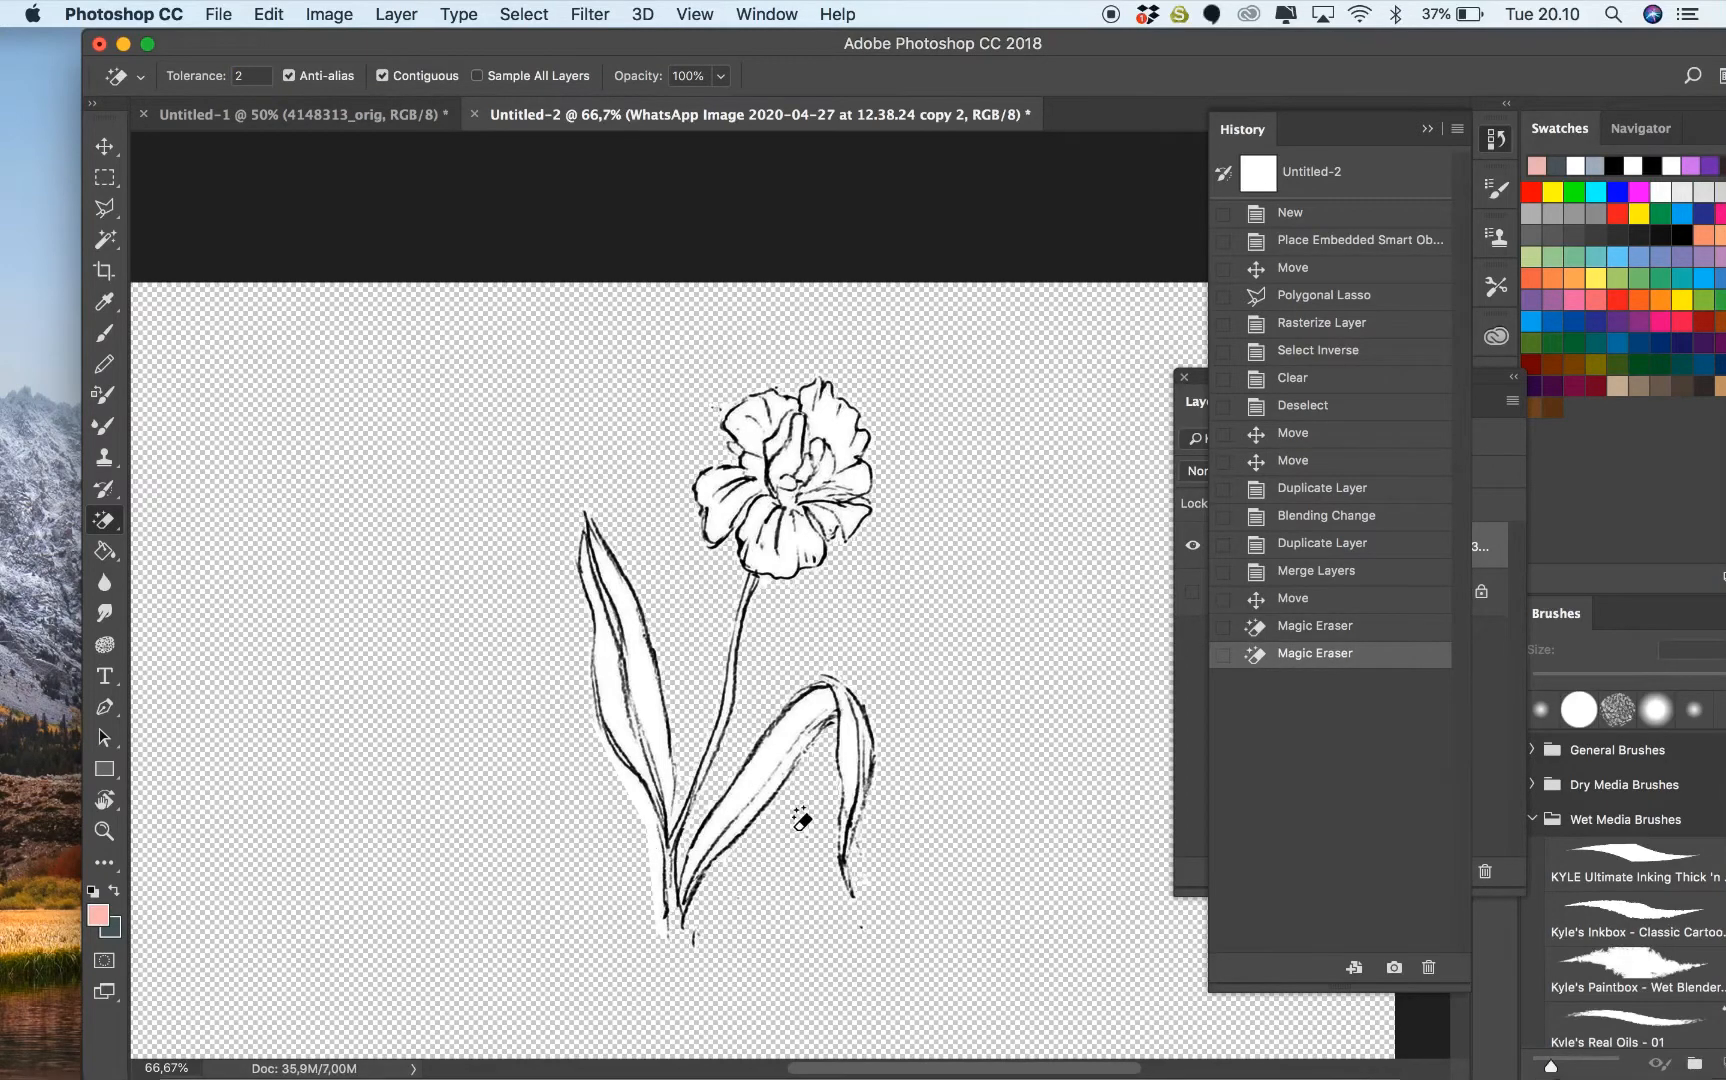
pyautogui.click(104, 520)
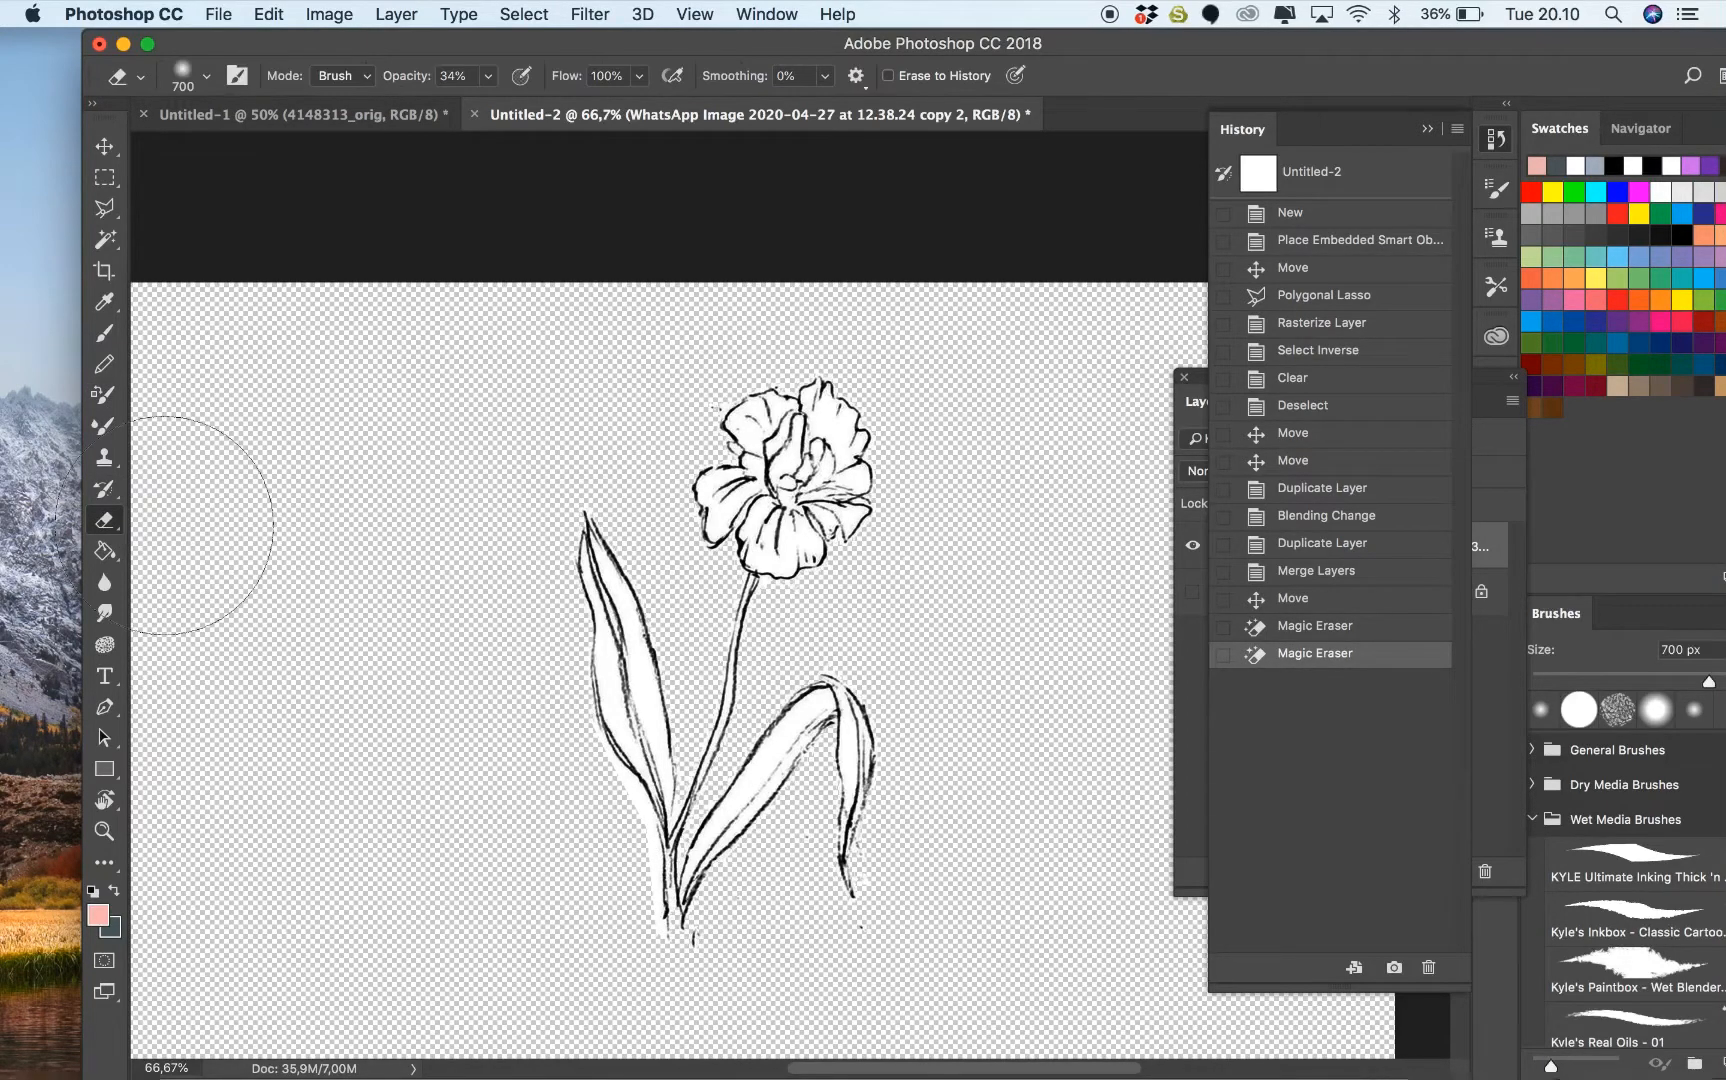
pyautogui.click(328, 14)
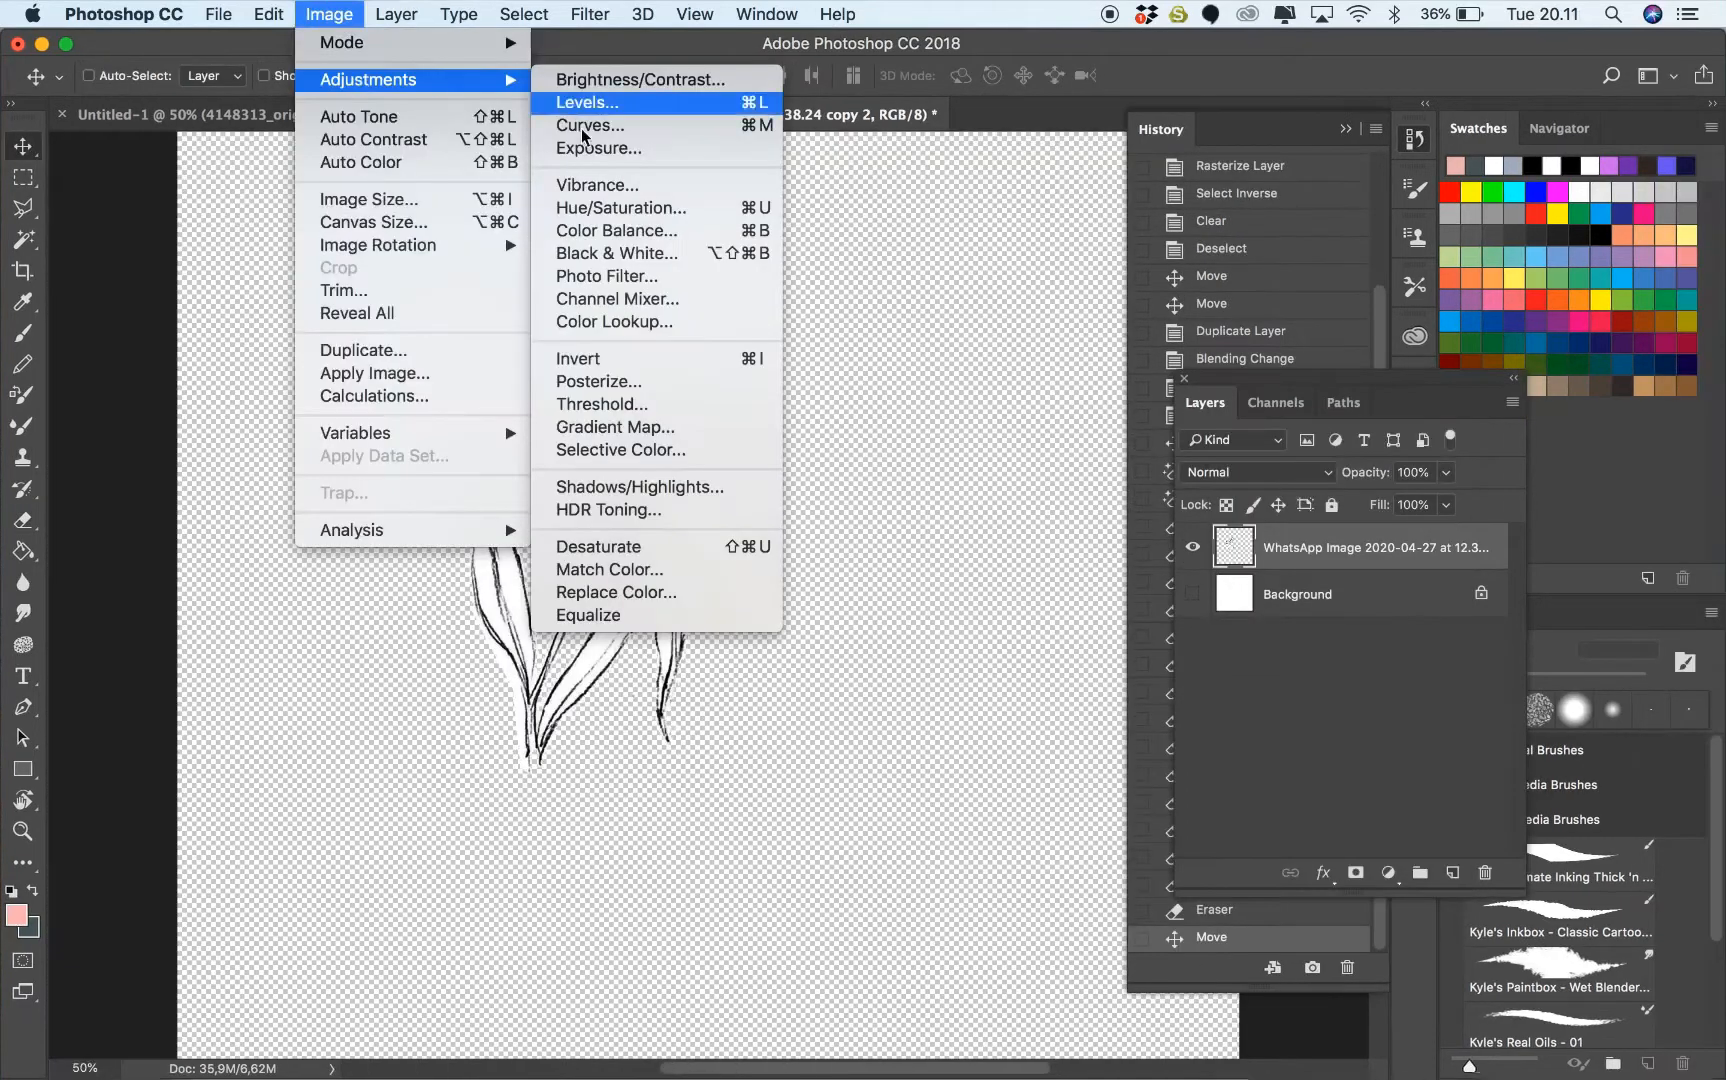
# Colorize the tulip with Hue/Saturation at Hue 241, Saturation 27, Lightness -44
pyautogui.click(618, 208)
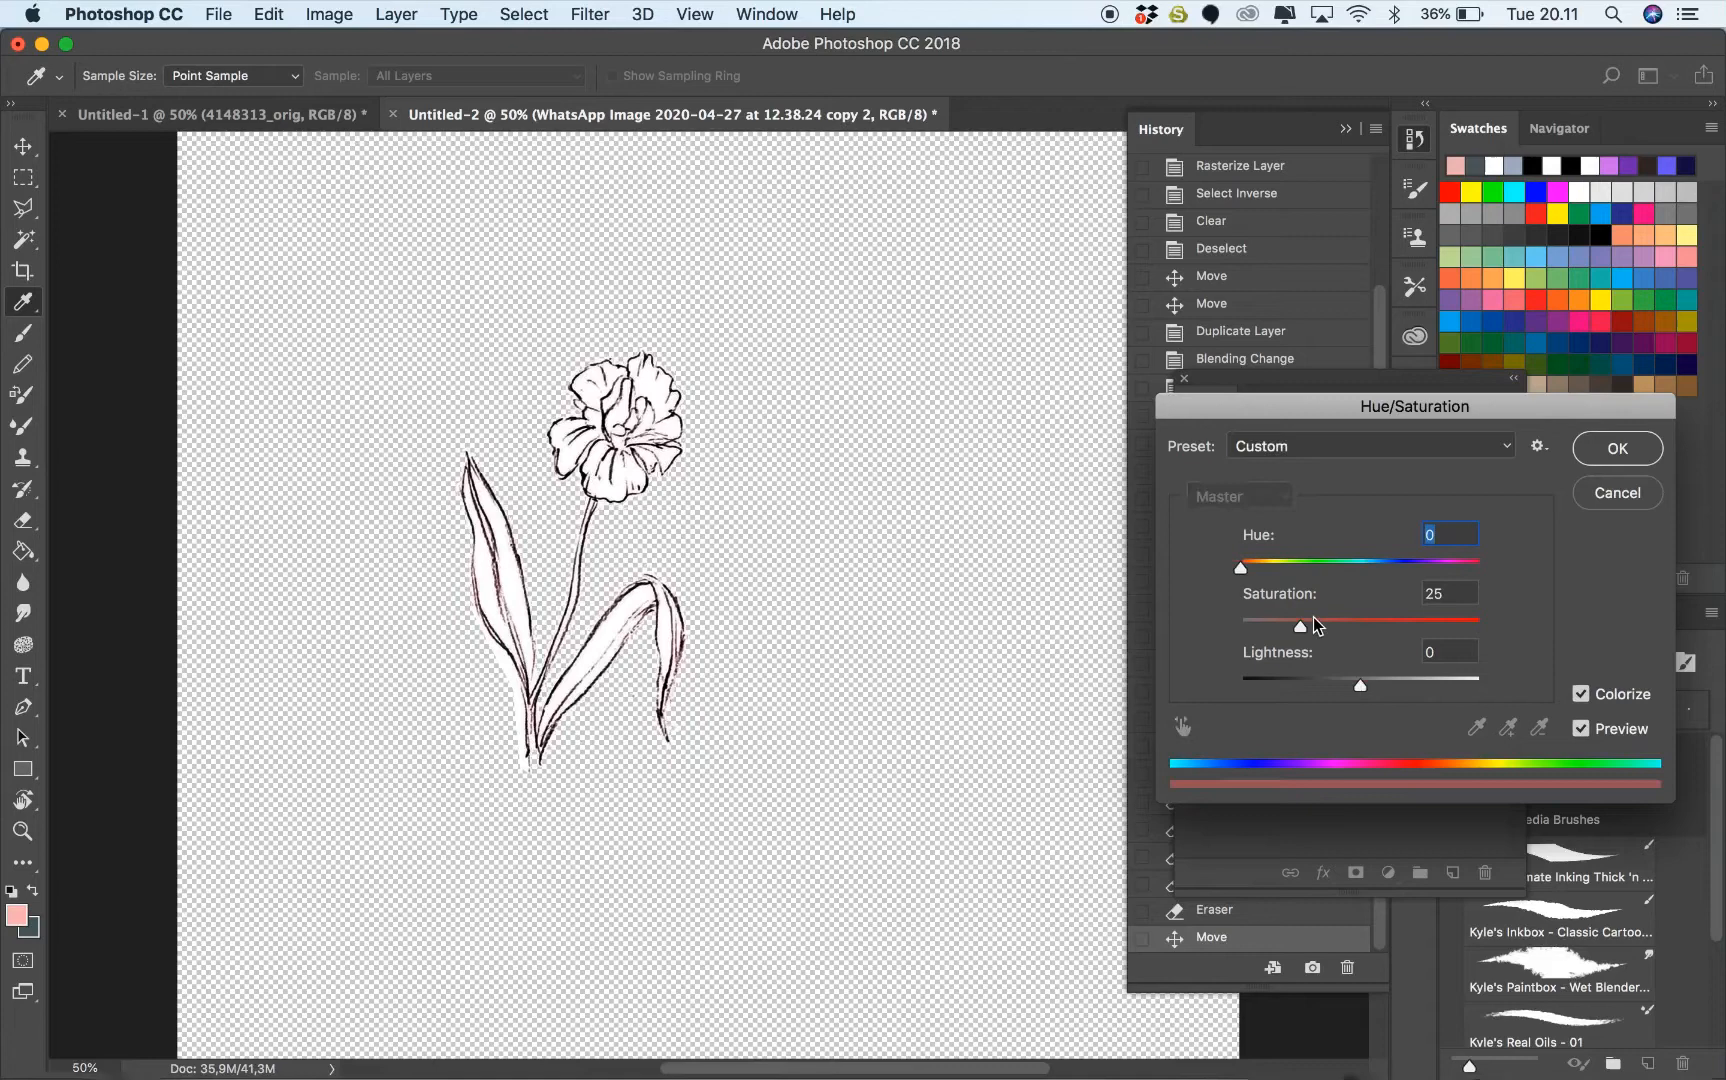
pyautogui.moveTo(1358, 684); pyautogui.dragTo(1304, 684)
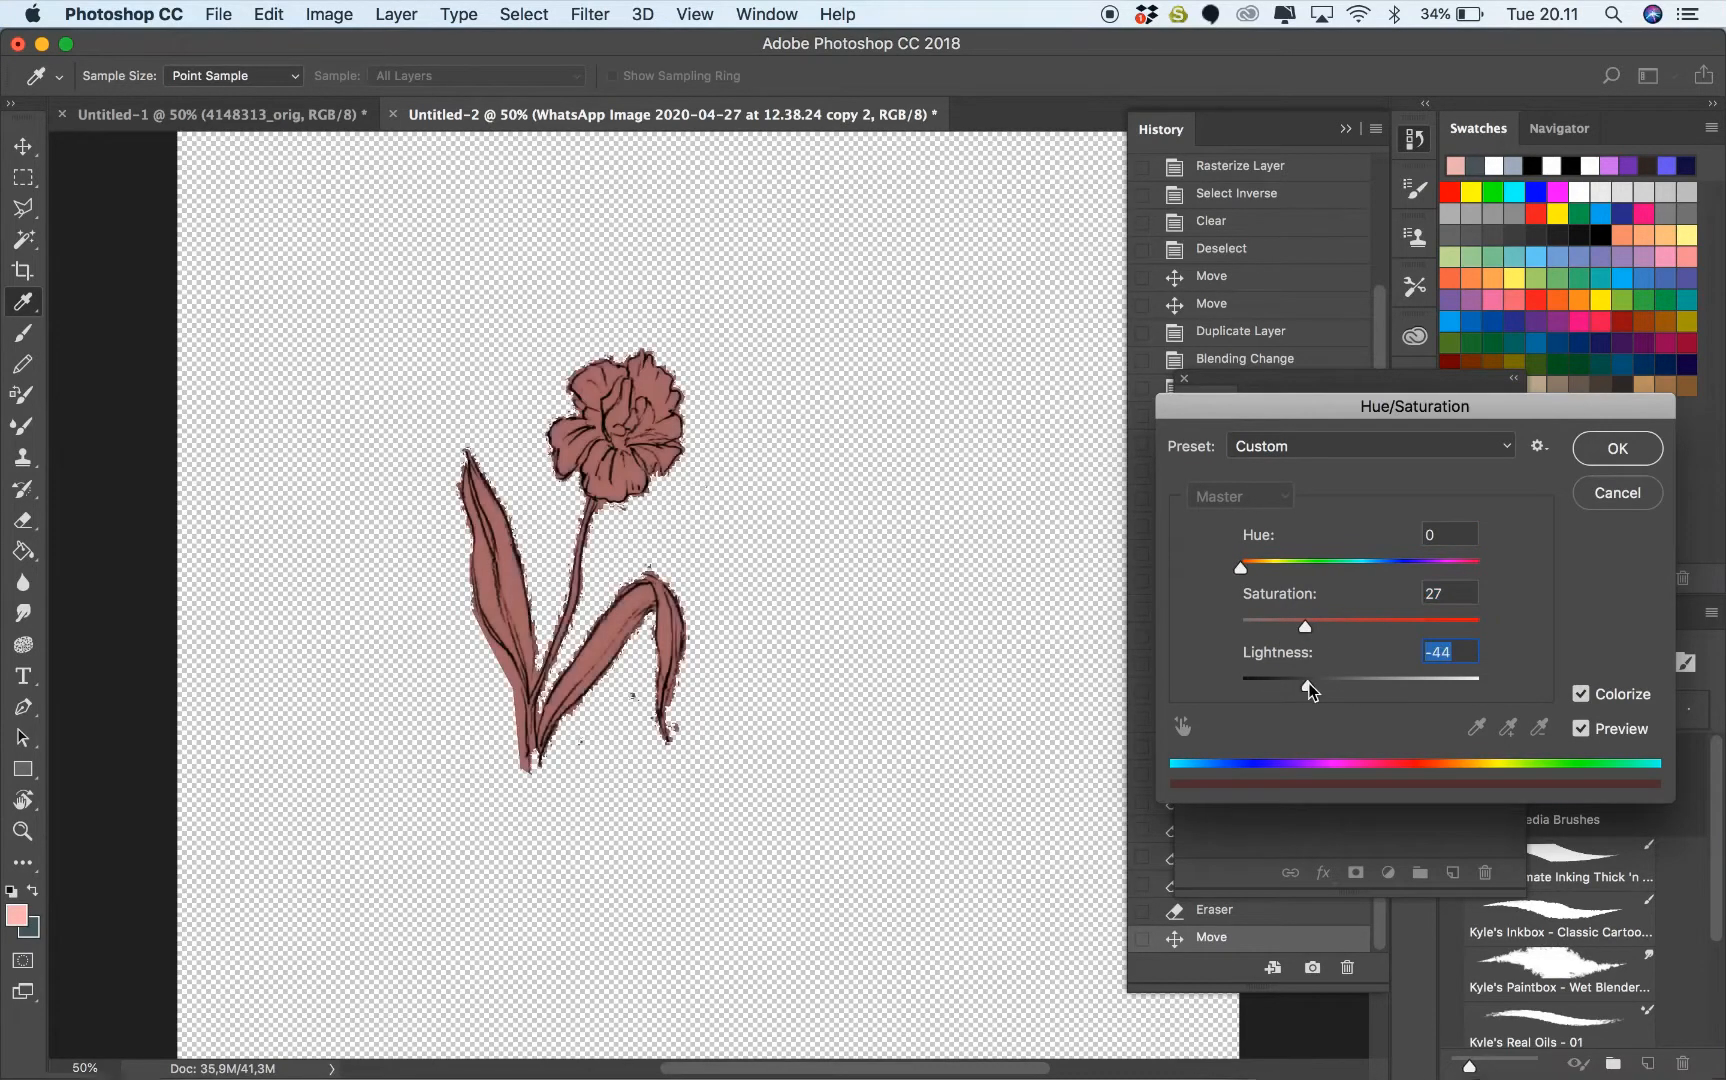
pyautogui.moveTo(1240, 568); pyautogui.dragTo(1320, 568)
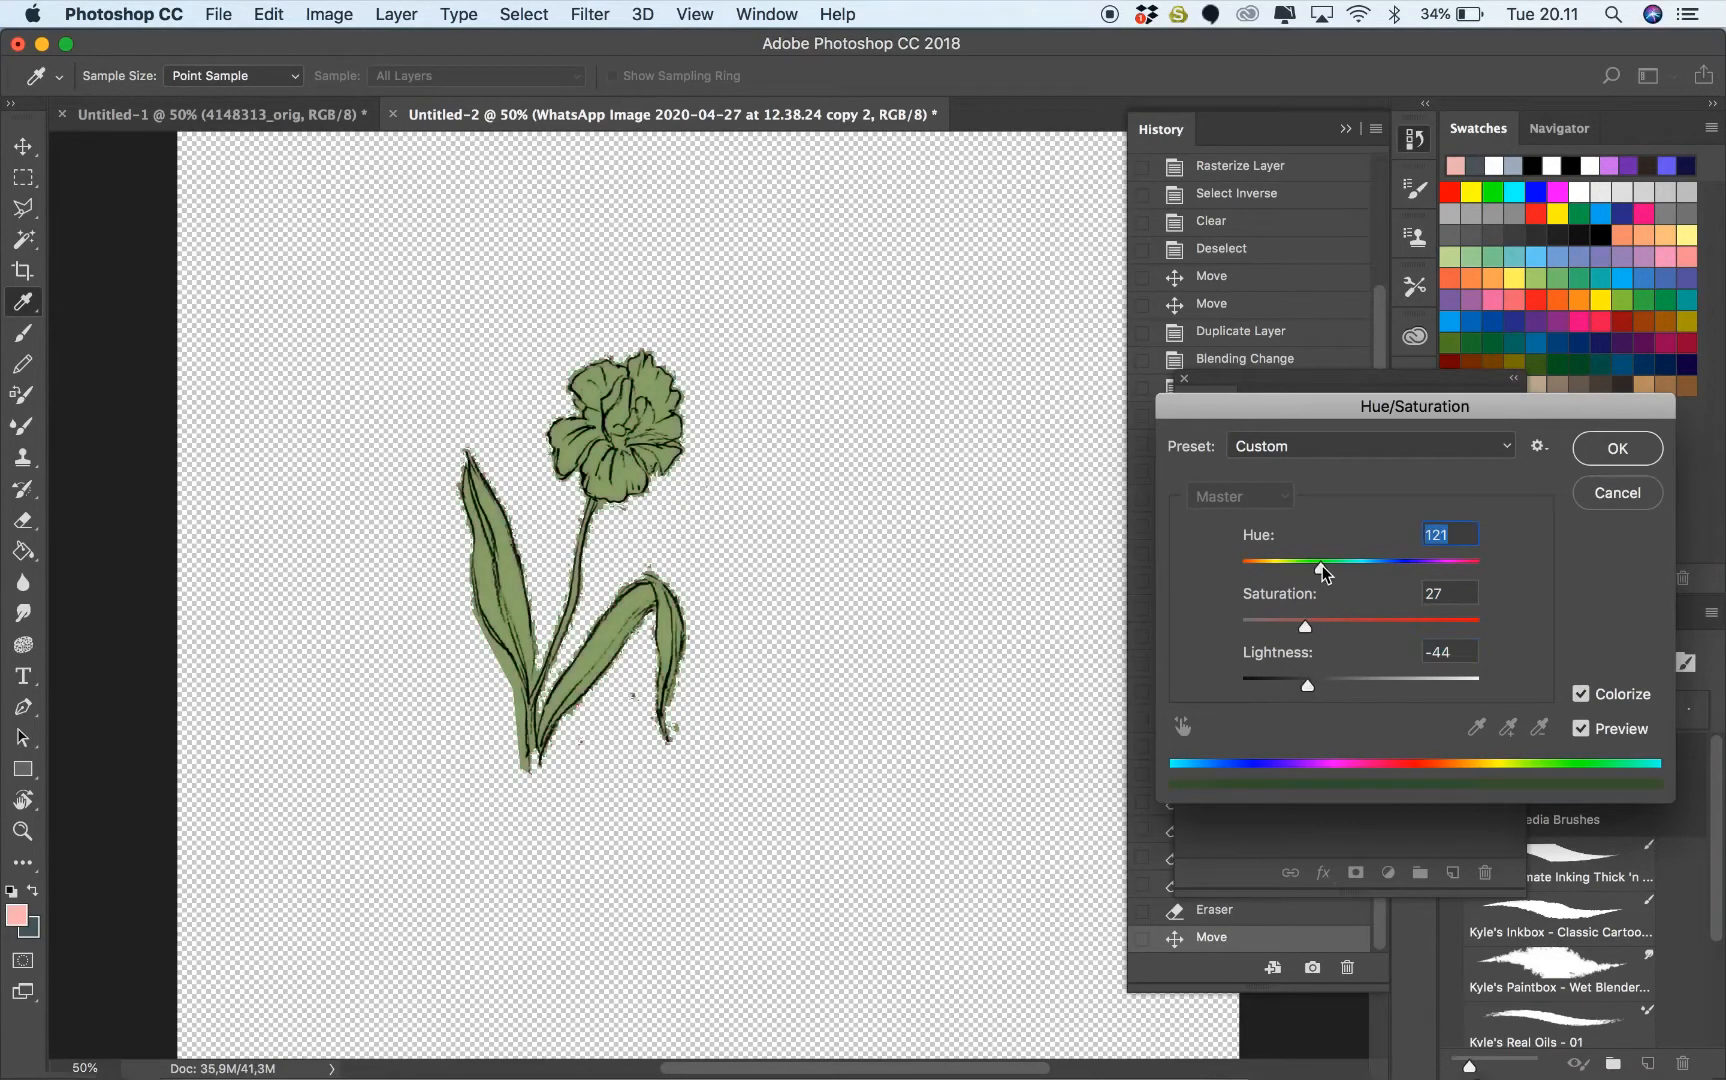
pyautogui.moveTo(1318, 570); pyautogui.dragTo(1400, 570)
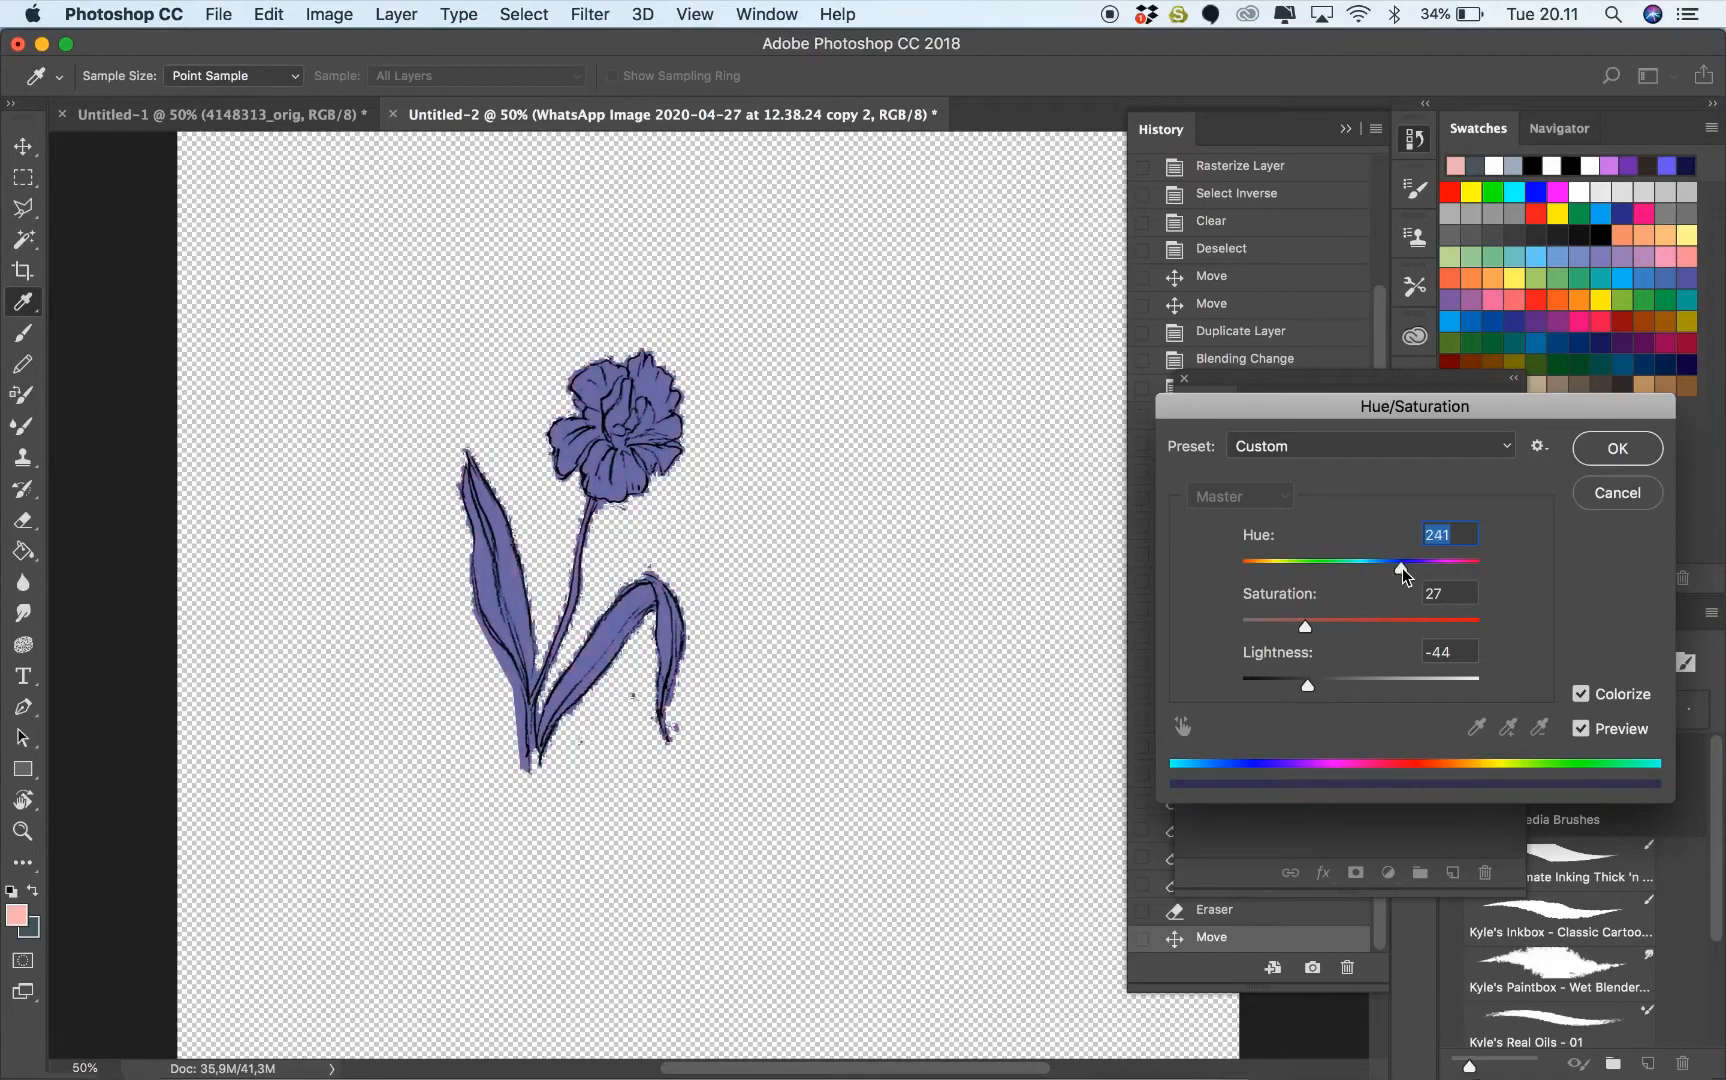
pyautogui.click(1614, 448)
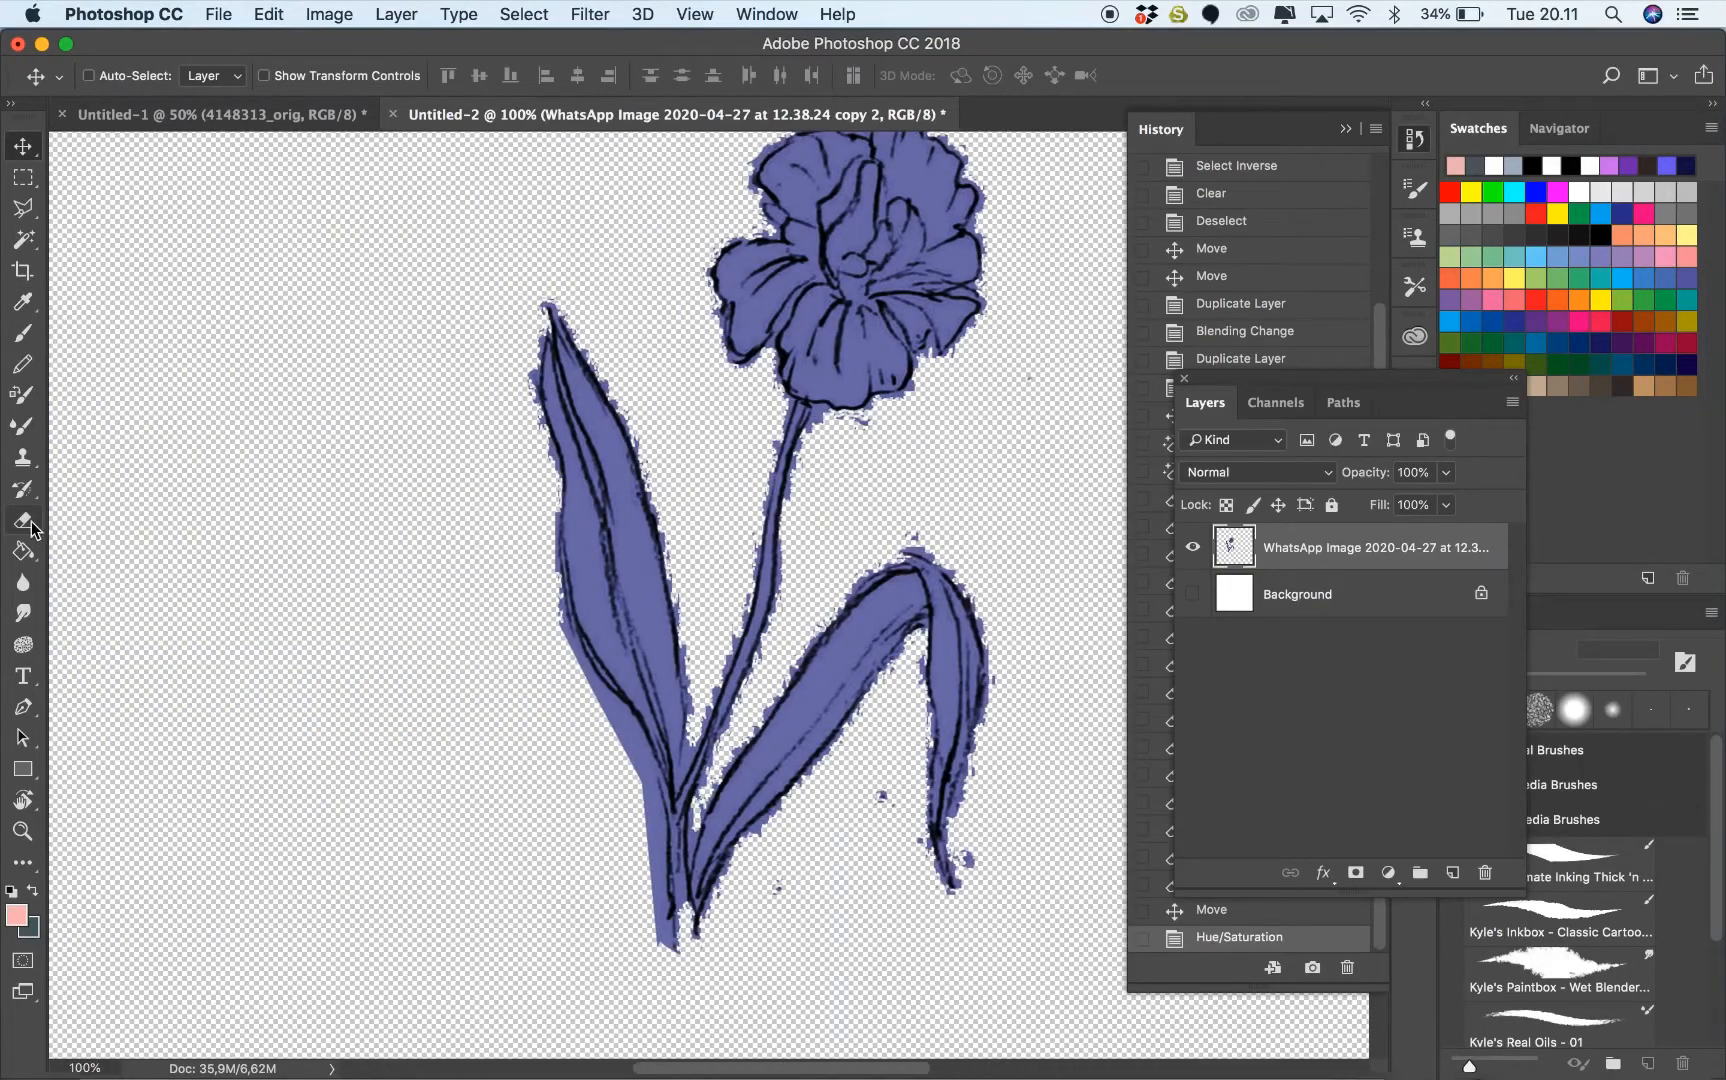
# Erase stray specks and marks along the blue tulip's edges with the Eraser
pyautogui.click(22, 520)
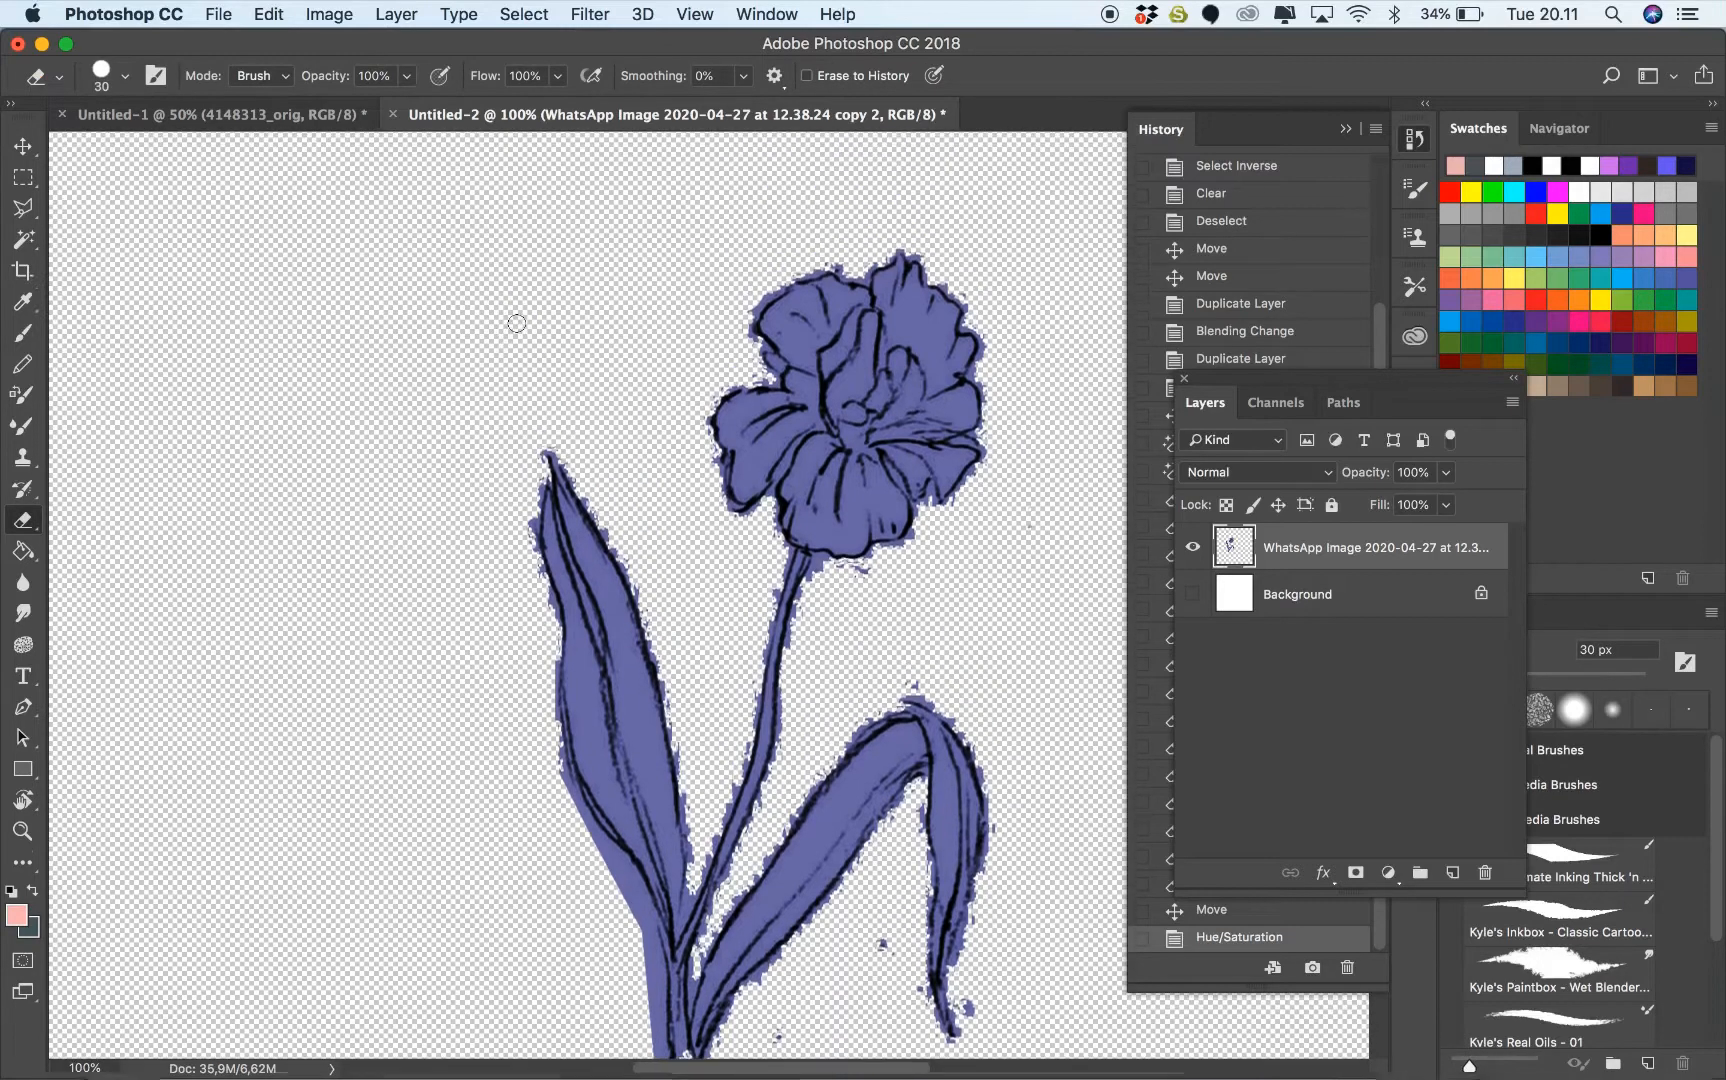
pyautogui.moveTo(518, 322); pyautogui.dragTo(854, 264)
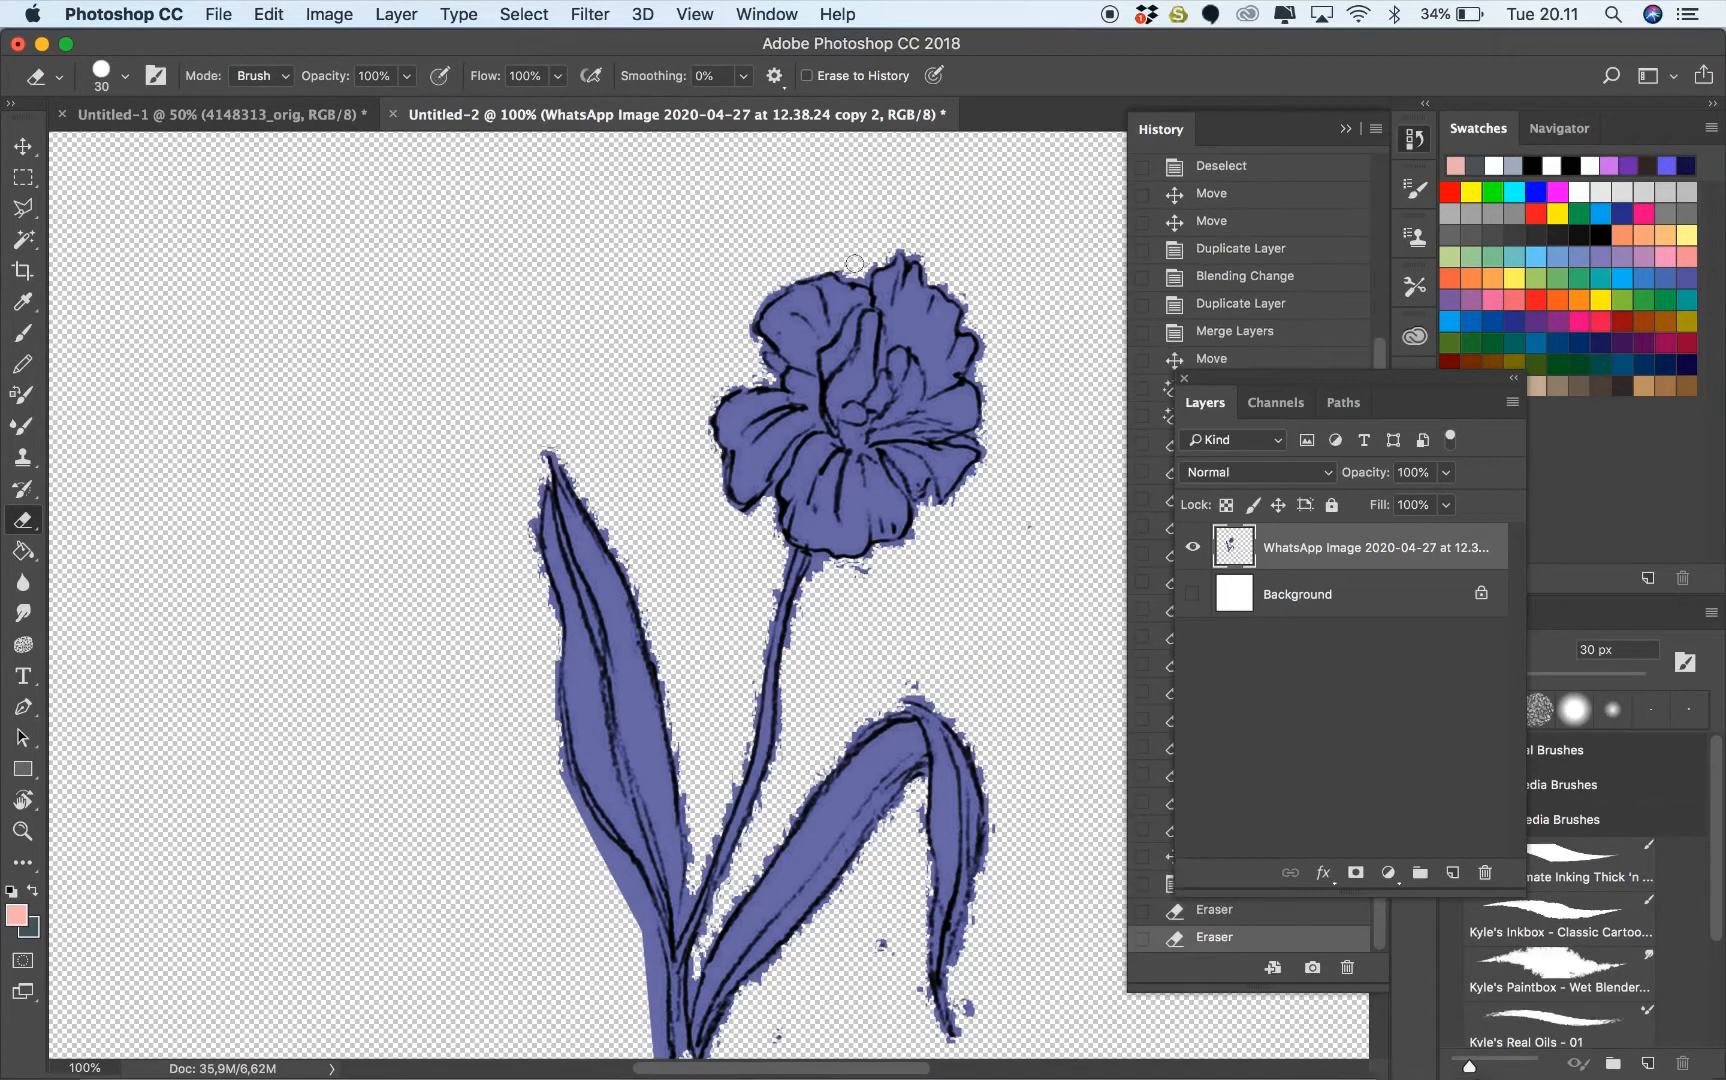
pyautogui.moveTo(854, 264); pyautogui.dragTo(970, 492)
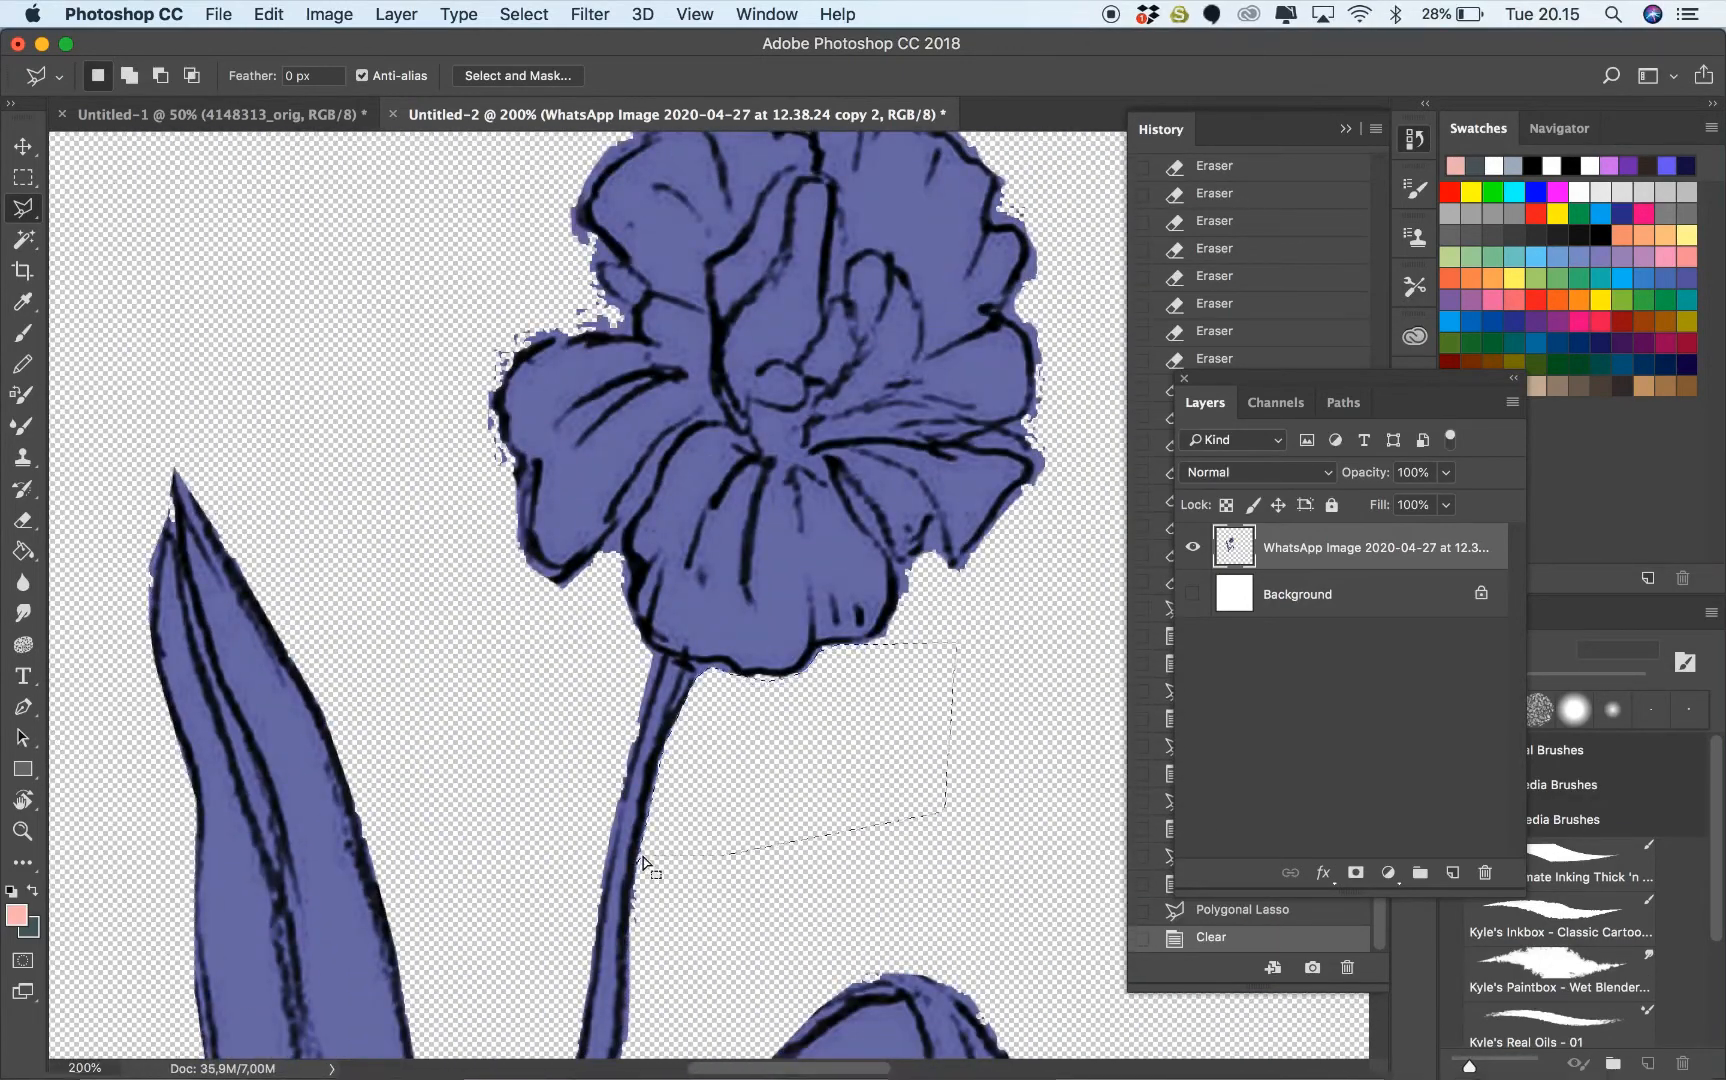
pyautogui.scroll(-3)
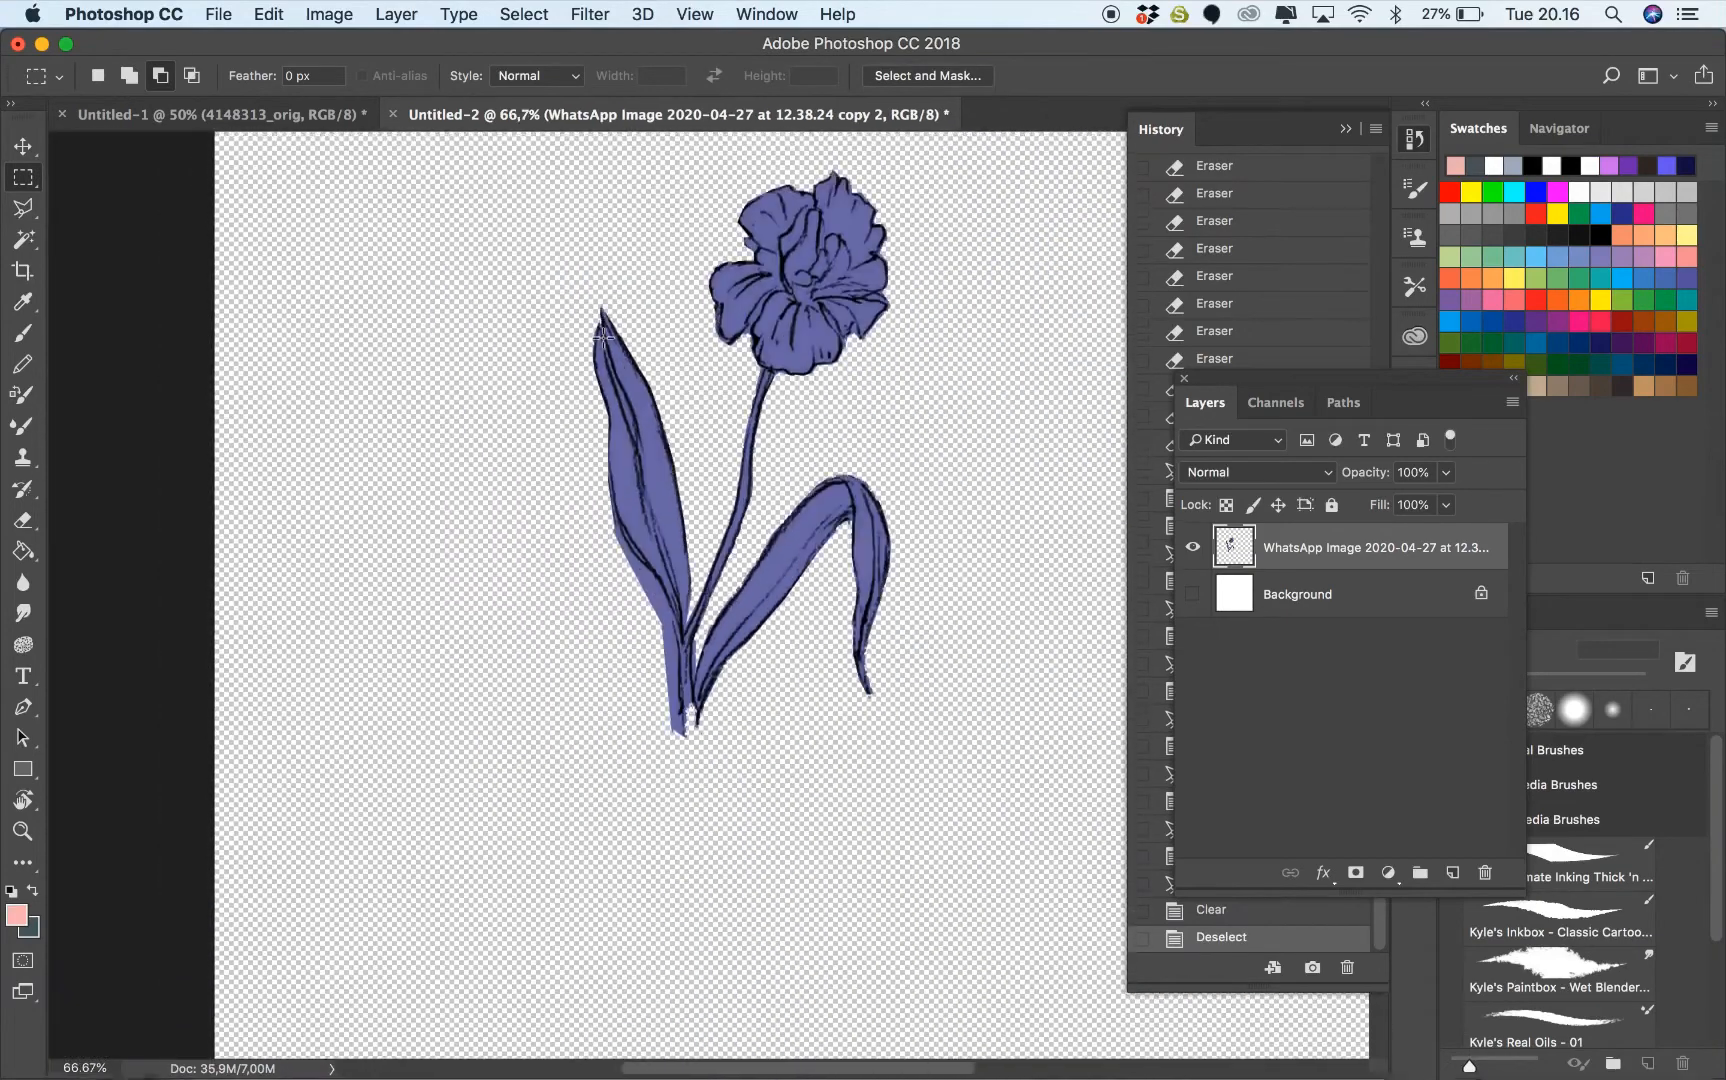
pyautogui.click(22, 146)
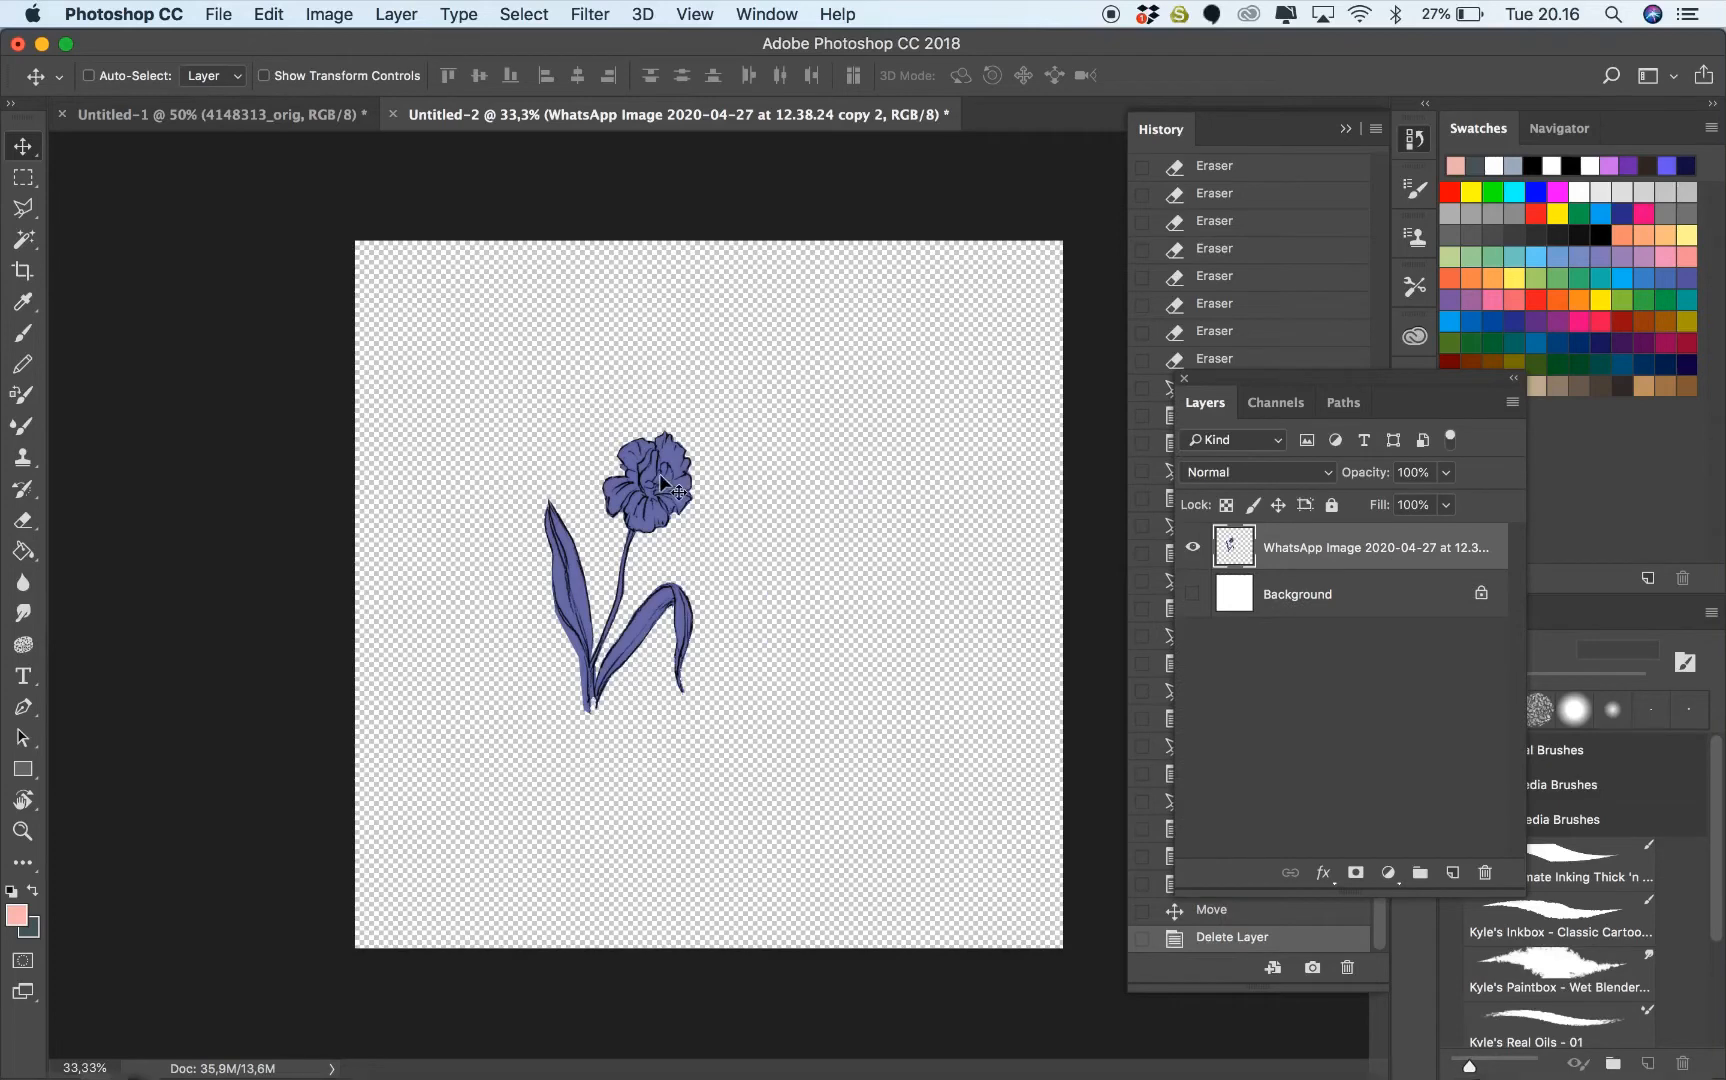
# Duplicate the blue flower beside the original and flip the copy horizontally
pyautogui.moveTo(644, 490); pyautogui.dragTo(788, 490)
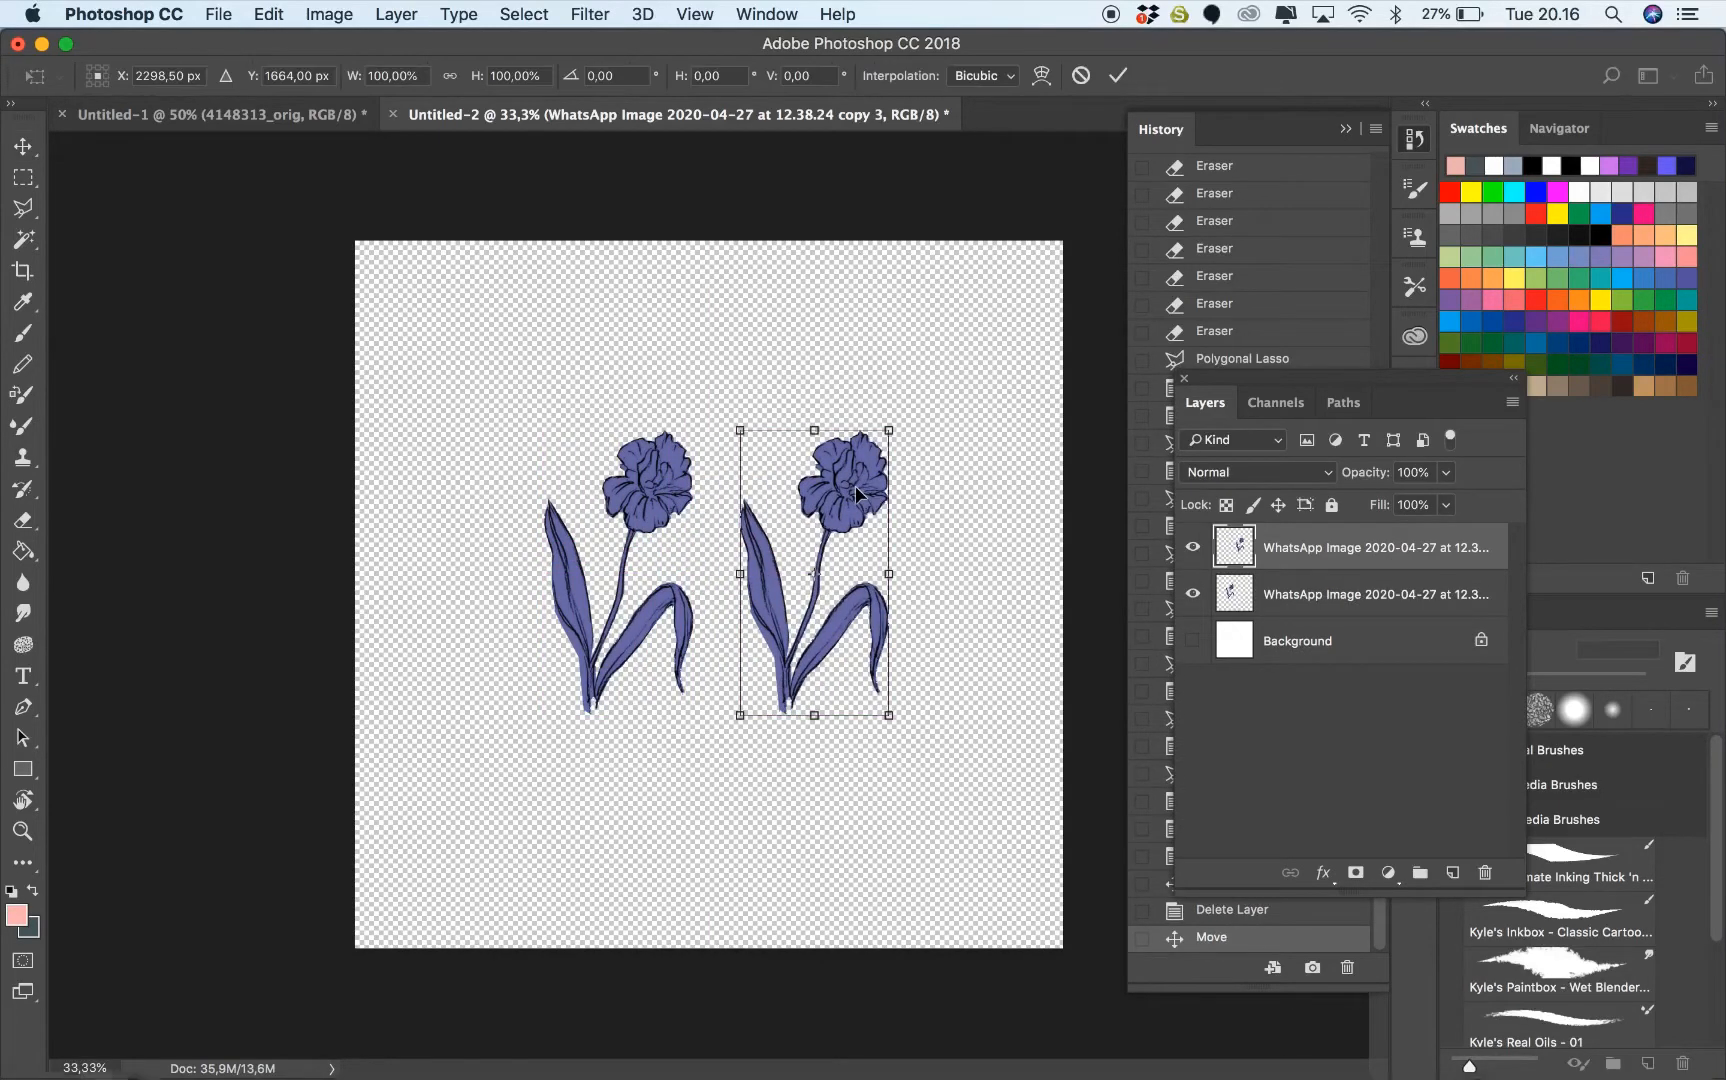
pyautogui.rightClick(854, 496)
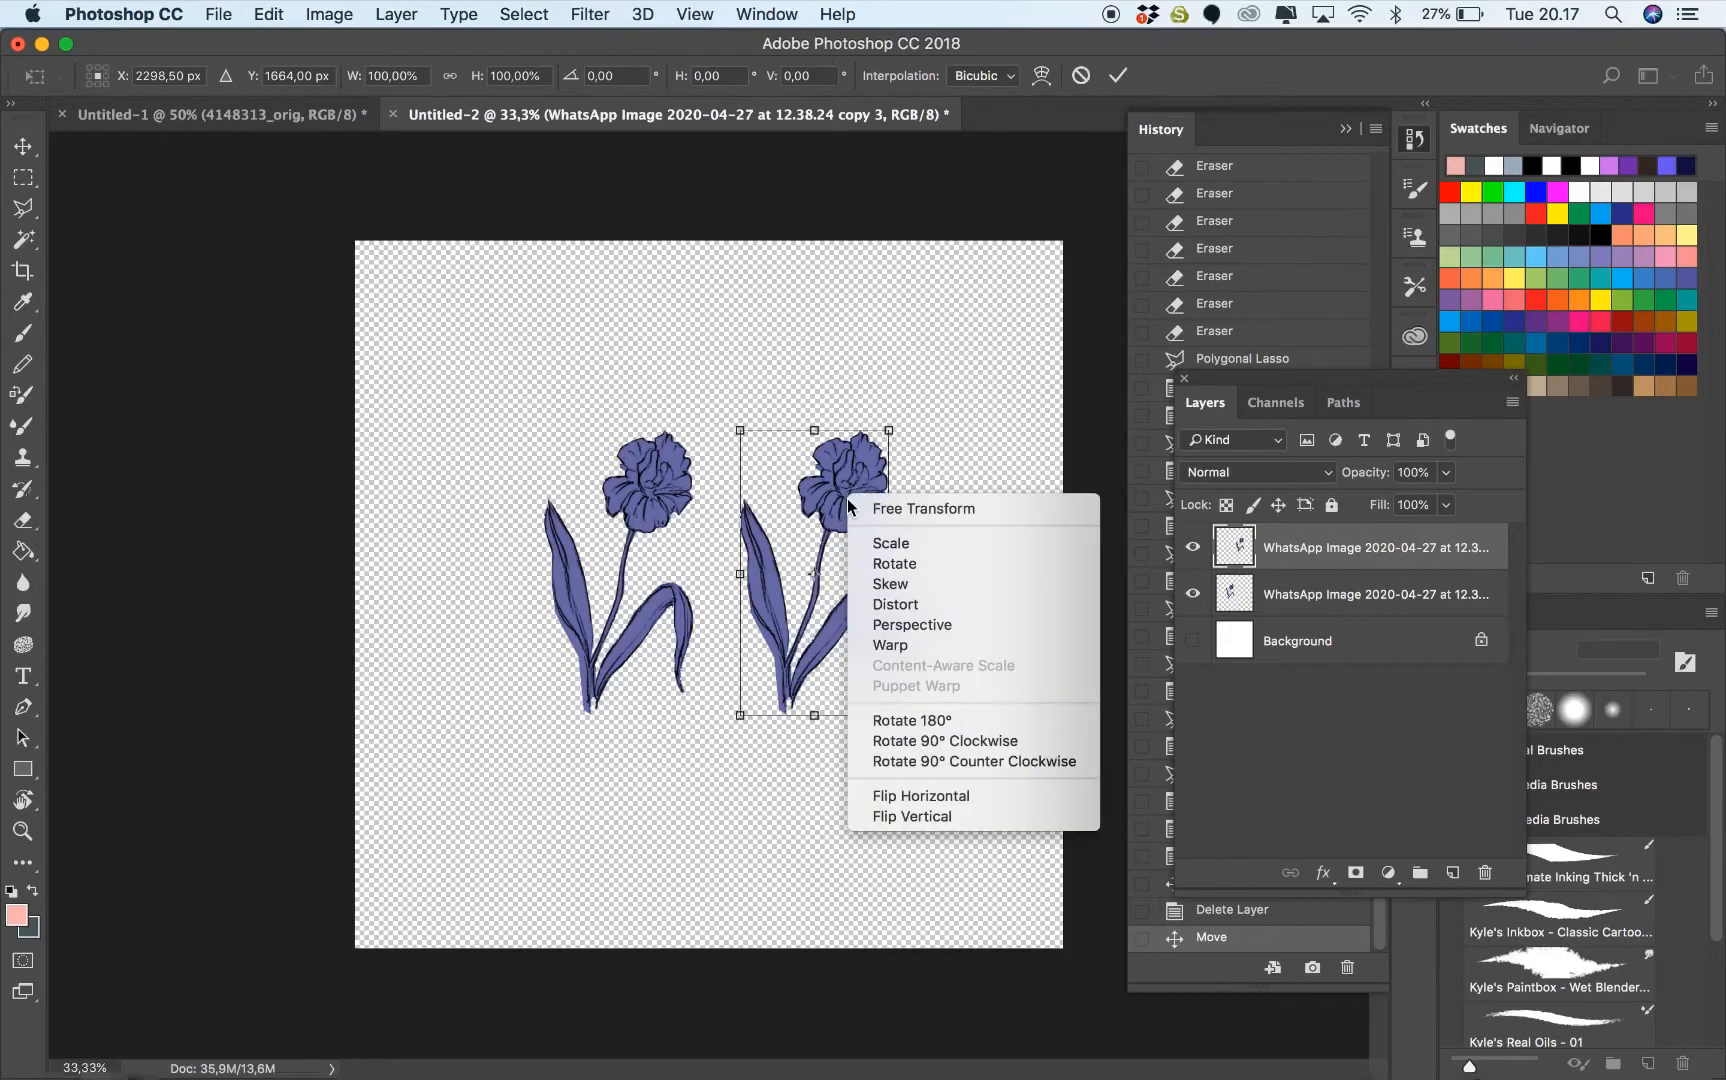
pyautogui.click(920, 794)
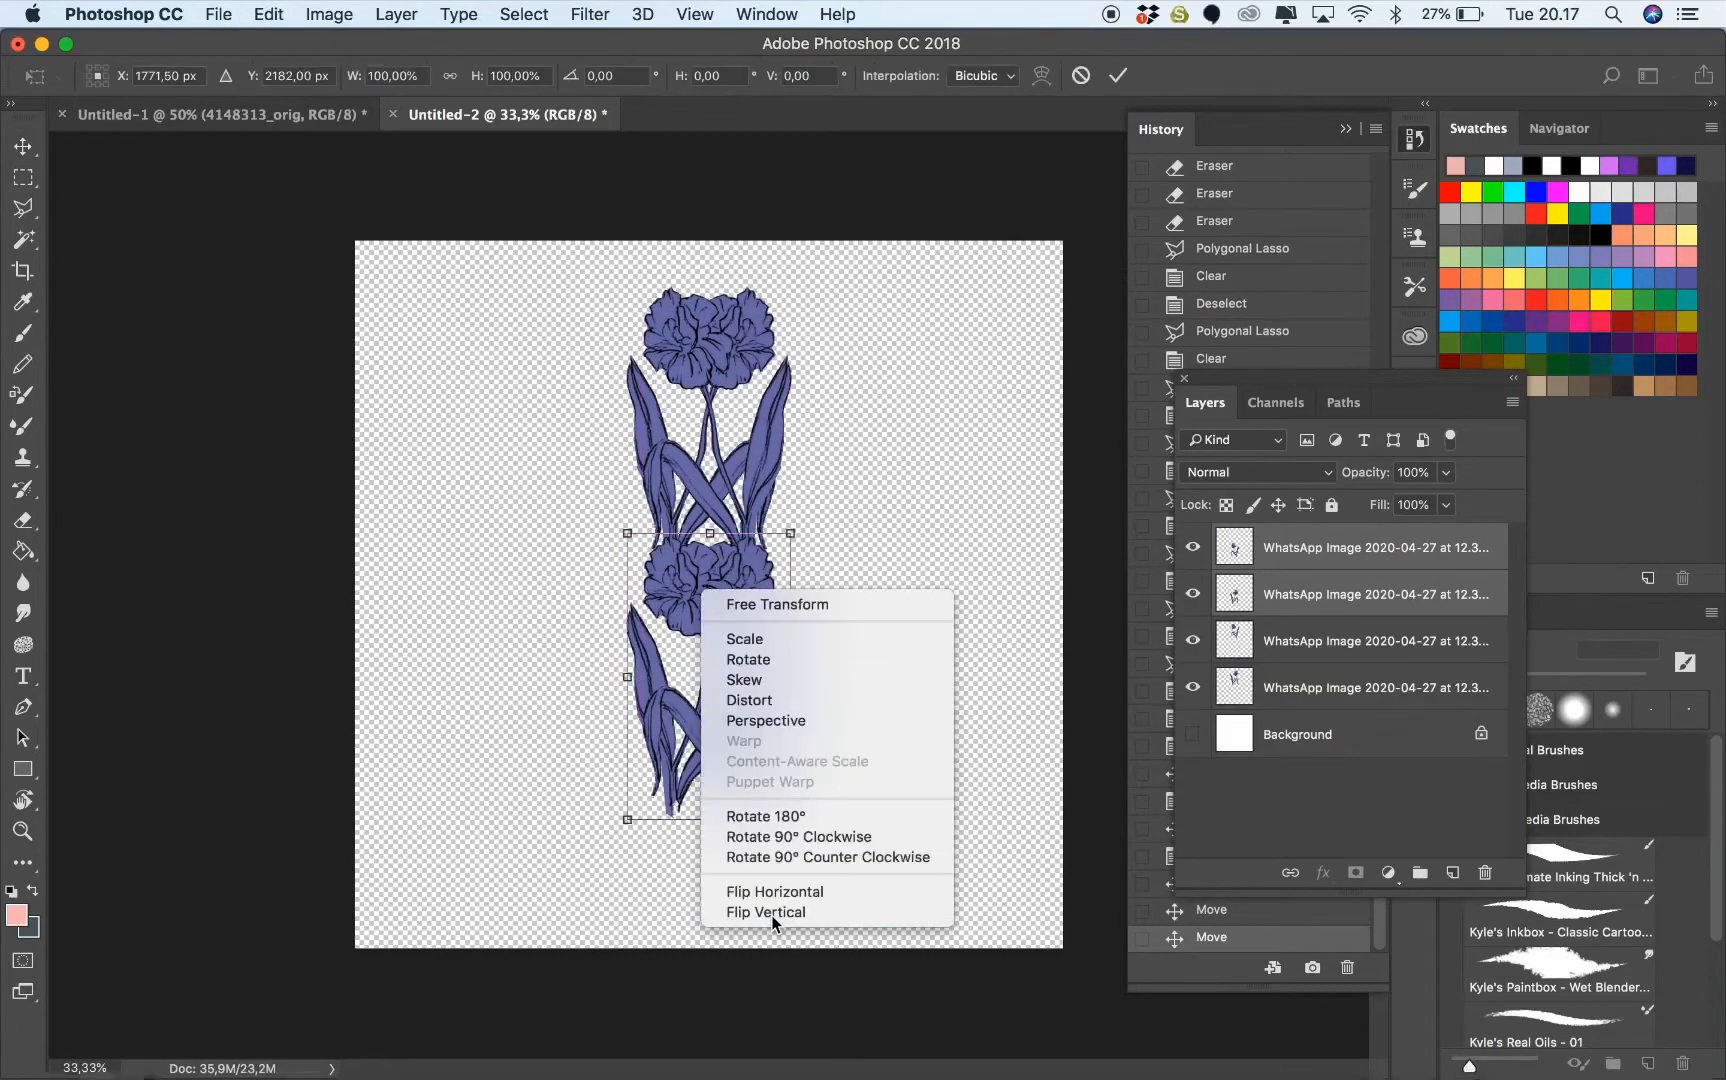
# Flip the lower pair and left copy to complete the four-flower cross, then select the flower layers together
pyautogui.click(766, 912)
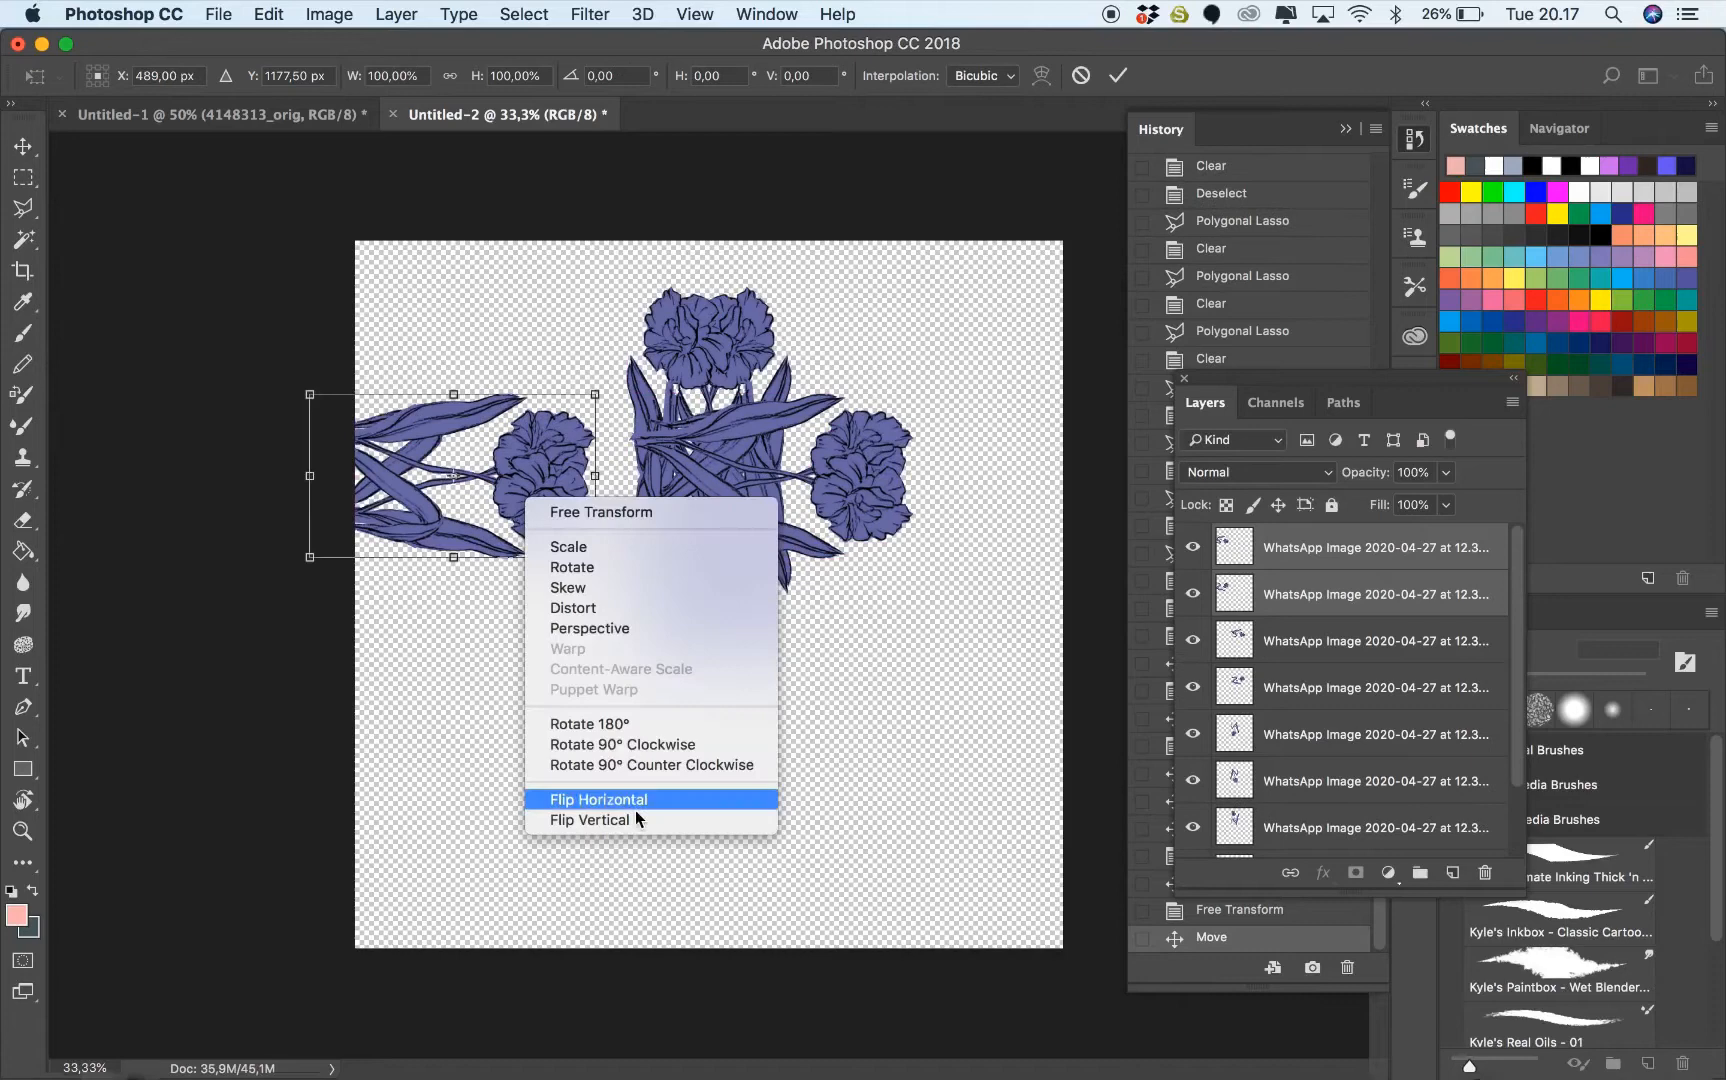
pyautogui.click(598, 800)
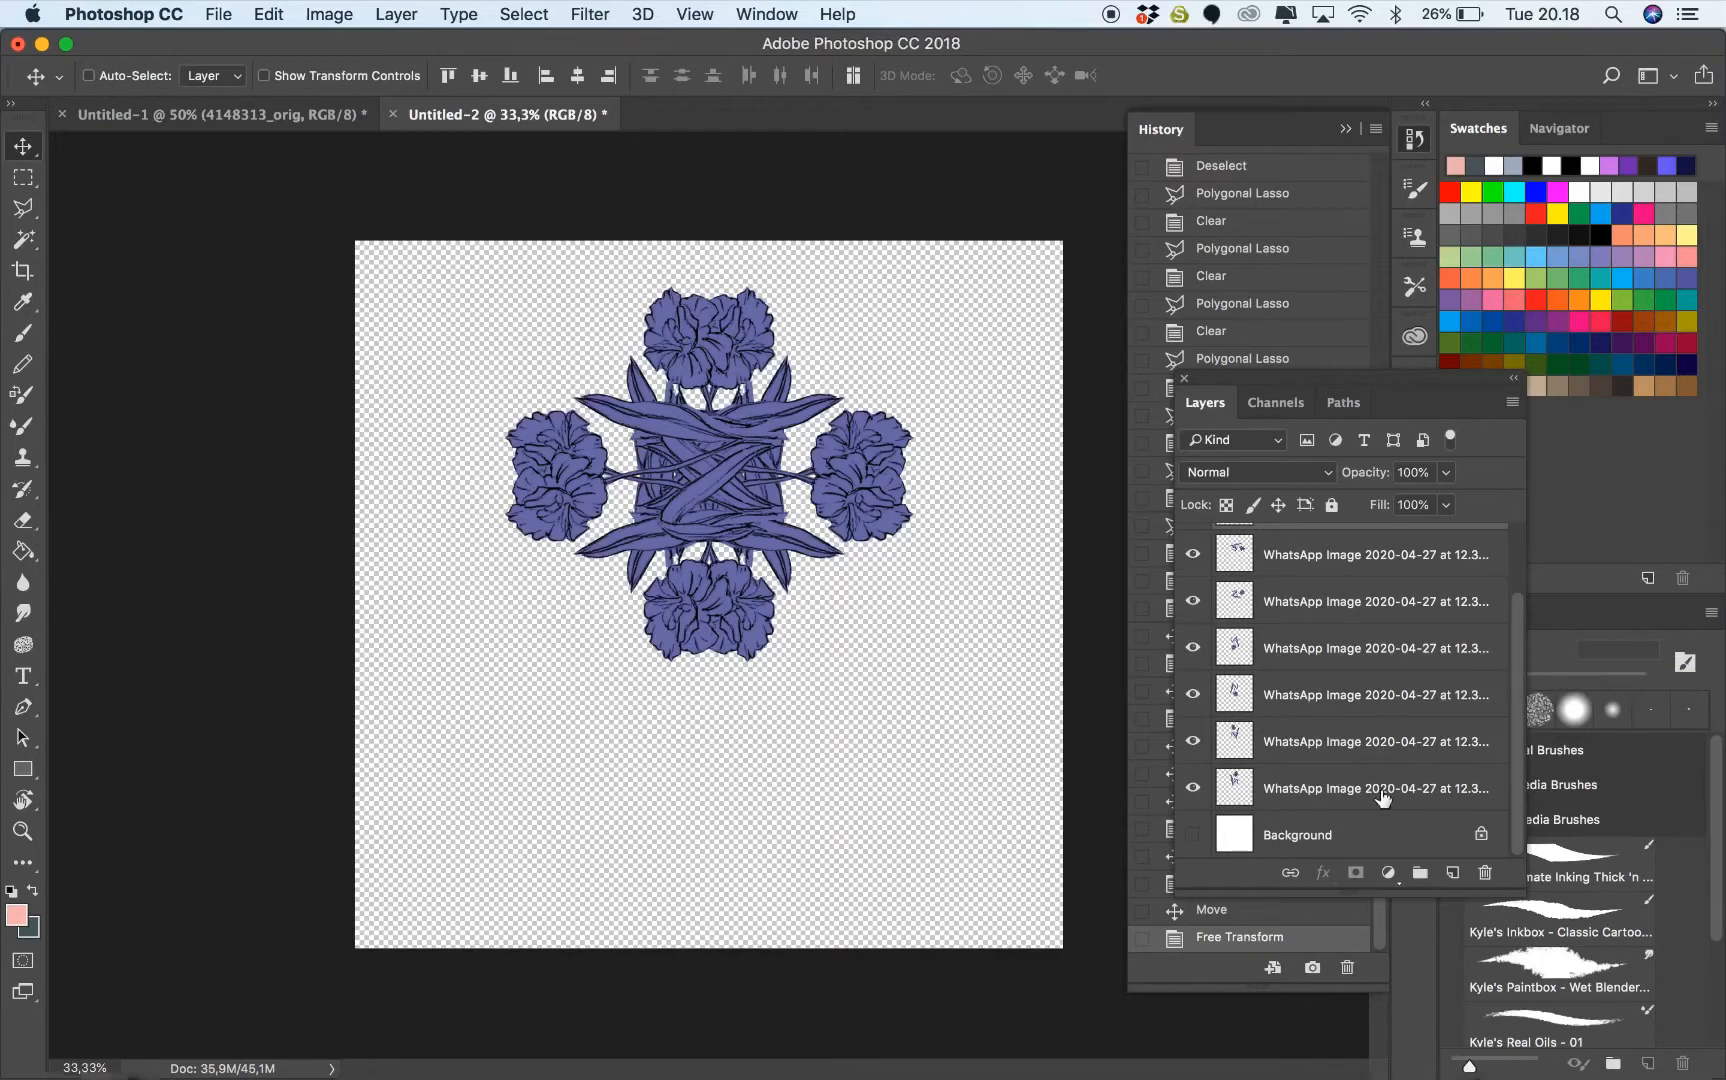
pyautogui.click(1374, 554)
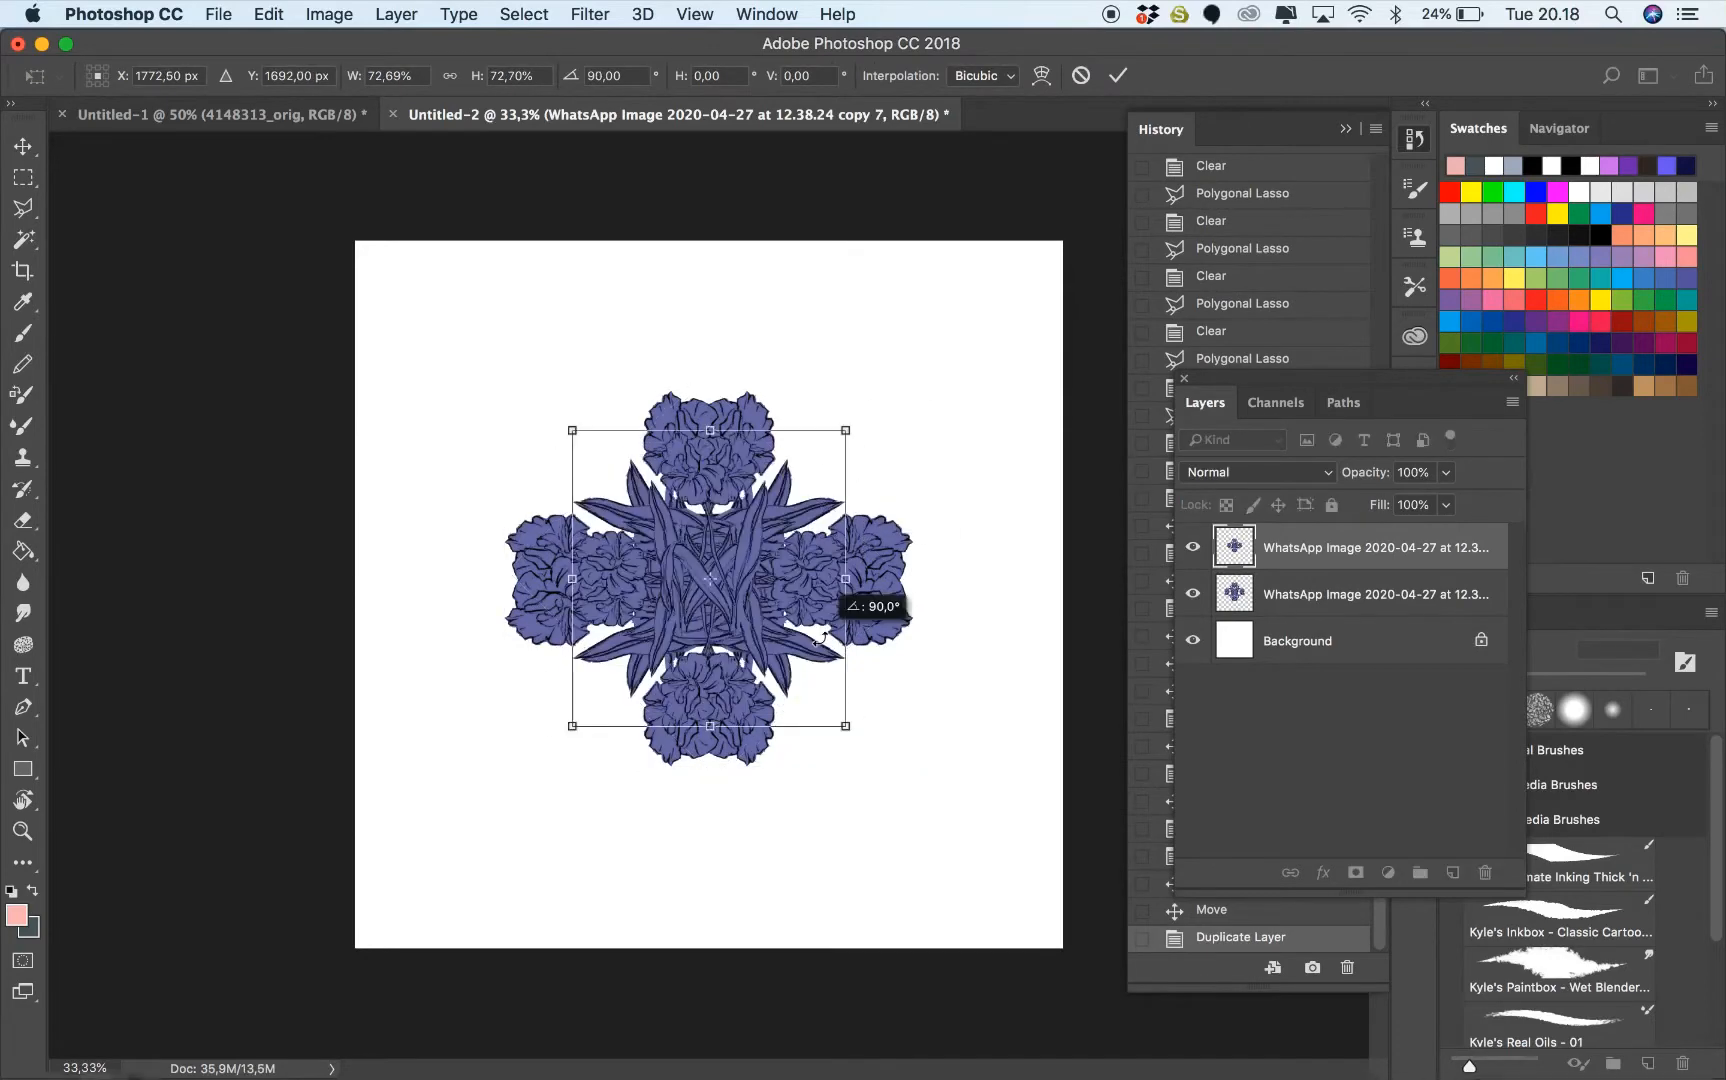
# Shift the rotated medallion copy's hue to -180 so its flowers turn olive green
pyautogui.click(328, 14)
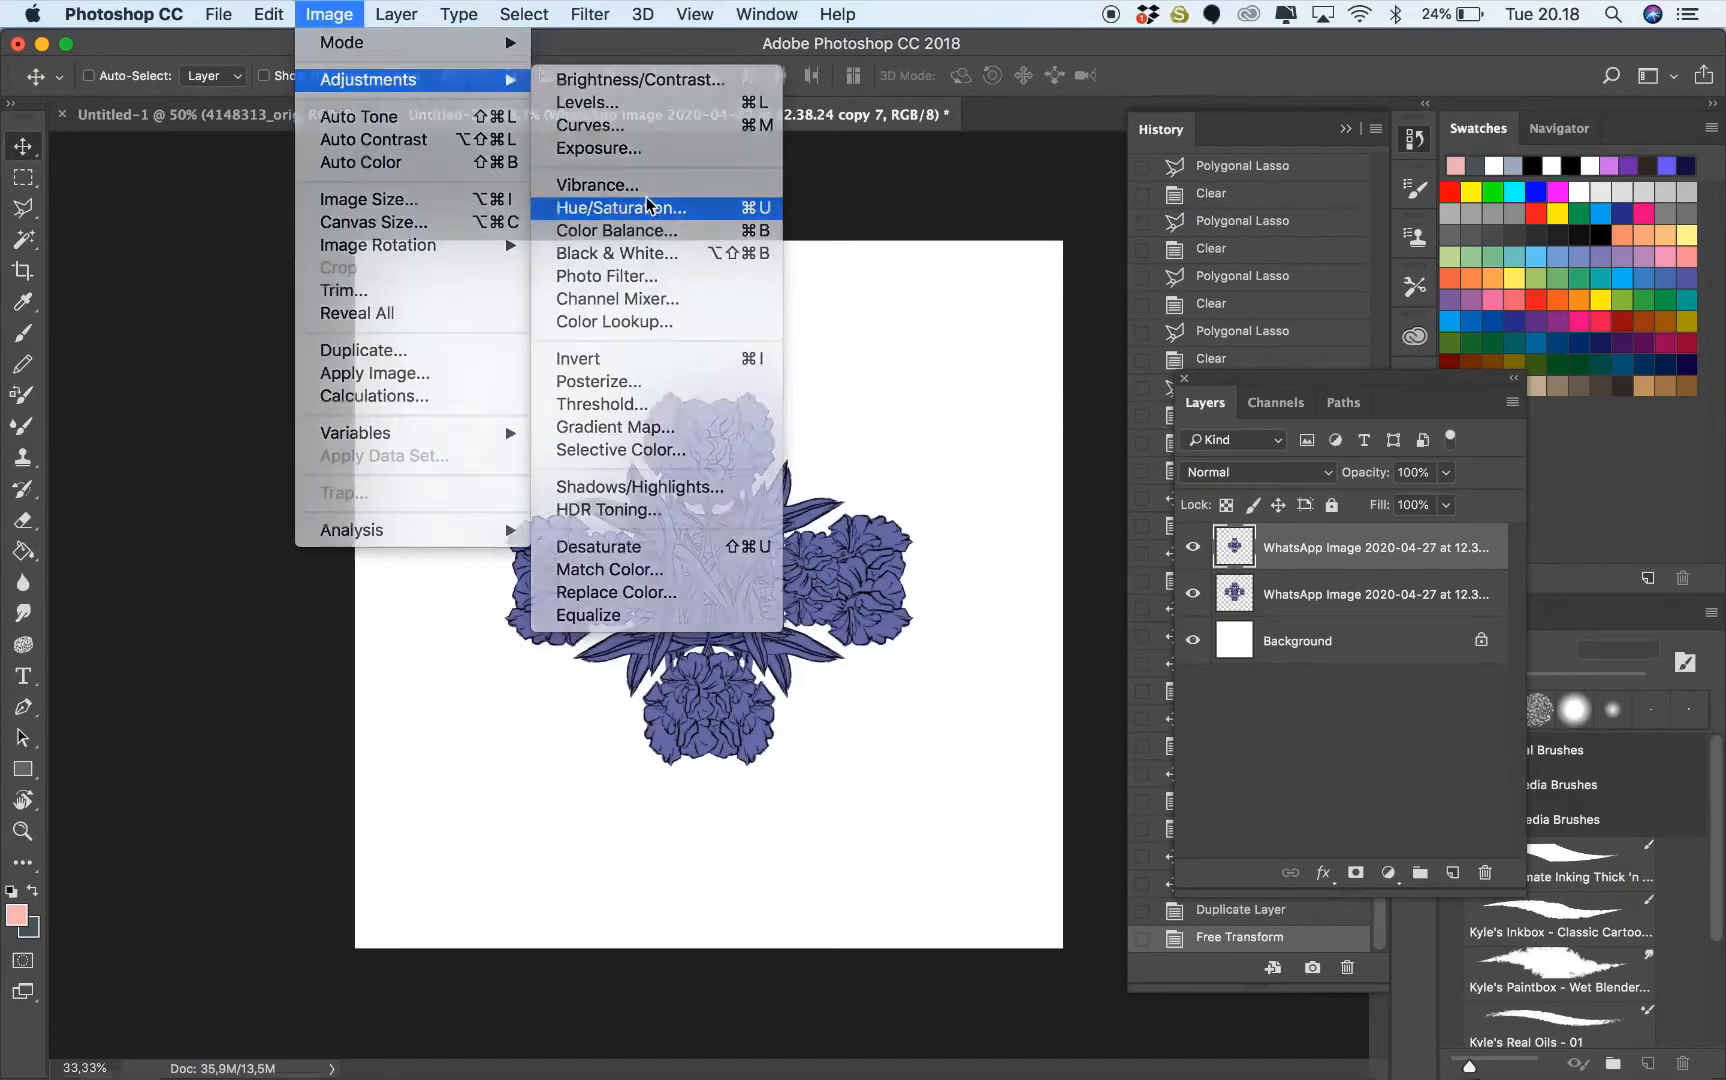
pyautogui.click(620, 208)
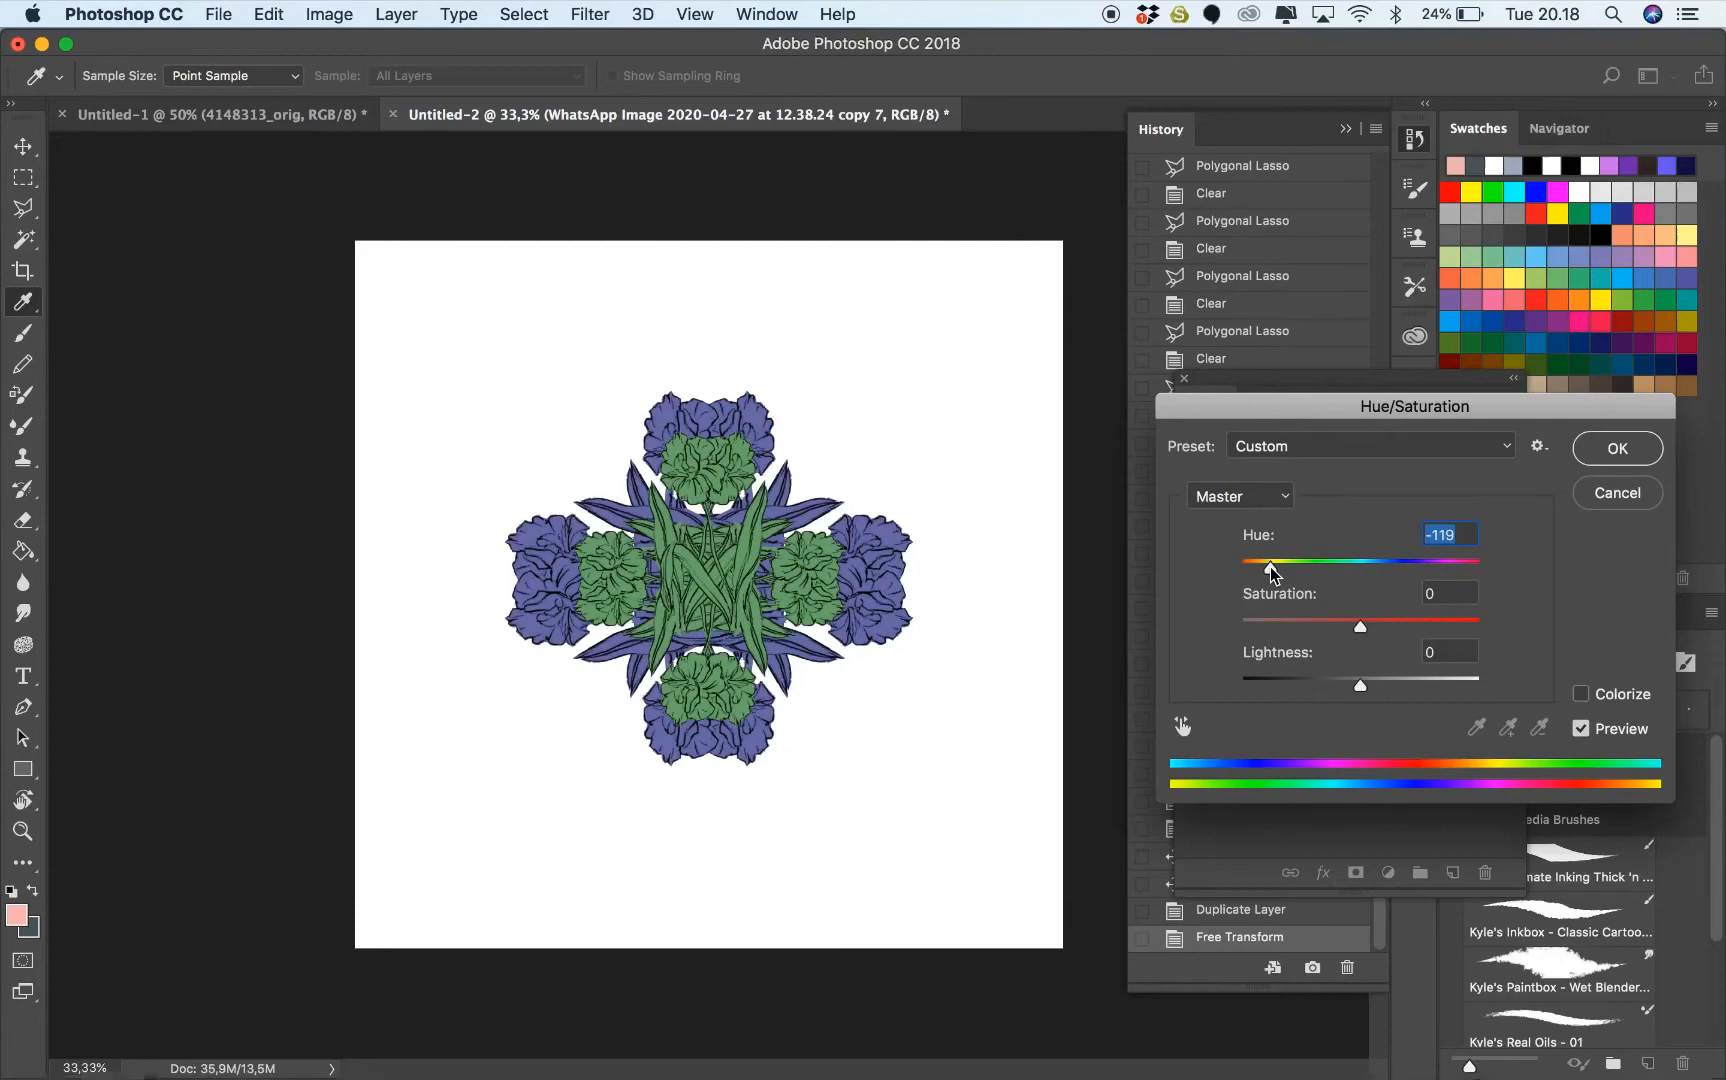
pyautogui.moveTo(1270, 562); pyautogui.dragTo(1240, 562)
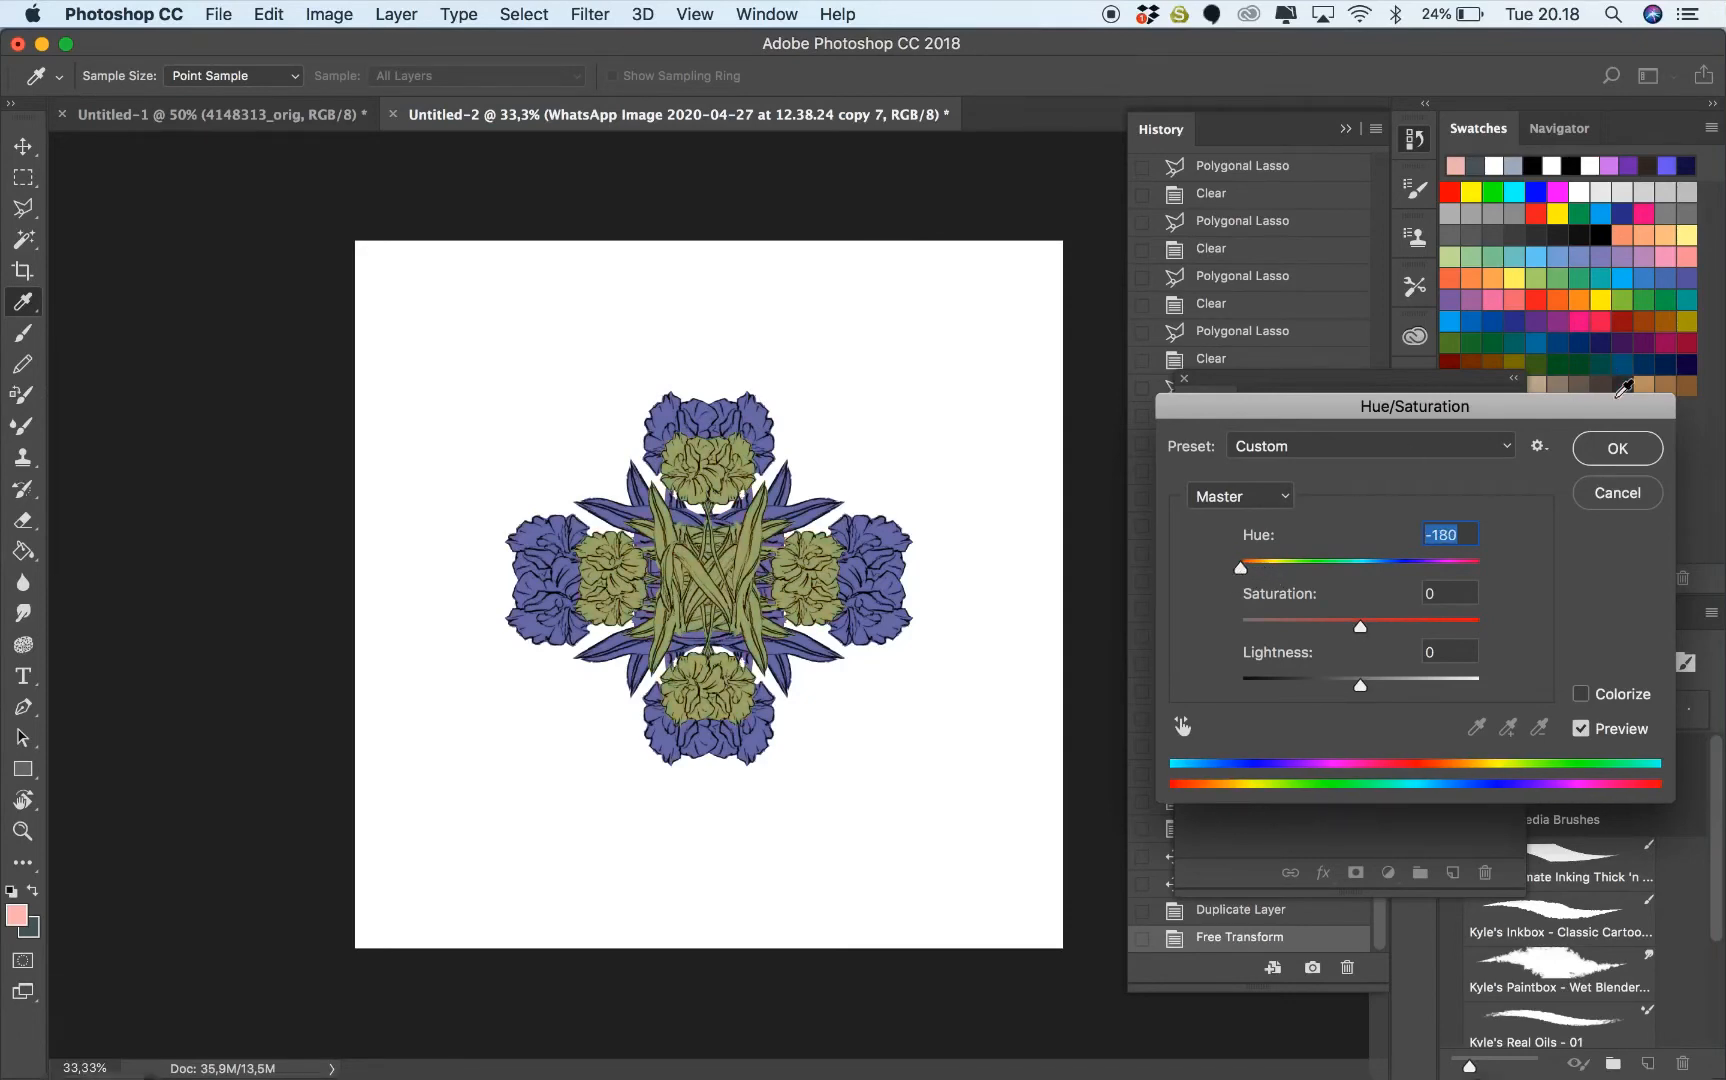
pyautogui.click(1614, 448)
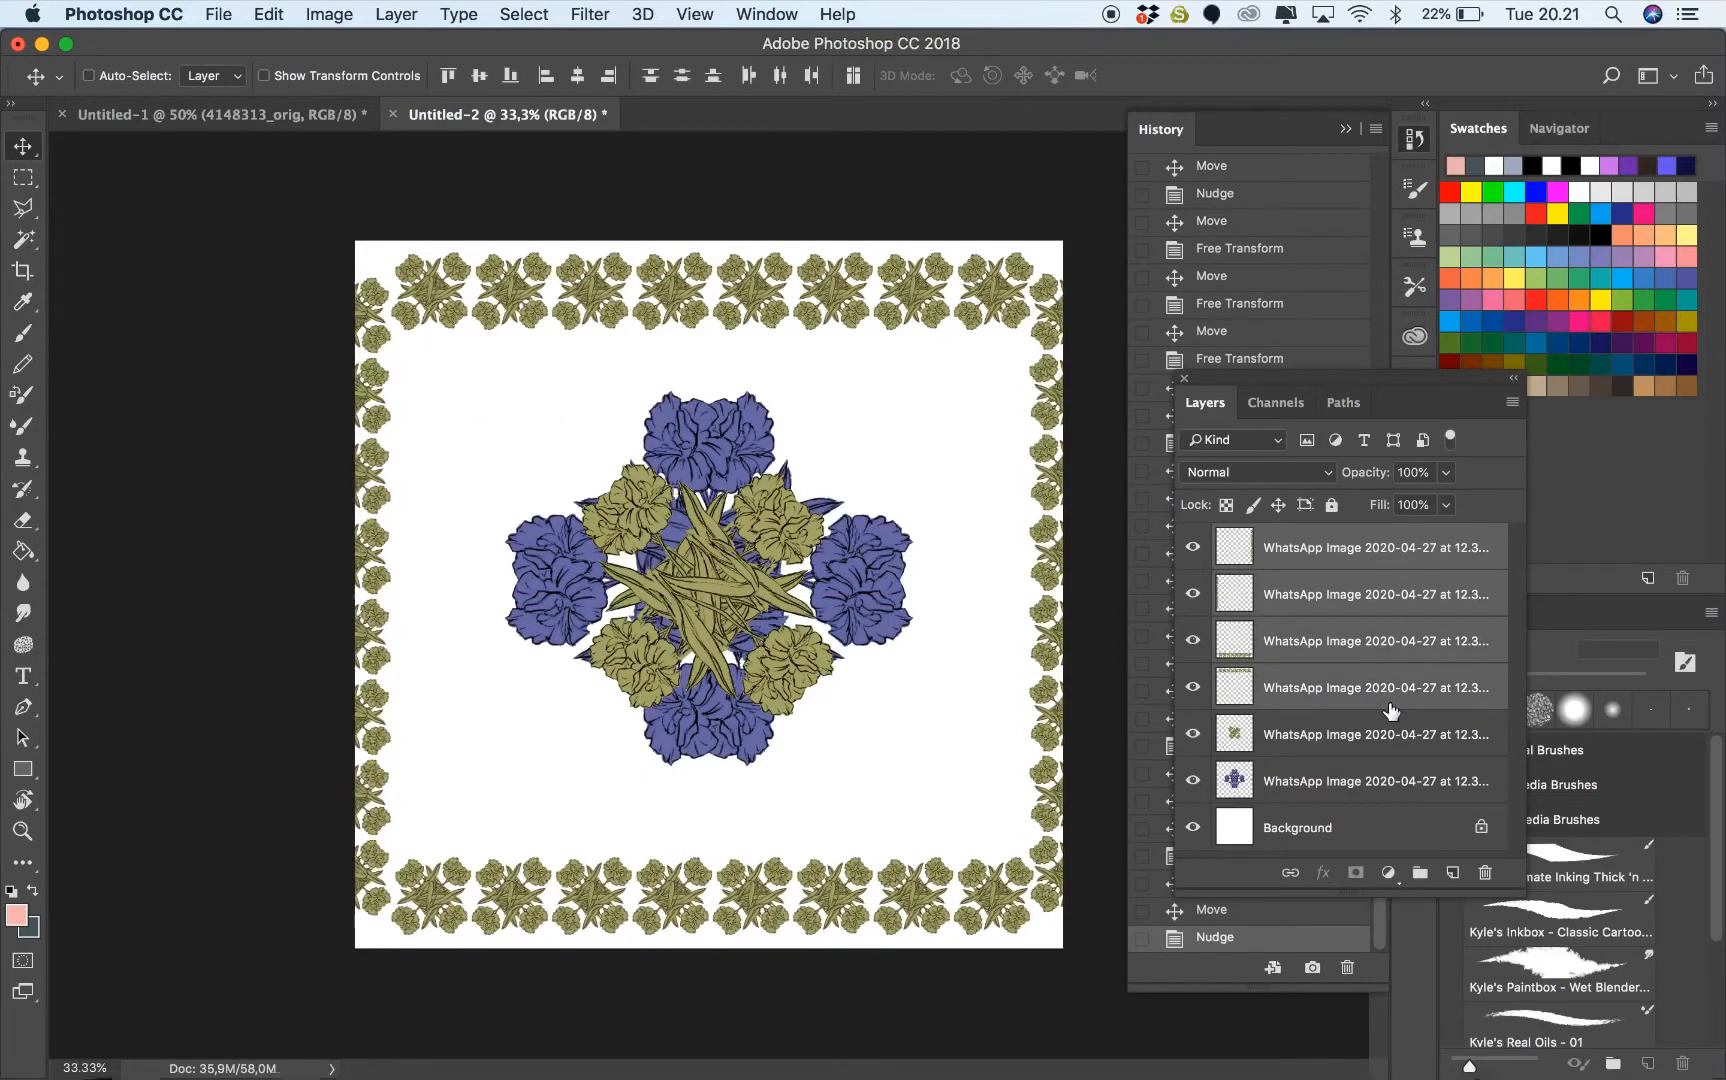
# Free-transform a small blue flower copy and move it into the top-left corner of the frame
pyautogui.press('Cmd+T')
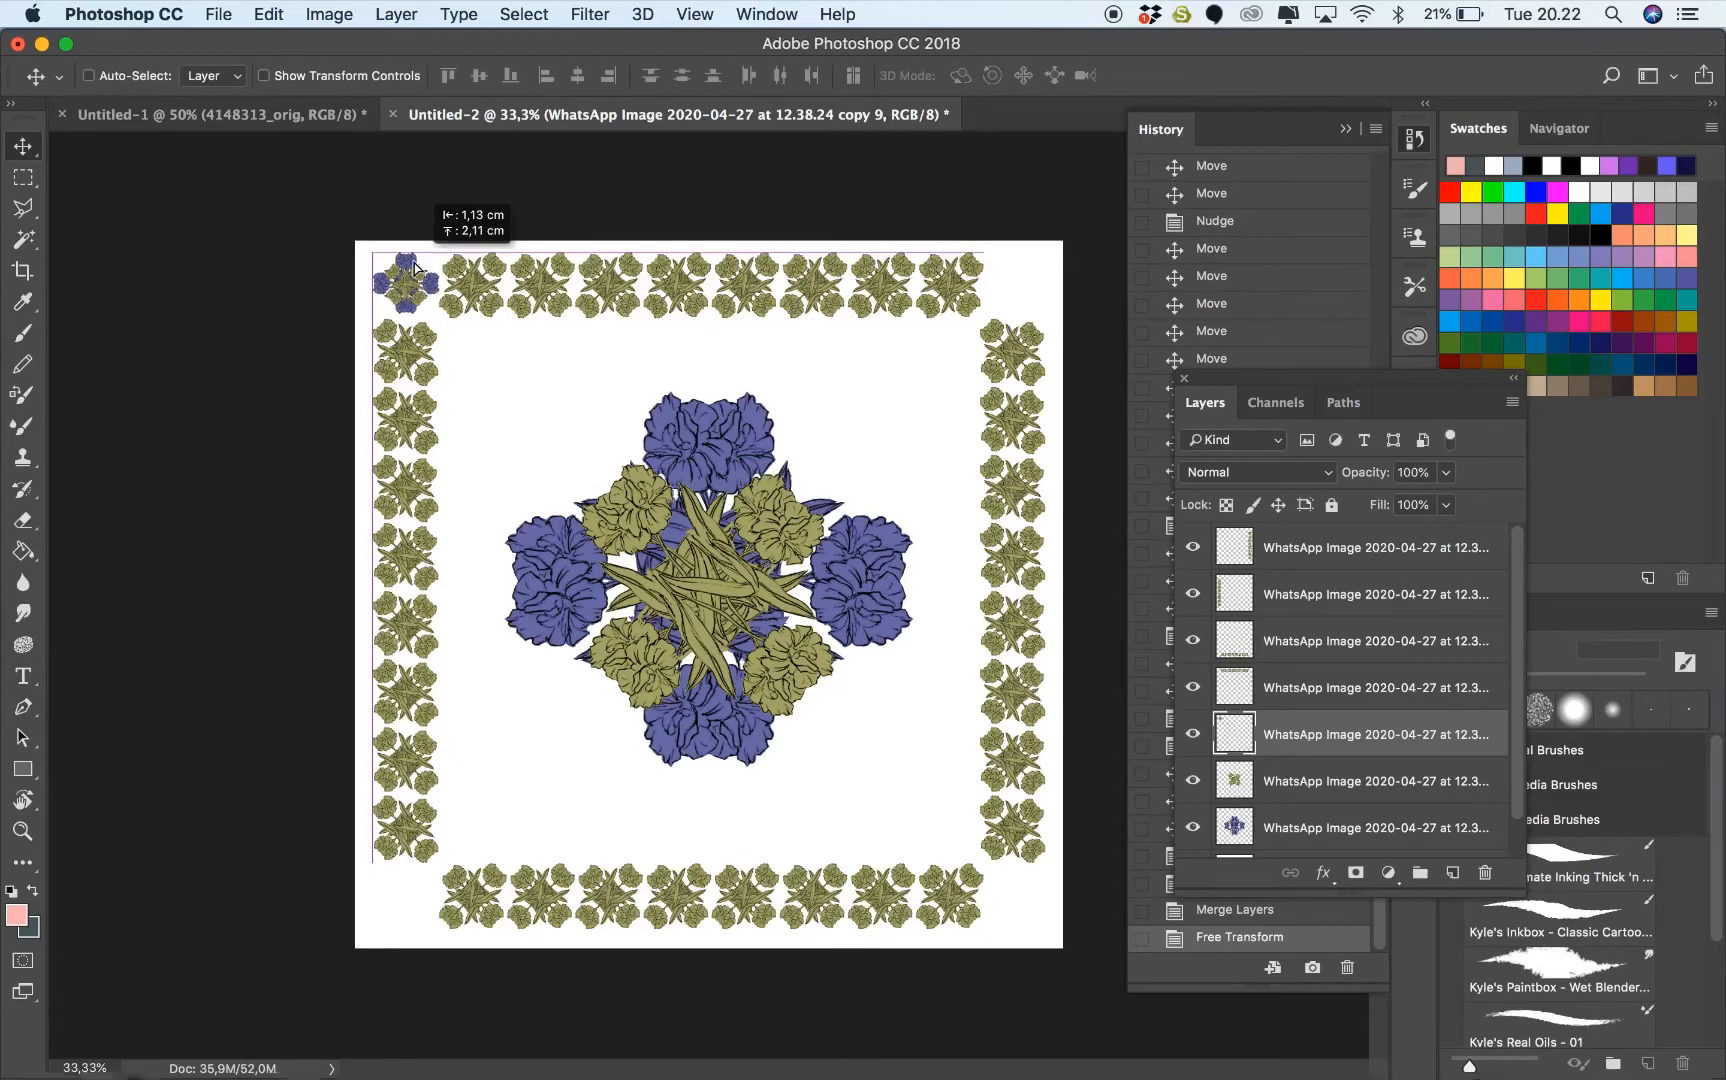
pyautogui.moveTo(406, 280); pyautogui.dragTo(406, 892)
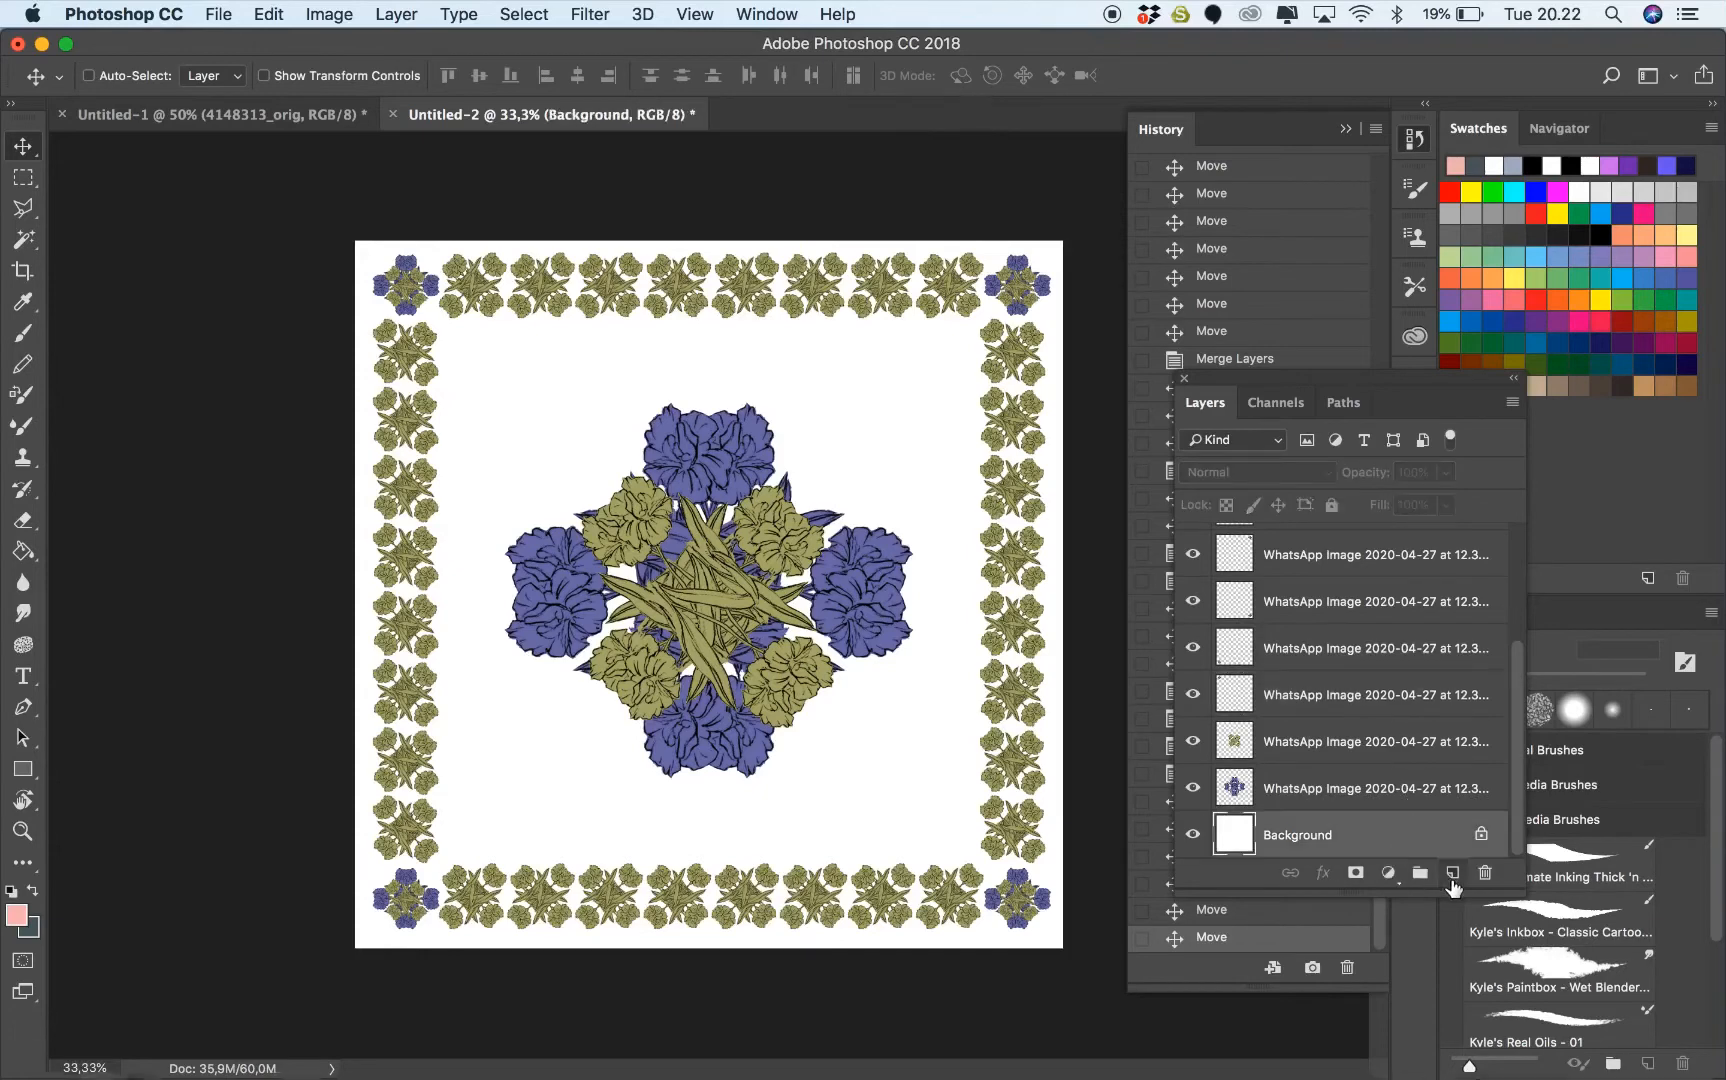
# Fill a new layer's square and shift its hue from pink through light blue and lilac to beige
pyautogui.click(1454, 872)
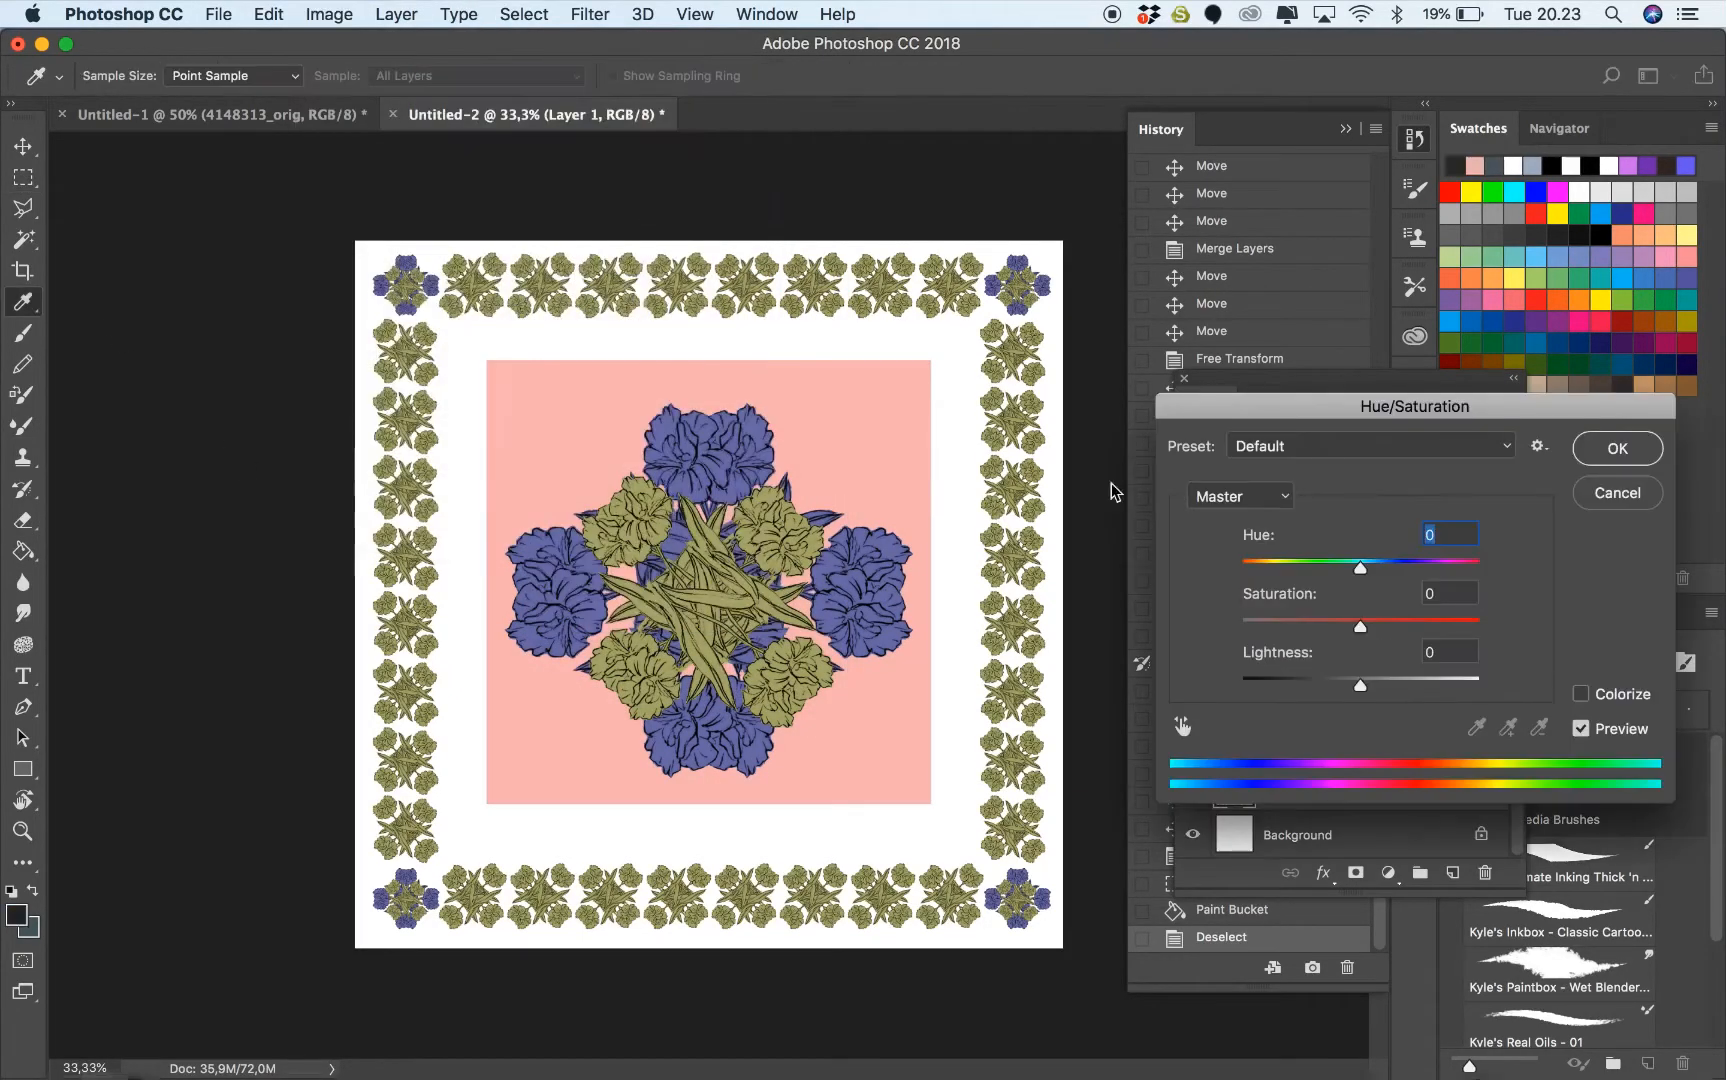
pyautogui.moveTo(1360, 566); pyautogui.dragTo(1242, 566)
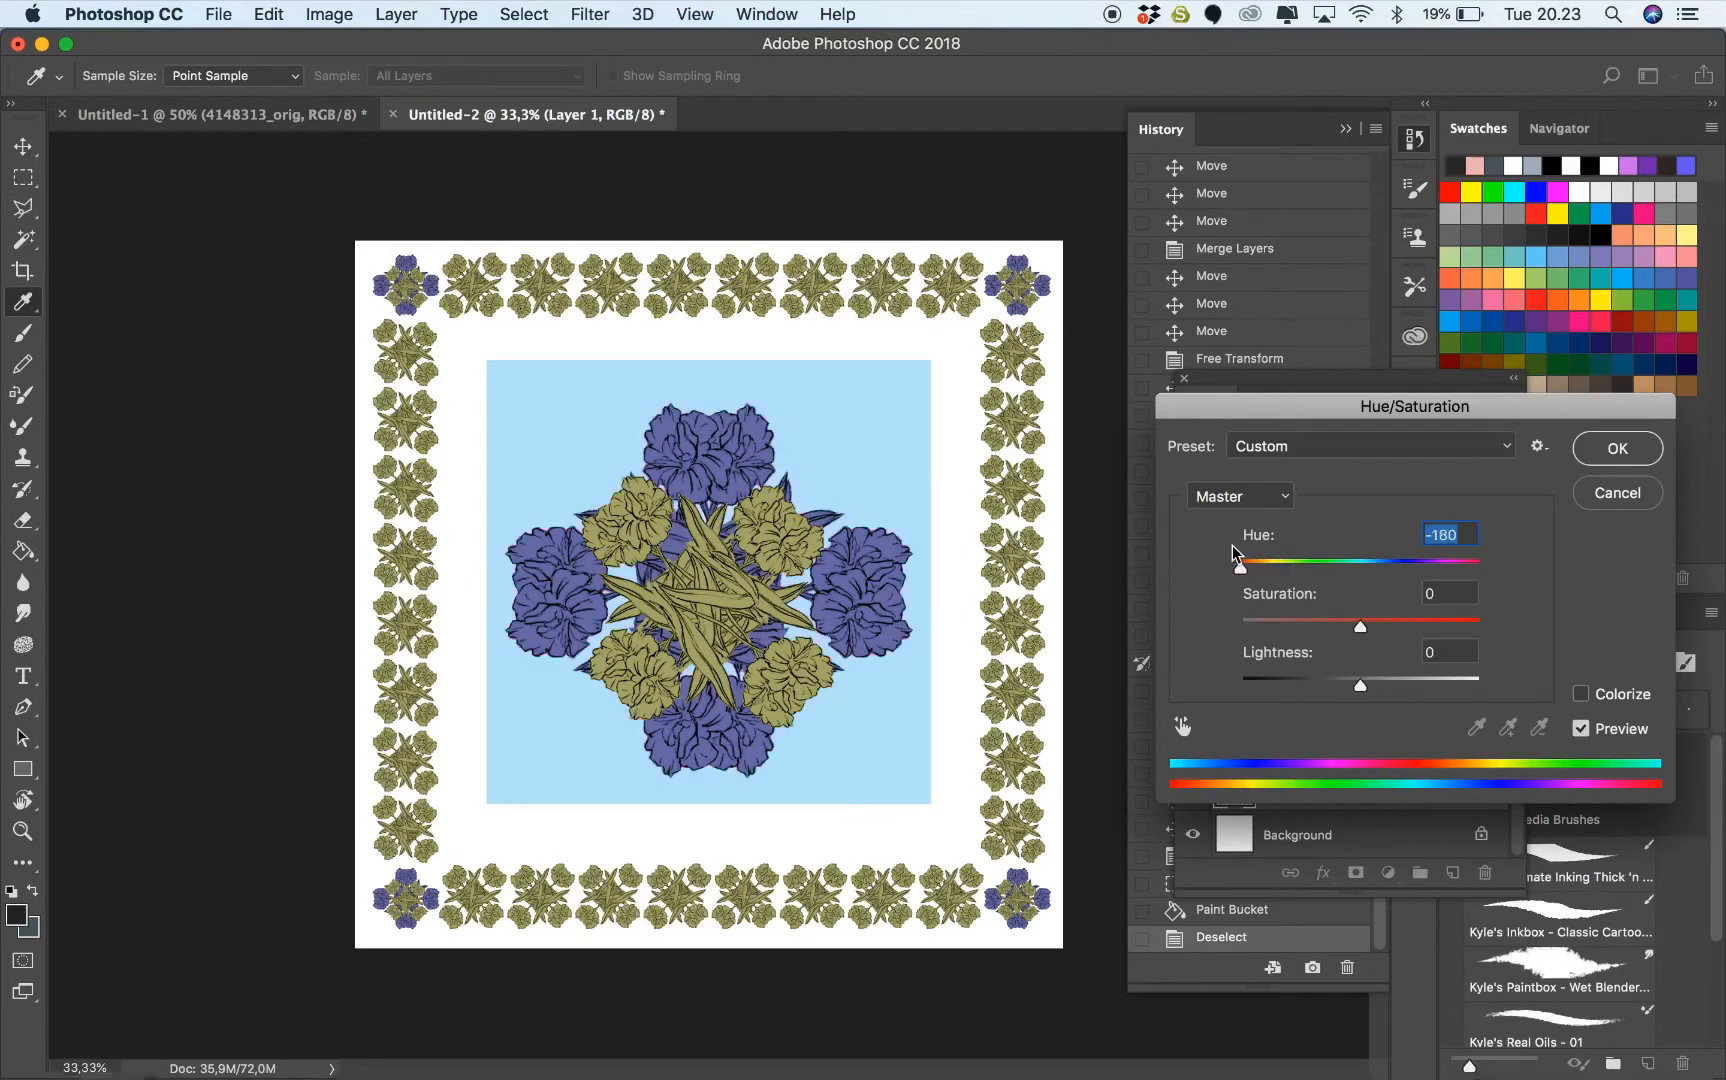
pyautogui.moveTo(1242, 562); pyautogui.dragTo(1304, 562)
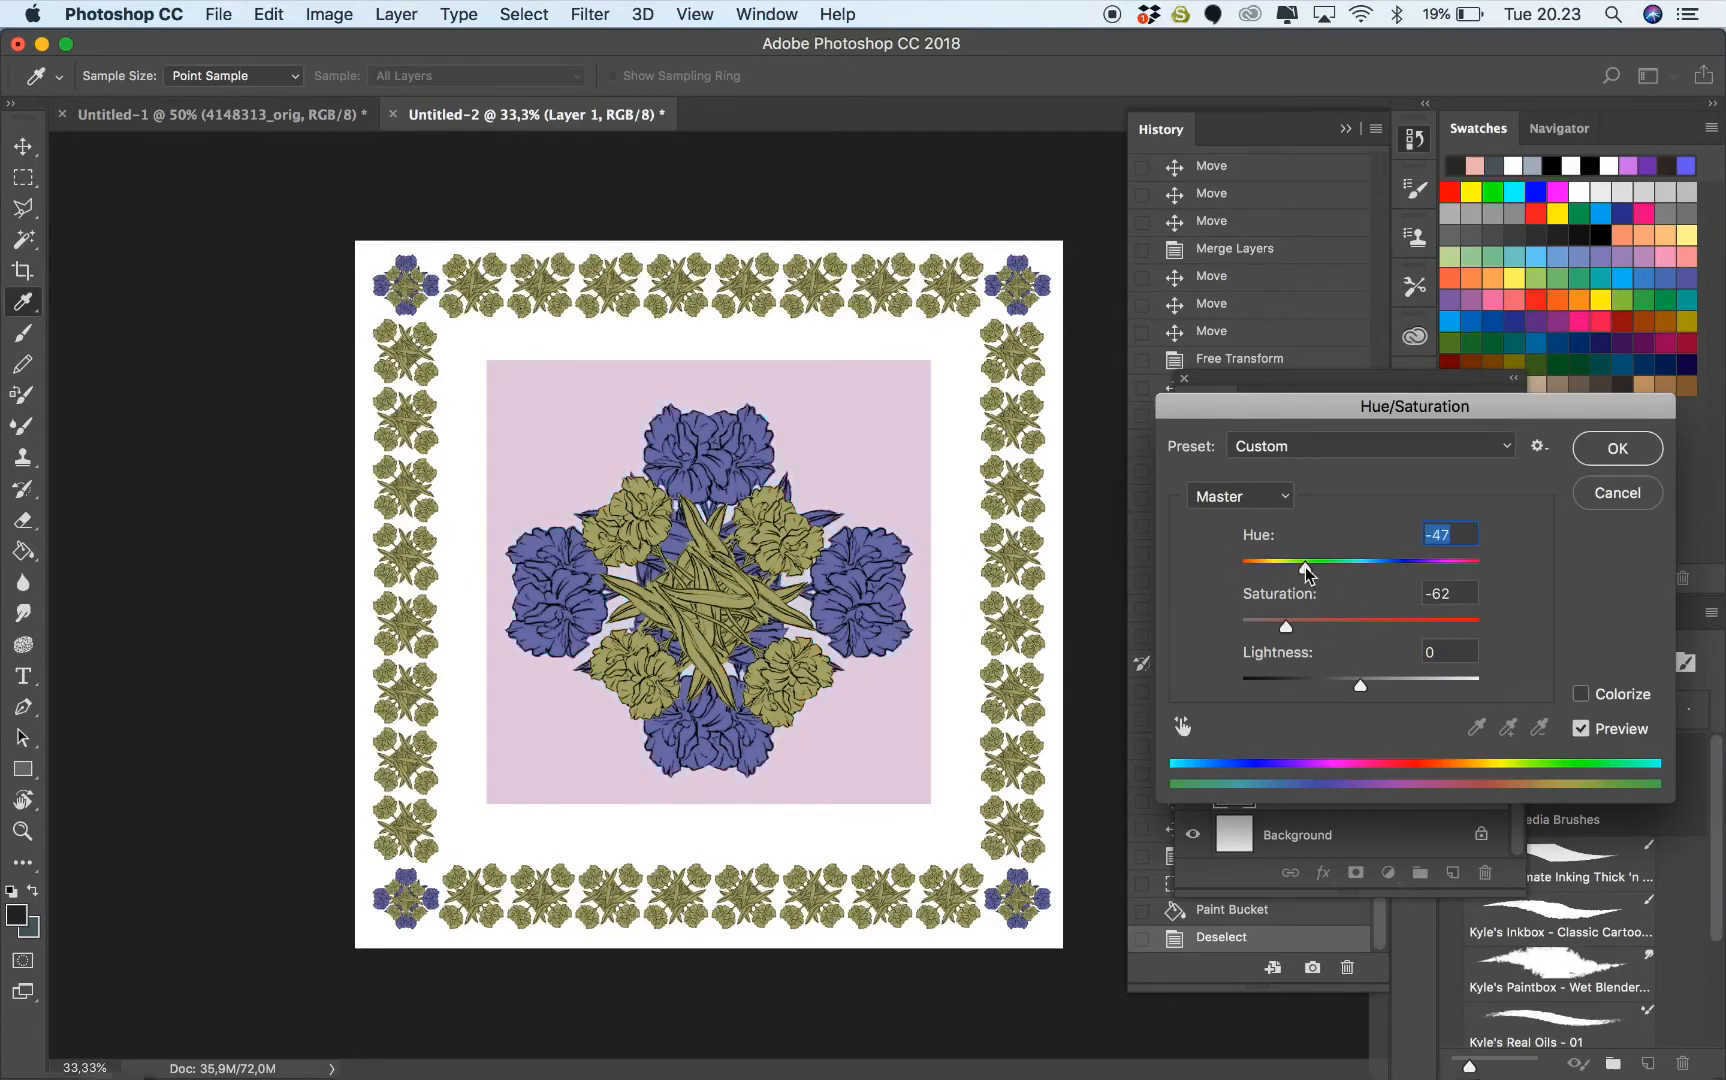
pyautogui.moveTo(1296, 562); pyautogui.dragTo(1396, 562)
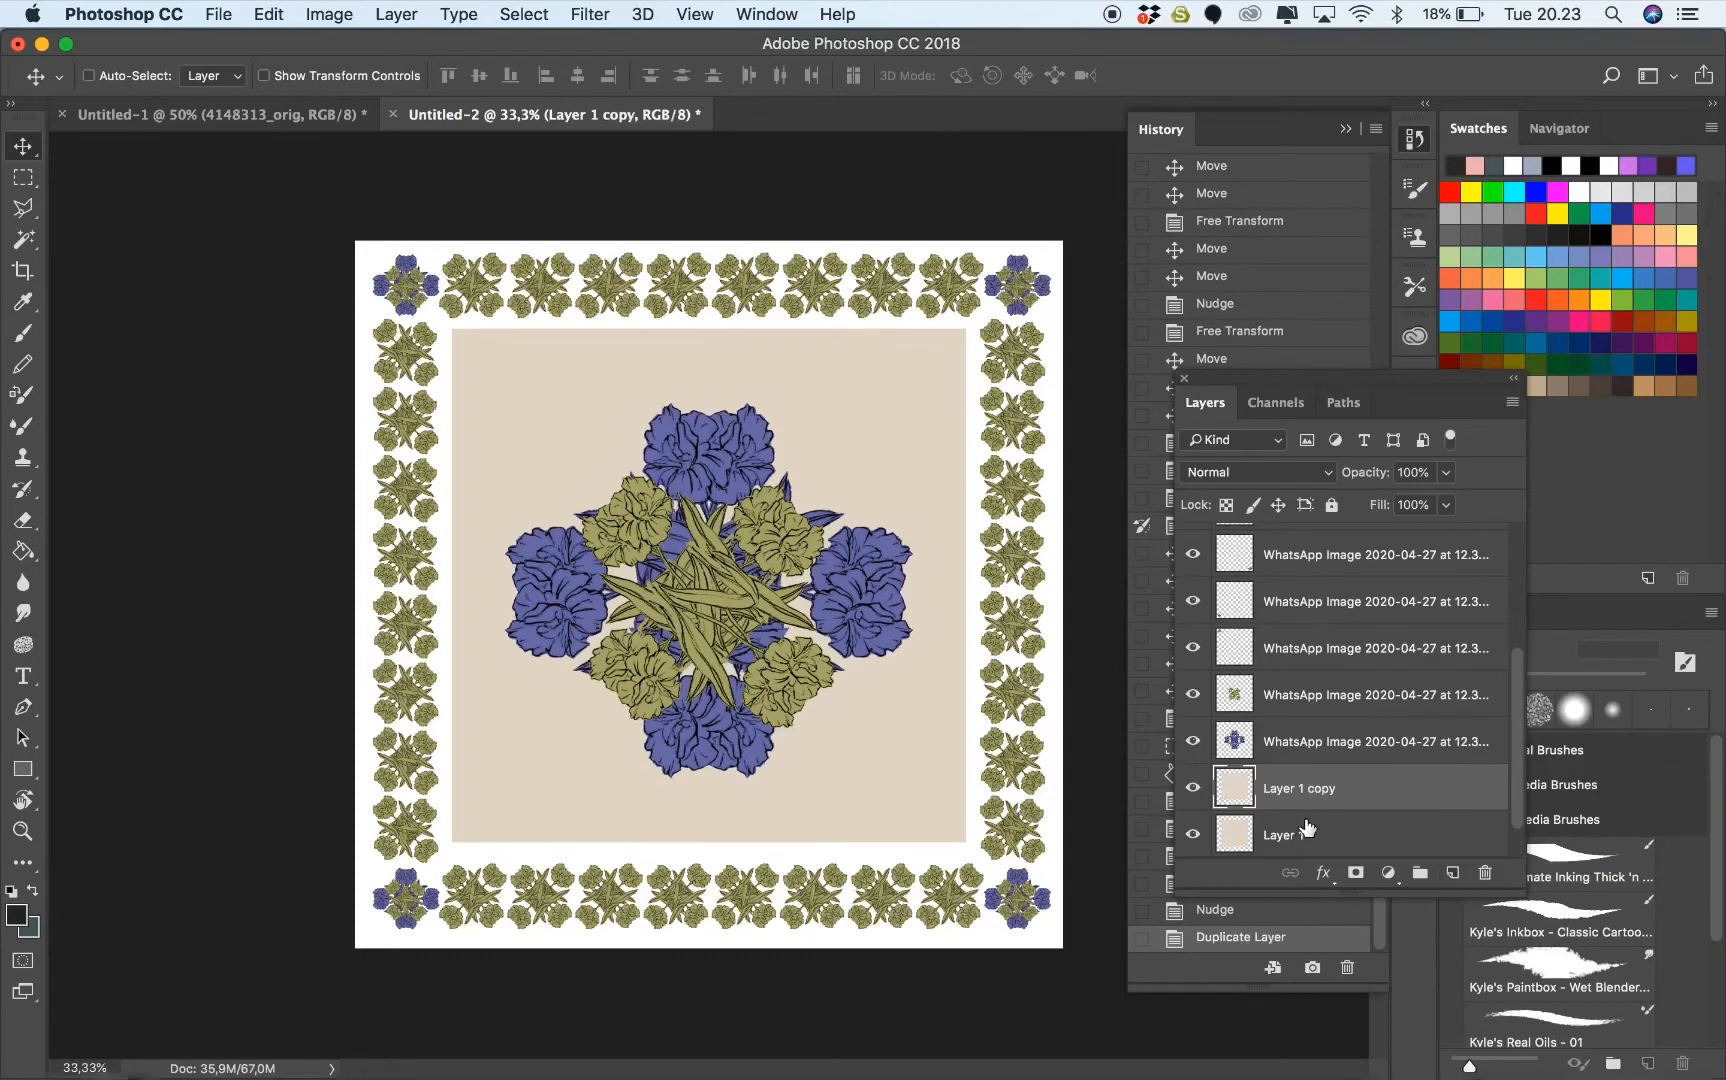
# Transform the copied square layer and set a near-white foreground colour for the corner flowers
pyautogui.press('cmd+t')
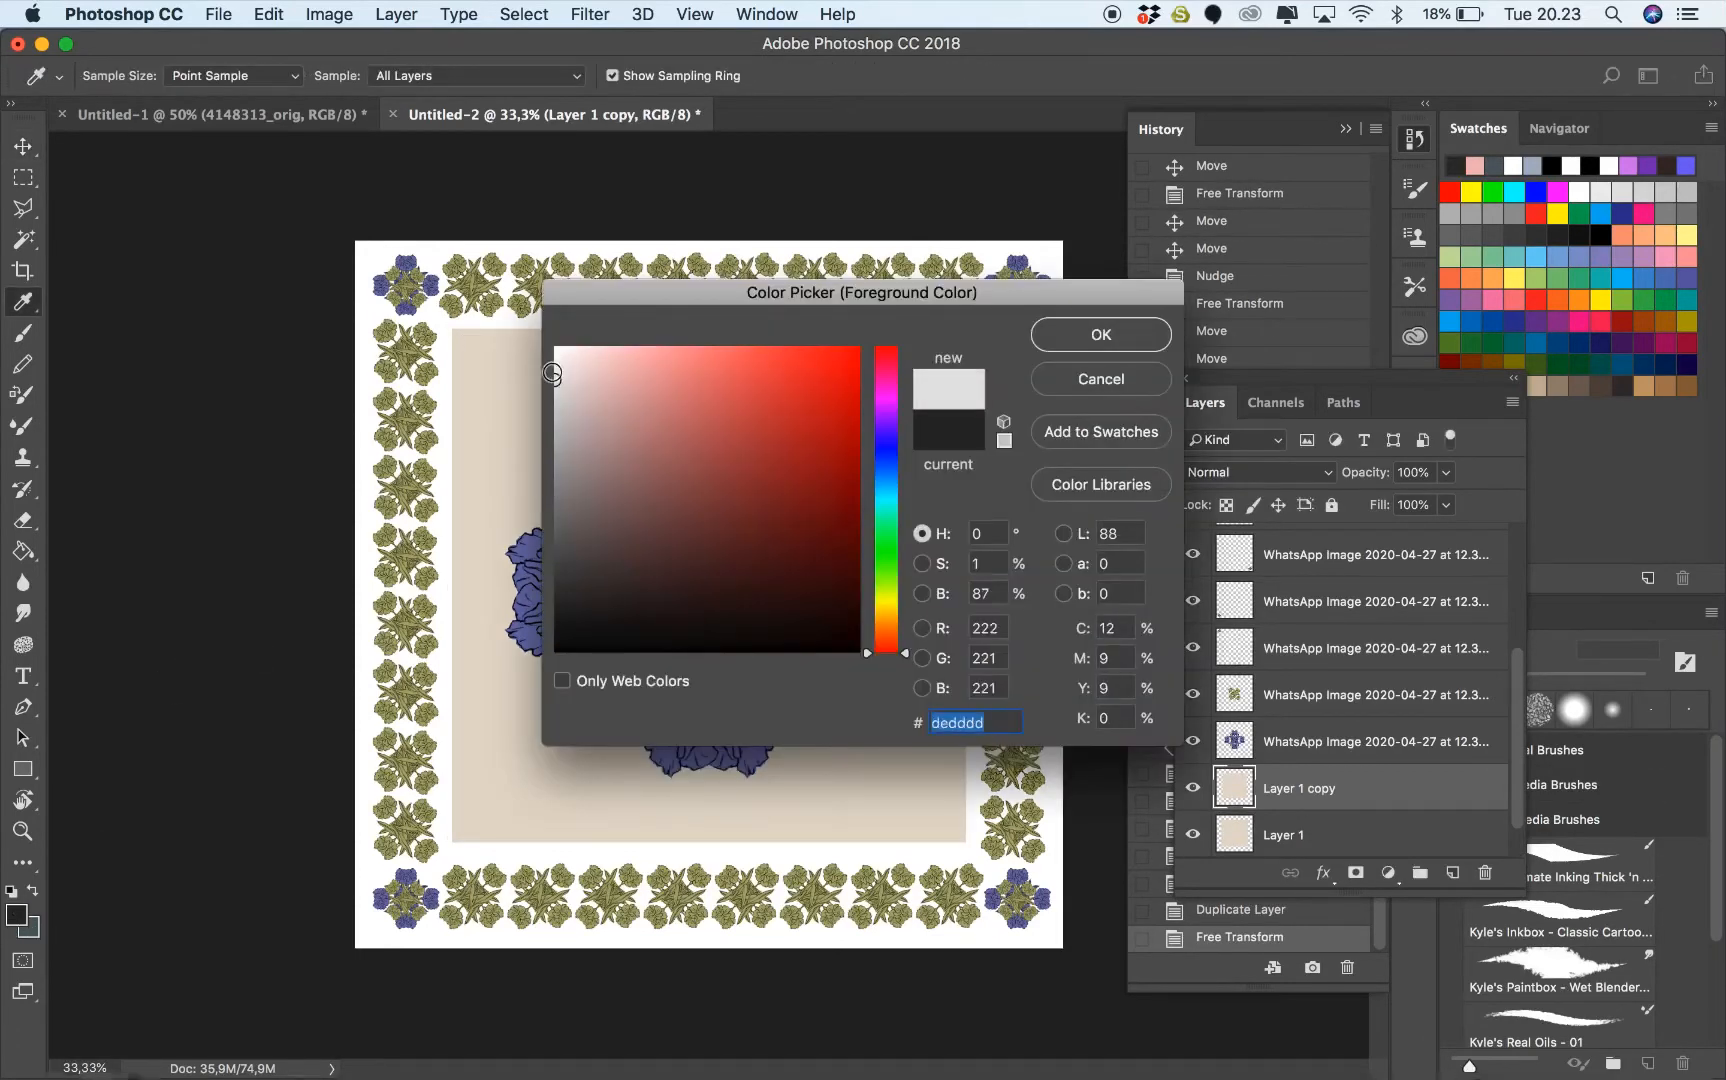
pyautogui.click(1098, 334)
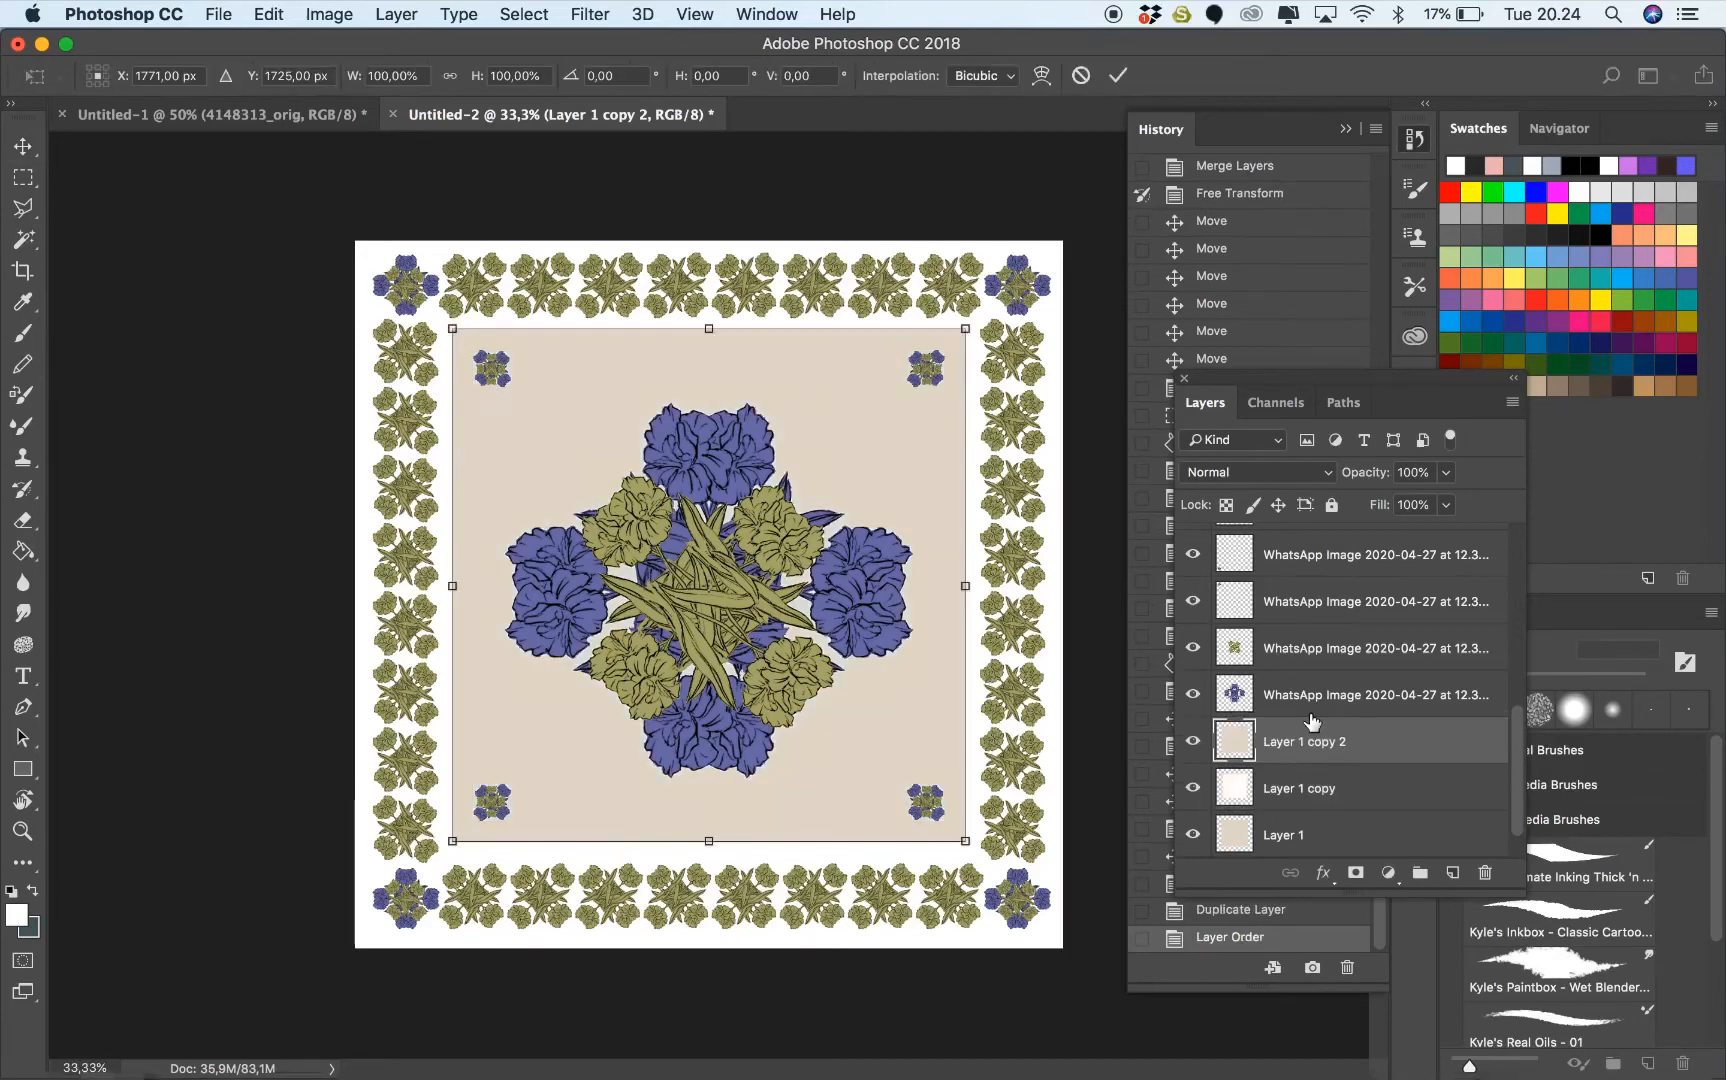
# Scale Layer 1 copy 2 inward so a white band with corner flowers surrounds the medallion
pyautogui.moveTo(966, 328); pyautogui.dragTo(918, 376)
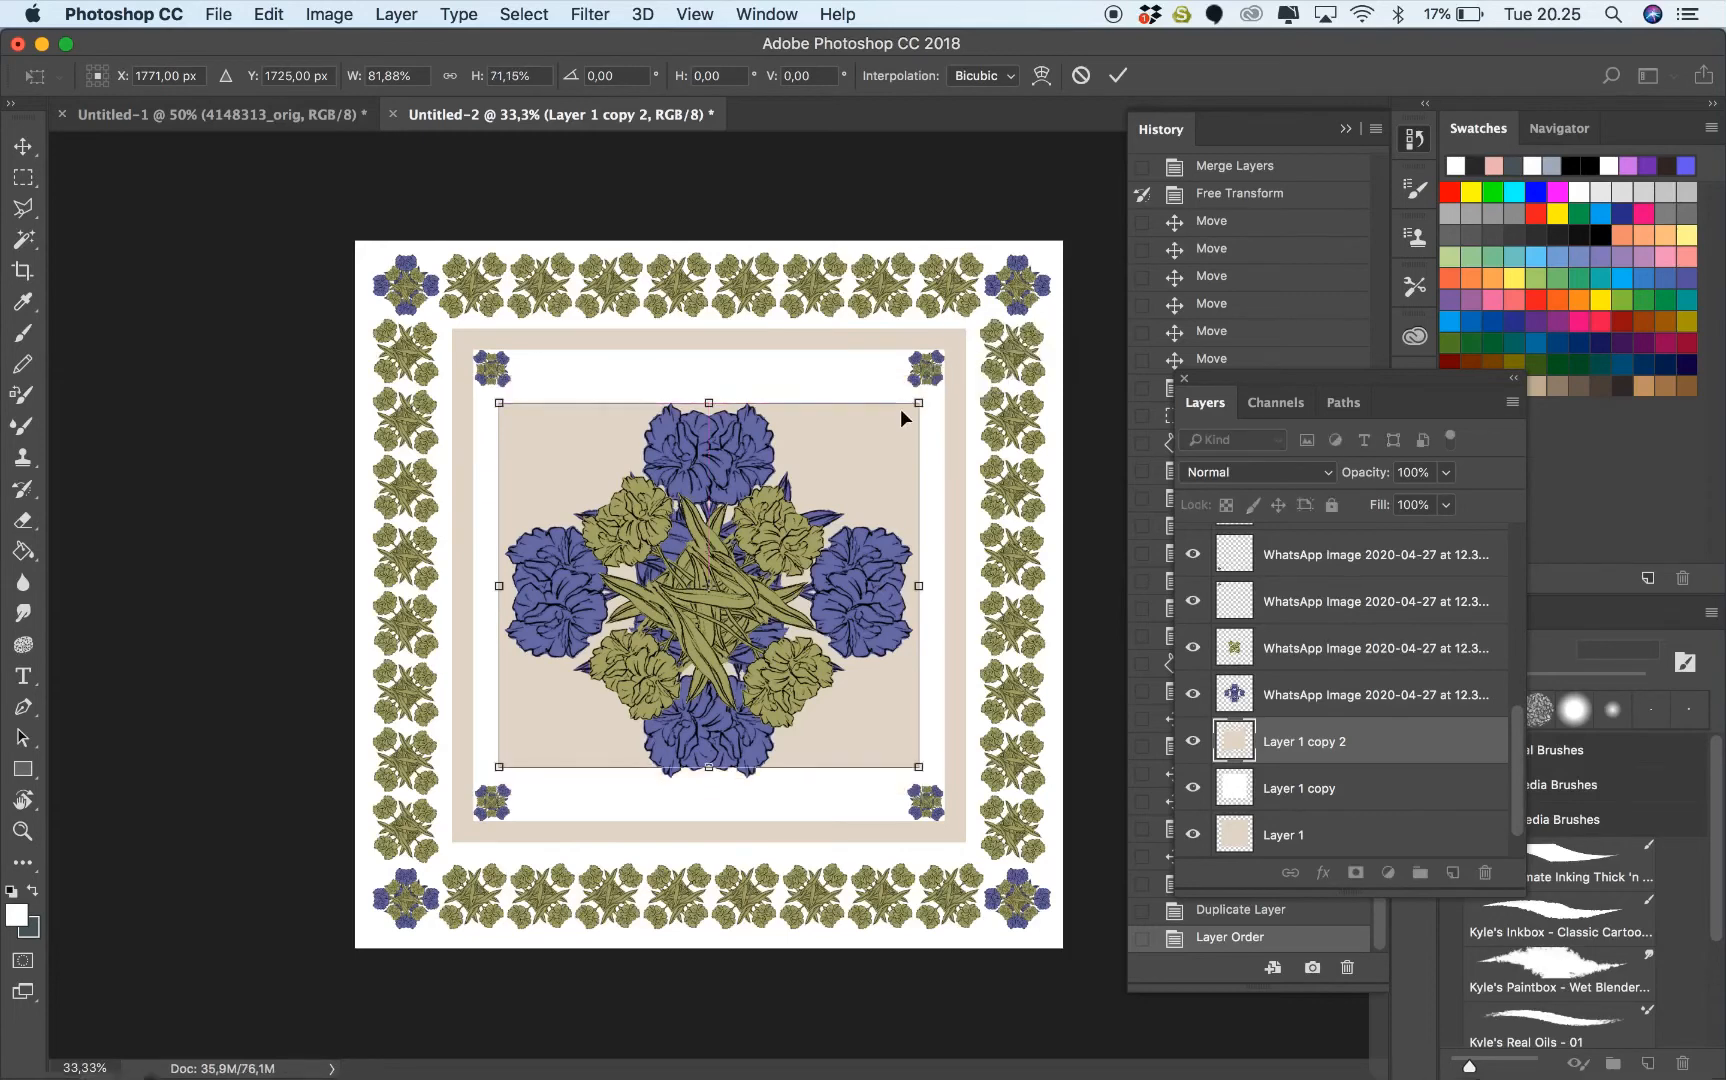
pyautogui.moveTo(916, 402); pyautogui.dragTo(870, 418)
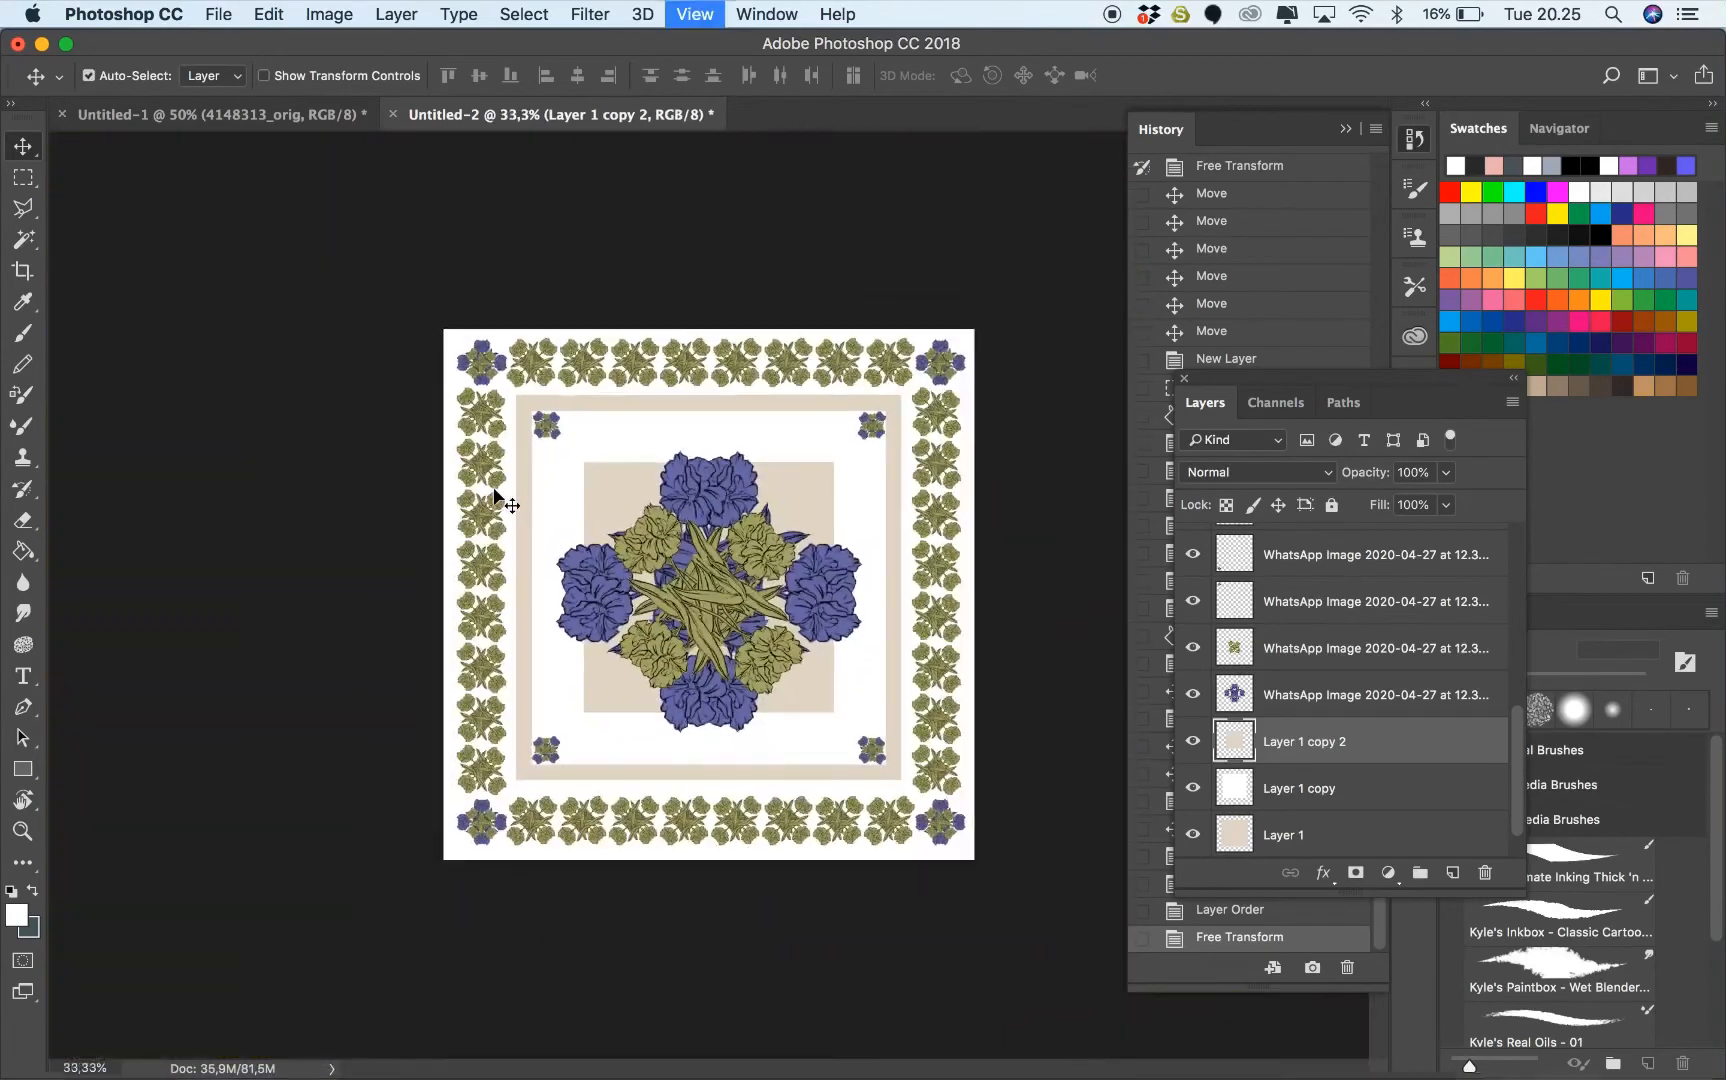
# Recolour the inner square to pale blue by dragging the Hue slider toward blue
pyautogui.click(328, 14)
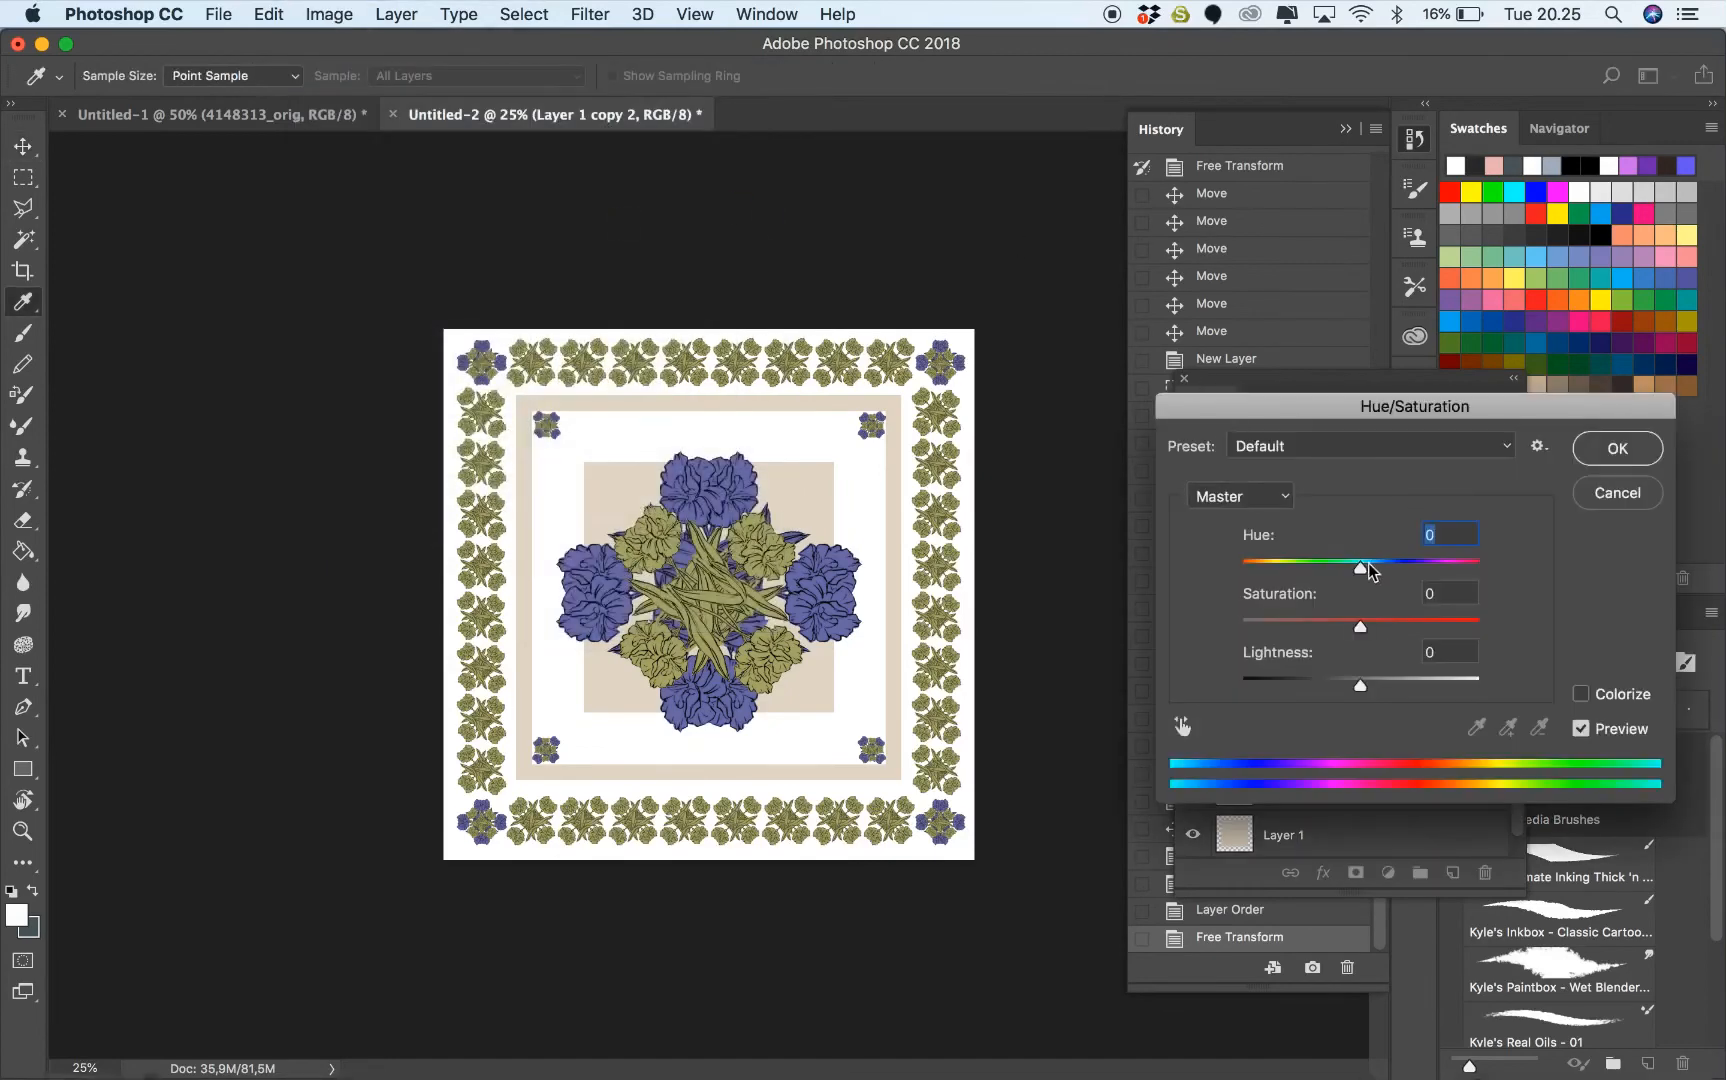
pyautogui.moveTo(1360, 562); pyautogui.dragTo(1242, 562)
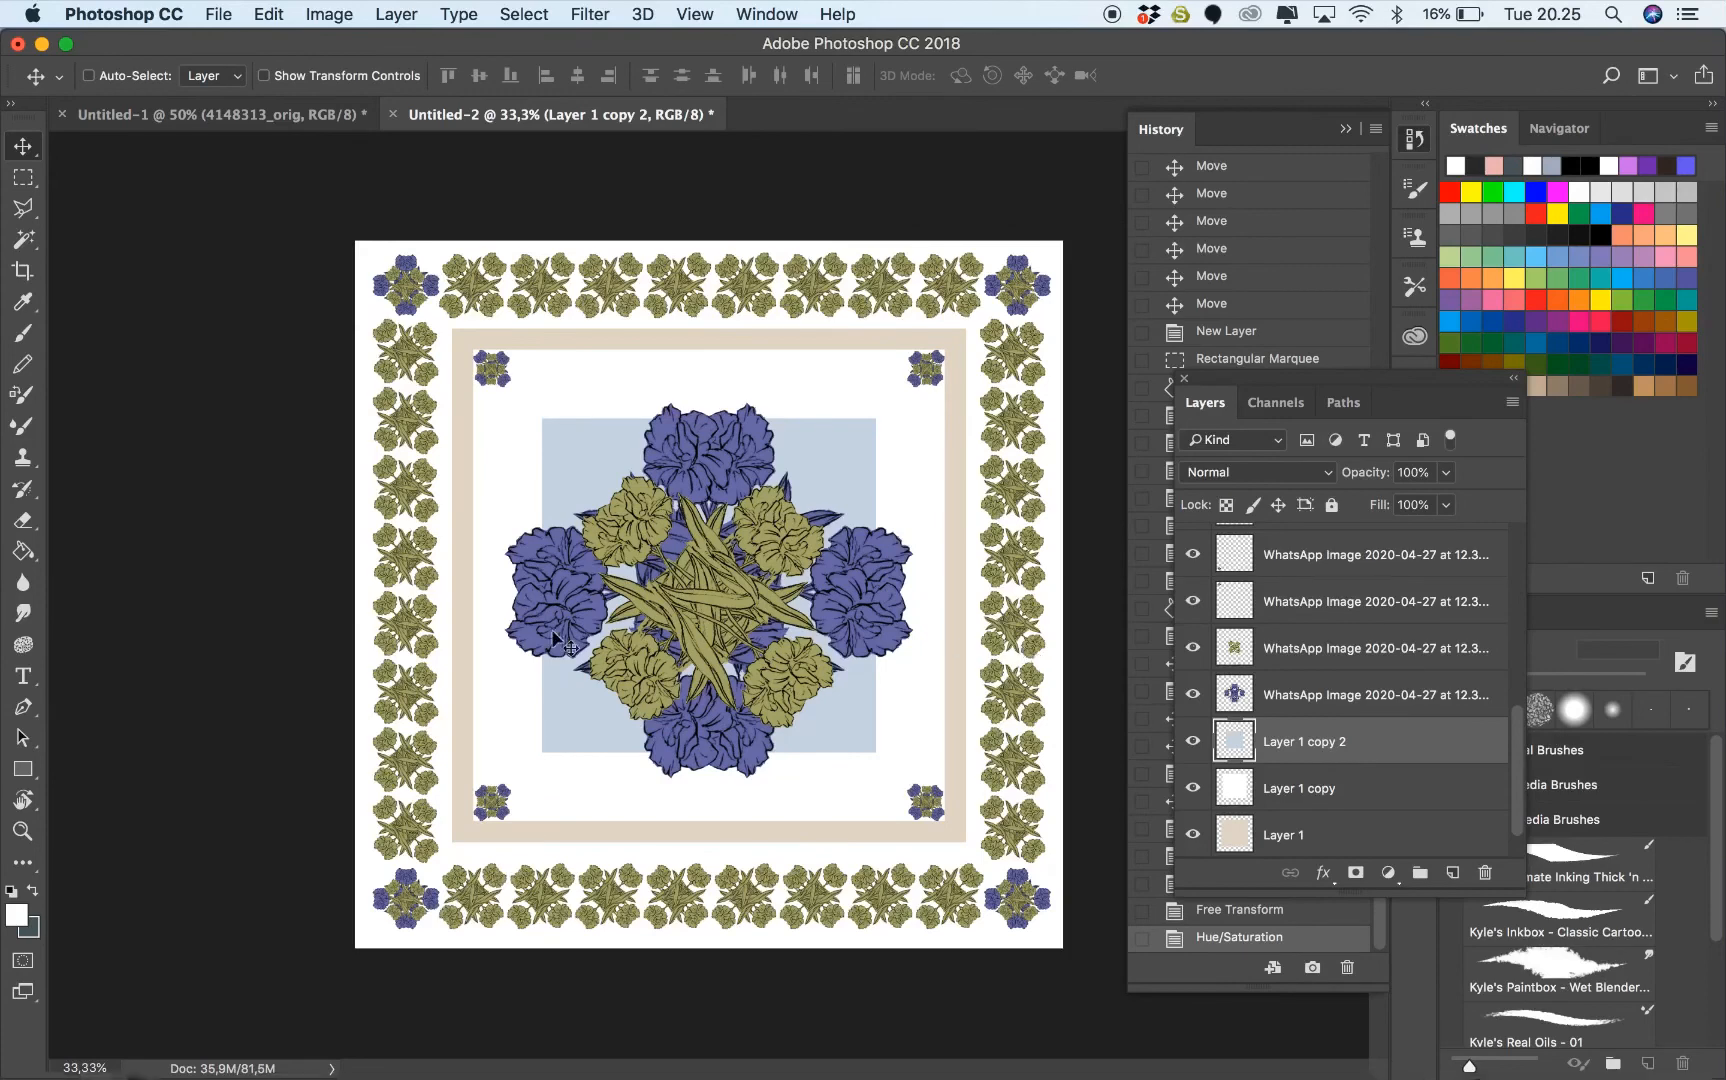
pyautogui.moveTo(1090, 1070)
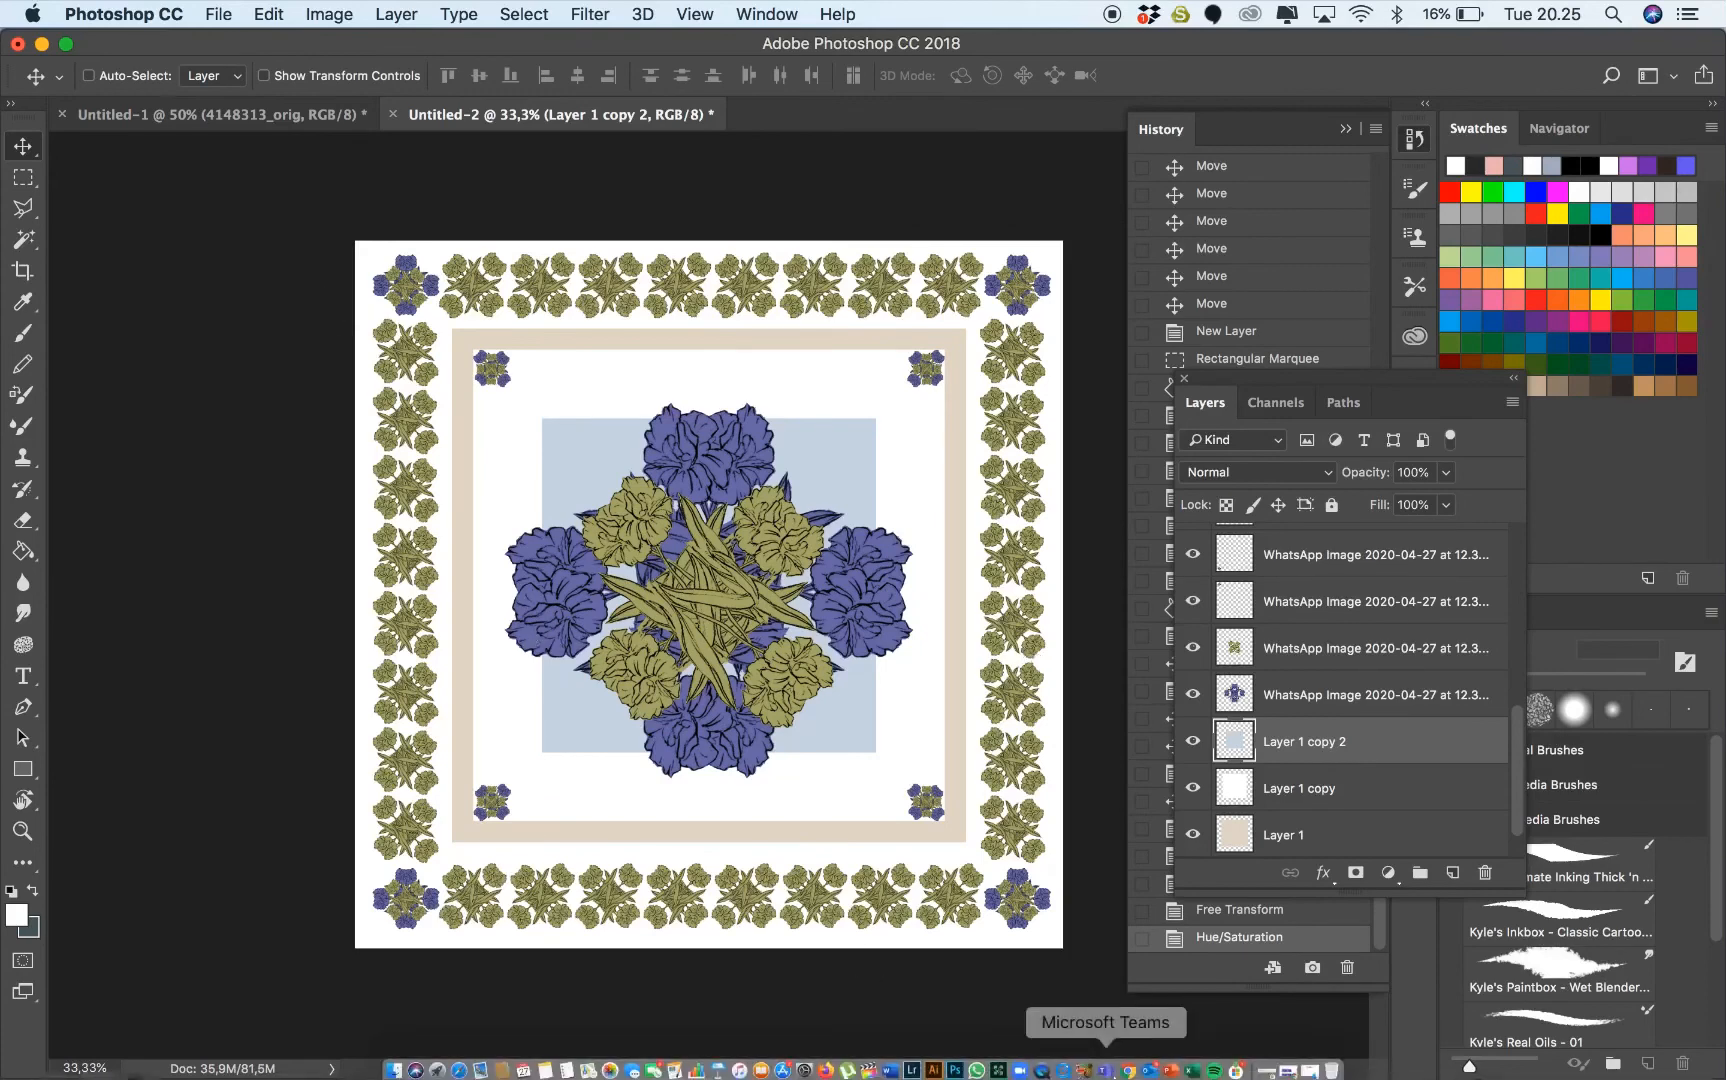
pyautogui.moveTo(1086, 1064)
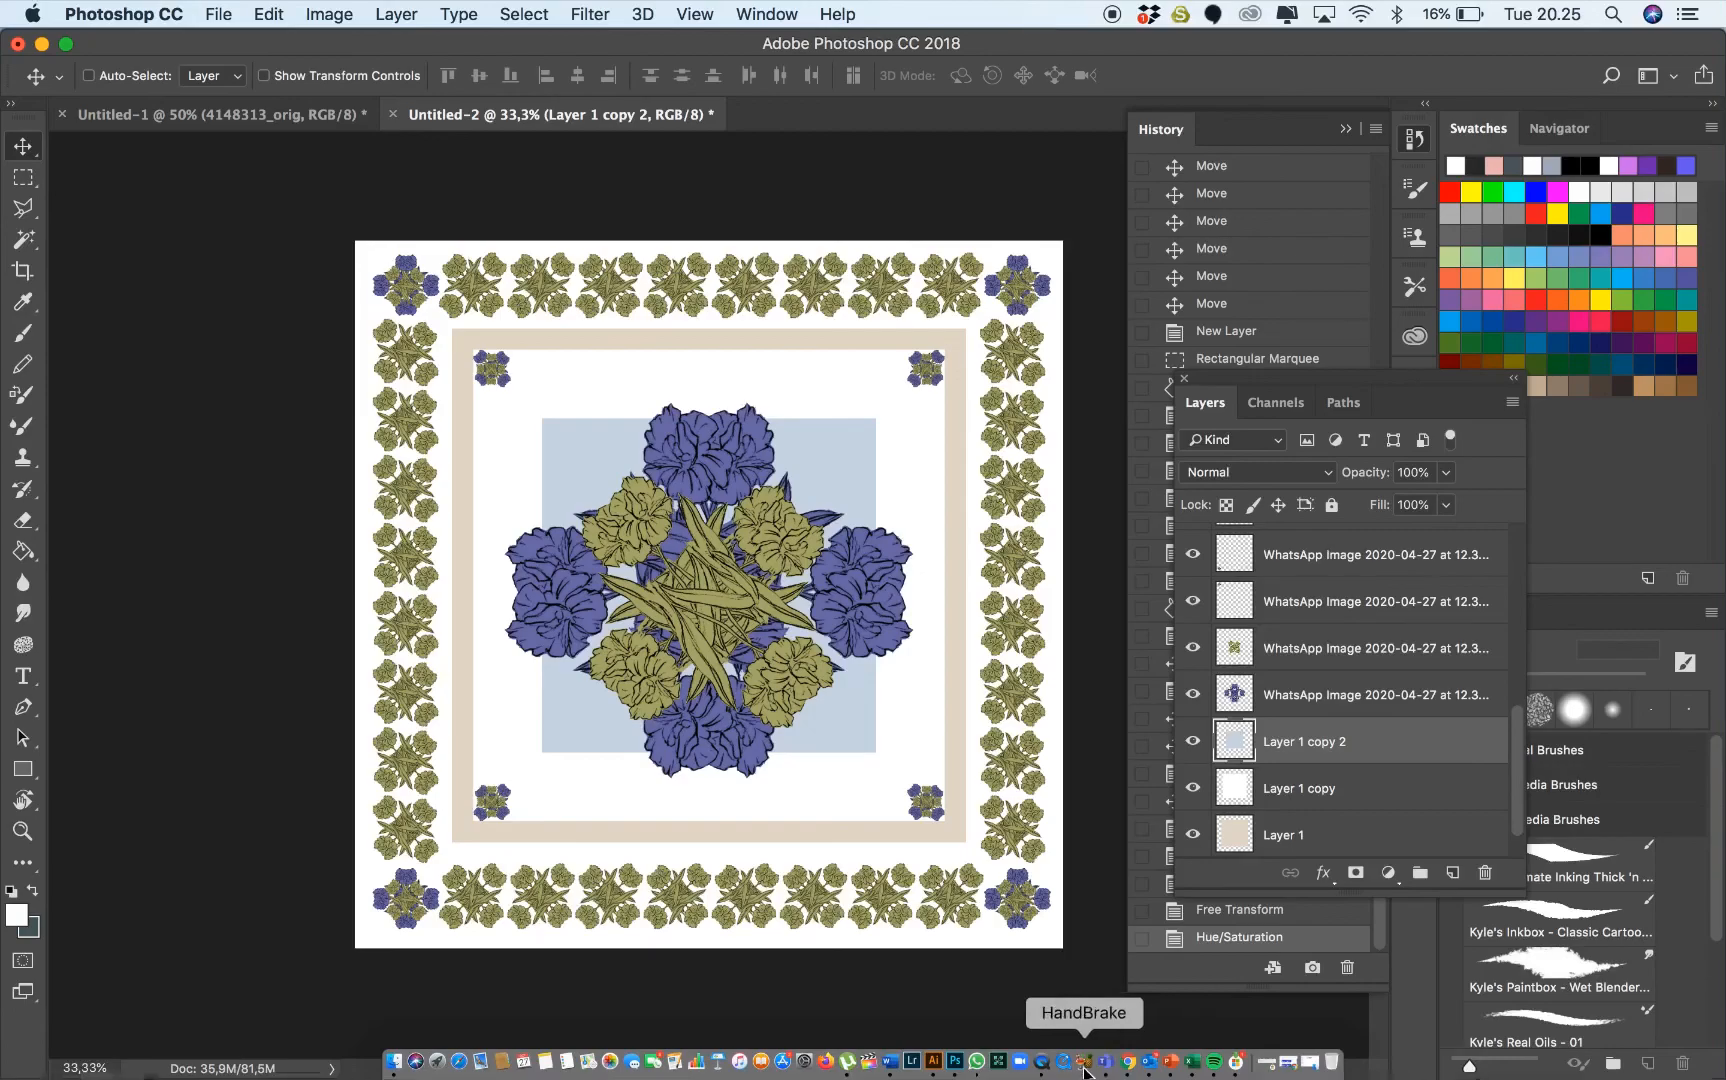